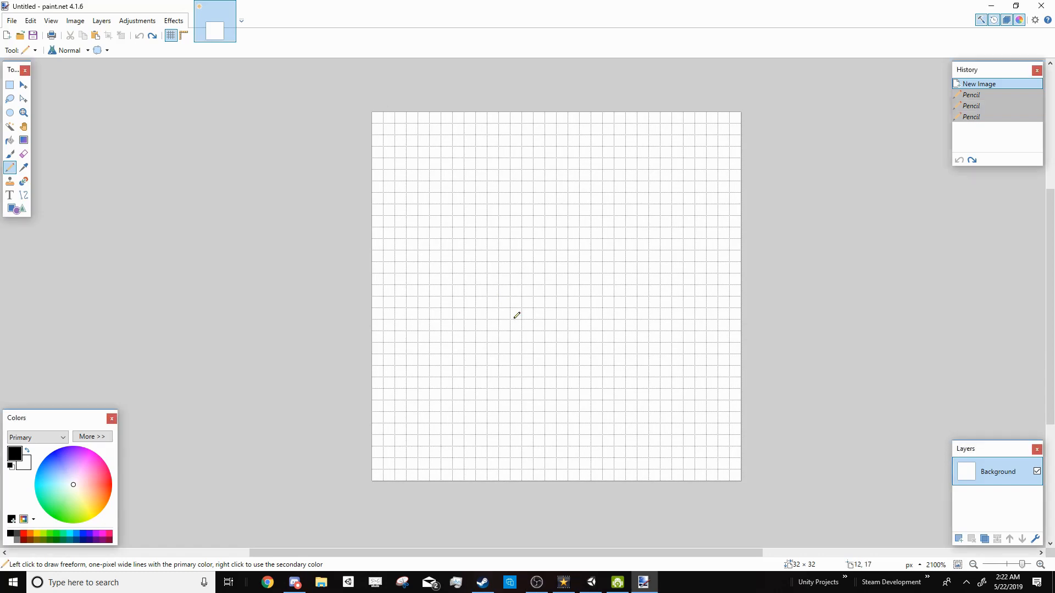
pyautogui.moveTo(427, 308)
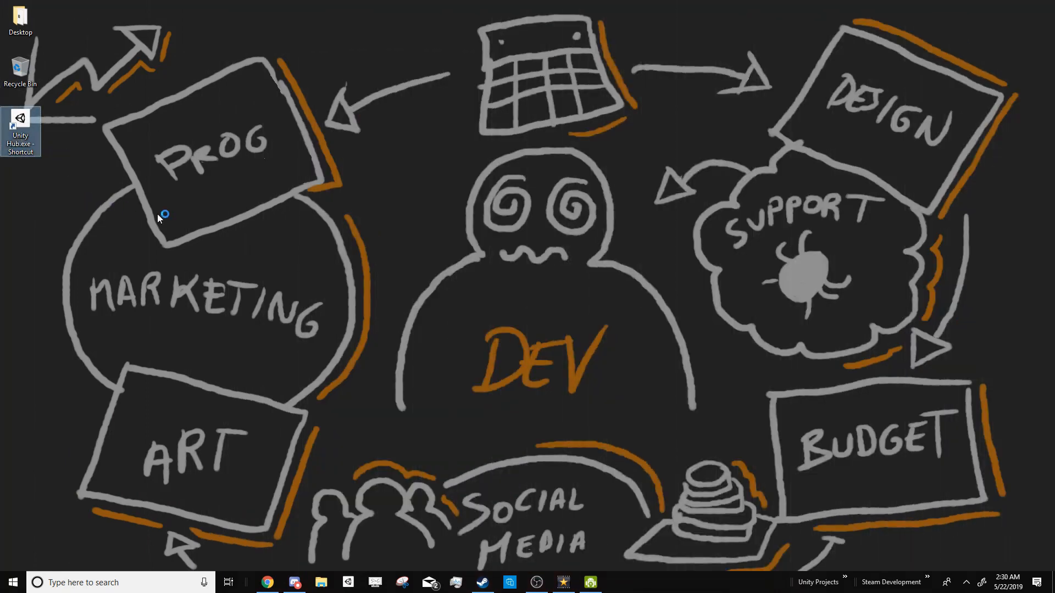
# - From Unity Hub, create a new 3D project named Level Editor
pyautogui.doubleClick(20, 124)
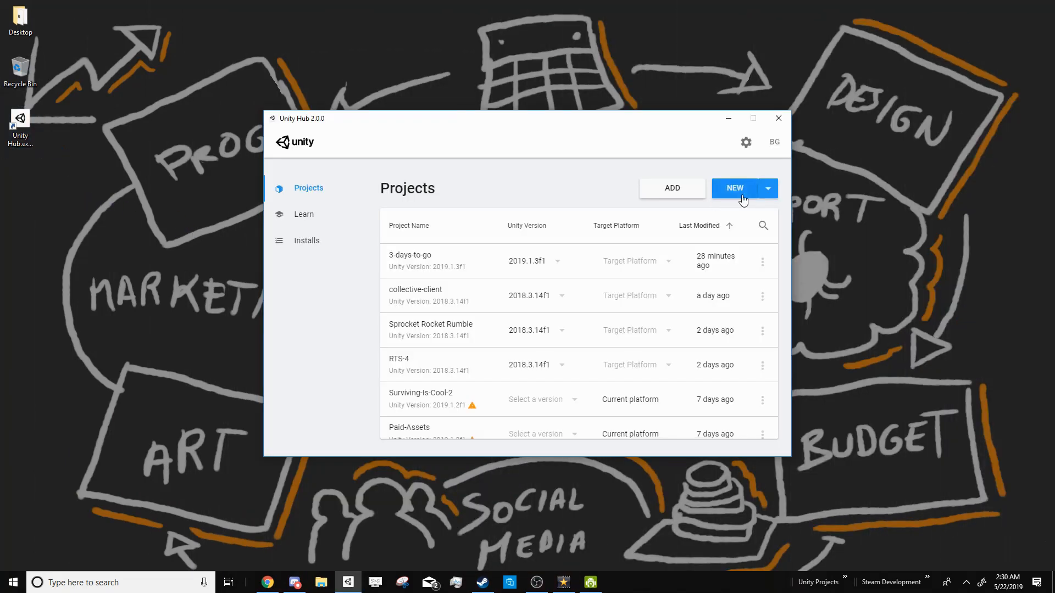
pyautogui.click(734, 188)
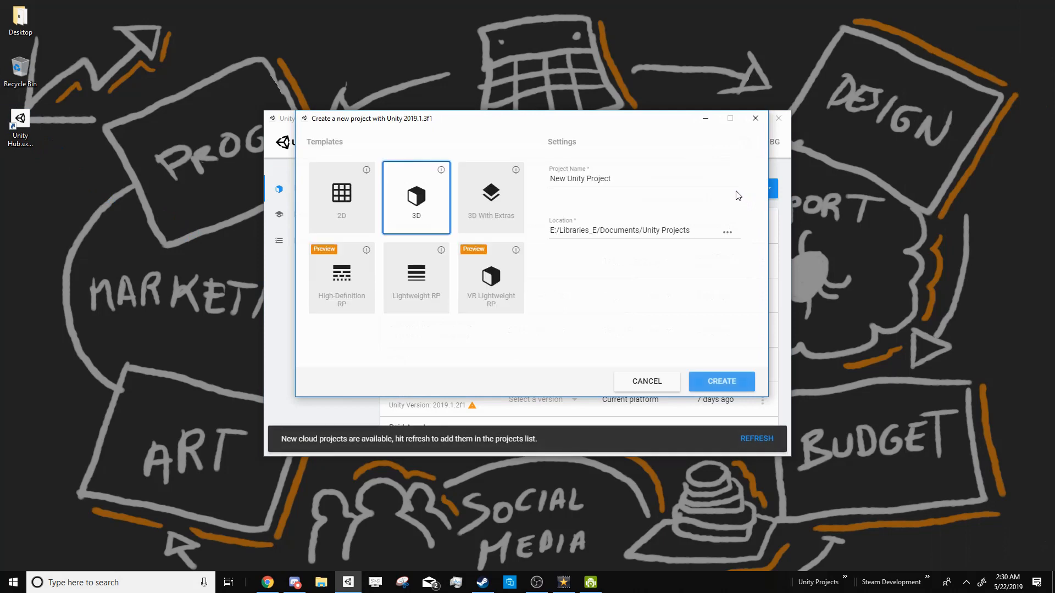
pyautogui.moveTo(655, 176)
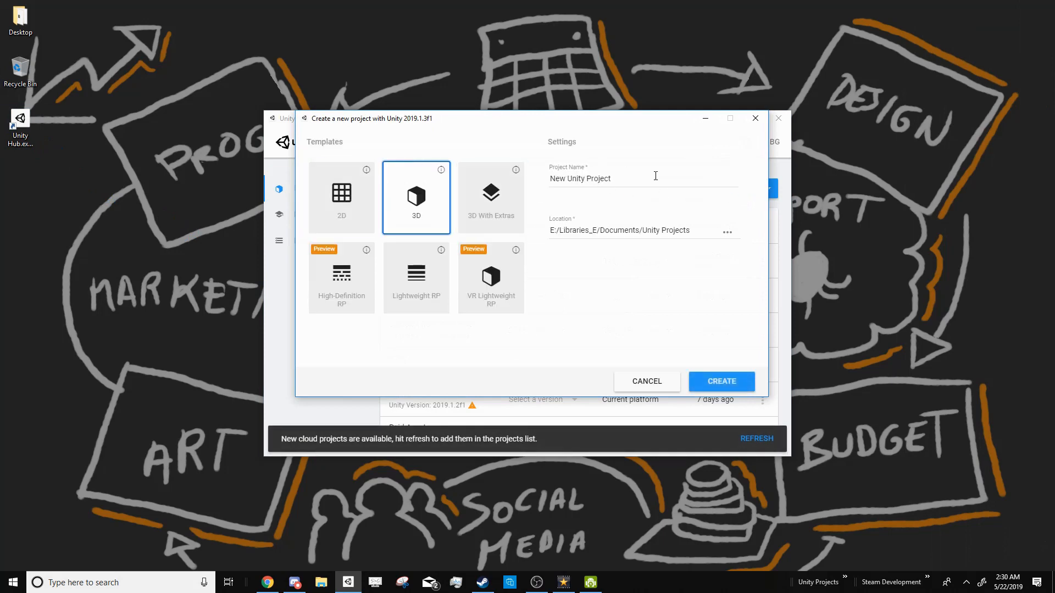
pyautogui.tripleClick(581, 178)
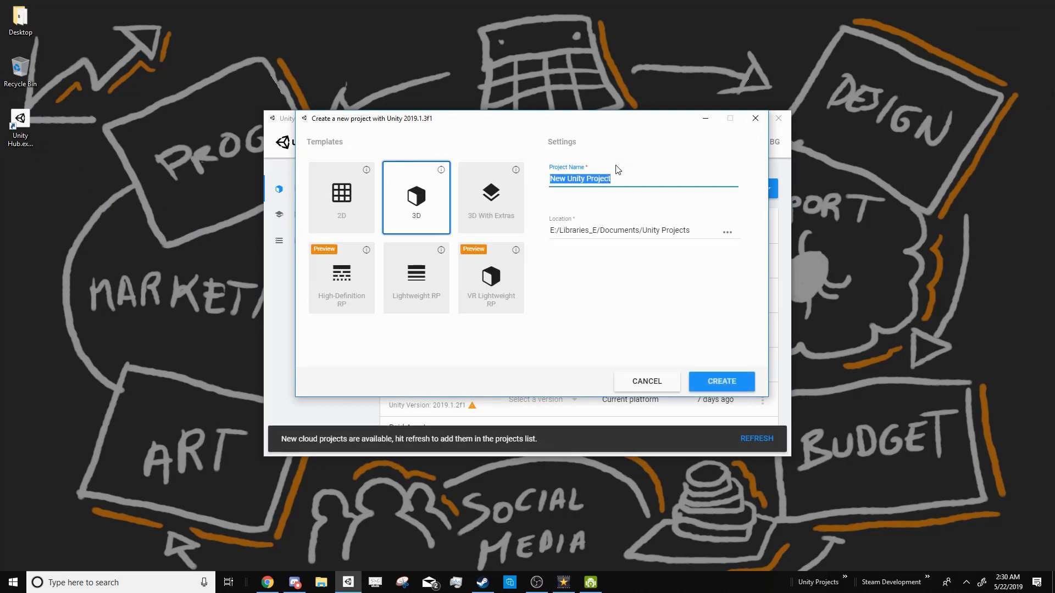
pyautogui.write('Level Editor')
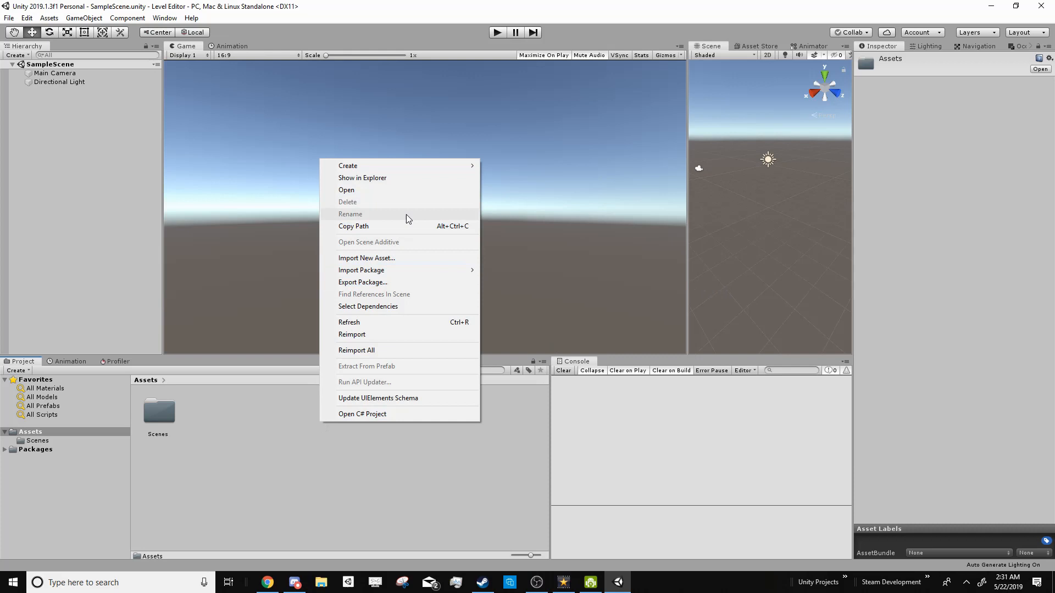
# - Create a Scripts folder with a new MapGenerator C# script and open it in Visual Studio
pyautogui.click(348, 166)
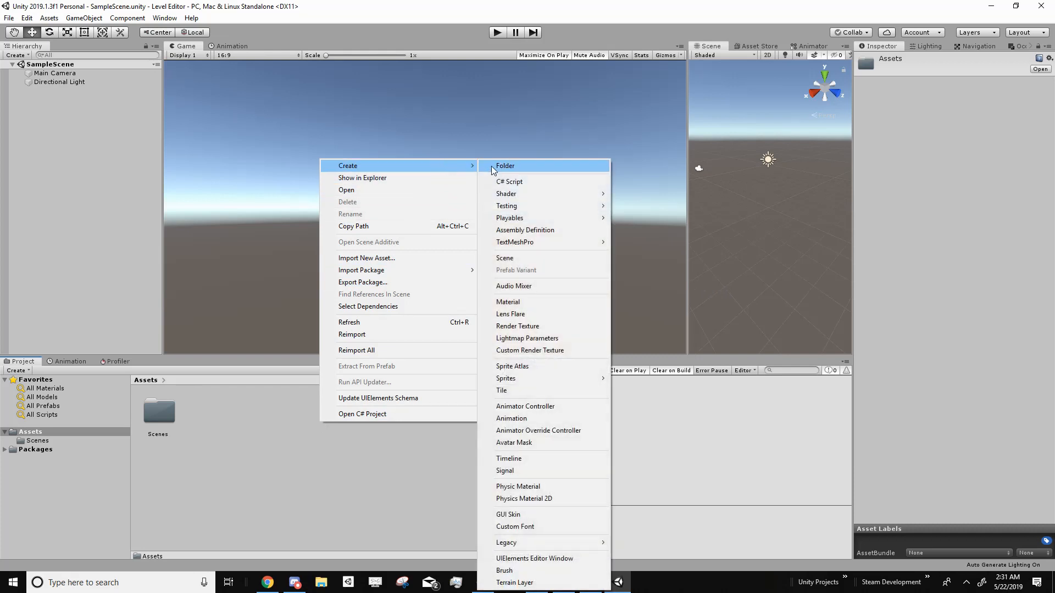
pyautogui.click(504, 166)
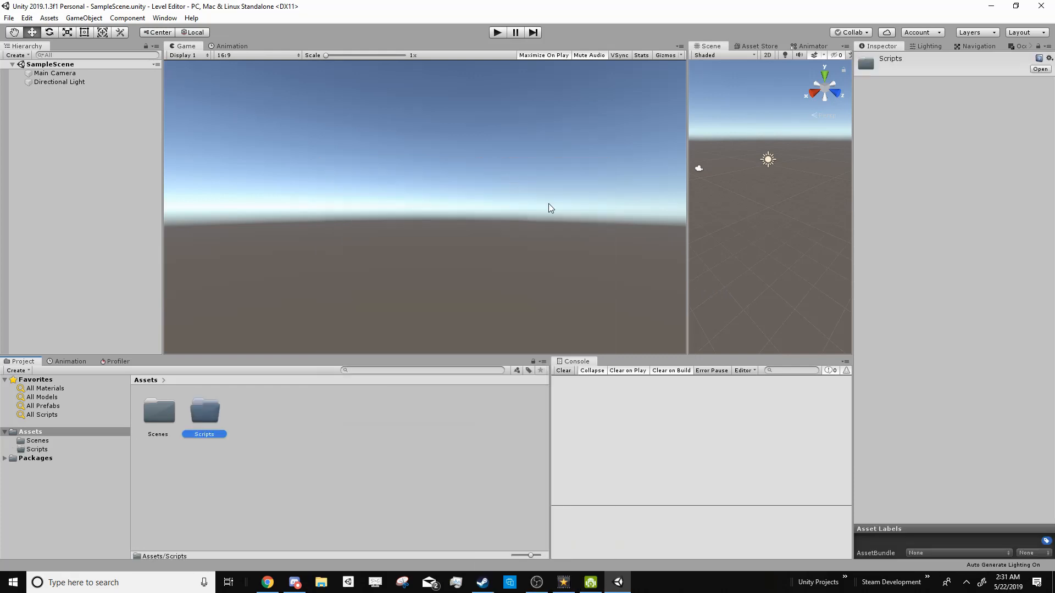
pyautogui.doubleClick(204, 410)
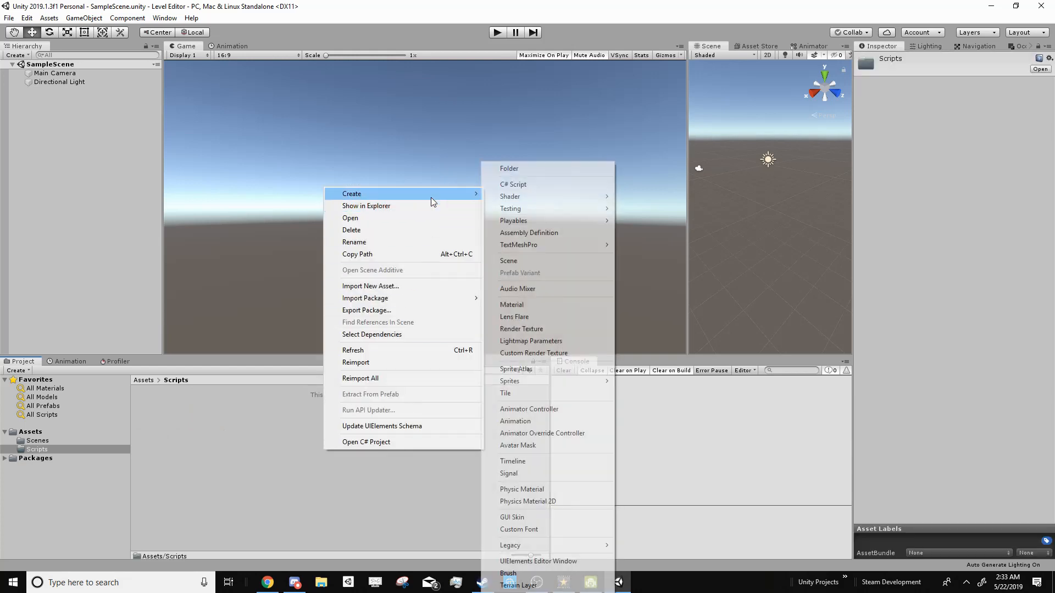
pyautogui.click(514, 184)
pyautogui.write('MapGenerator')
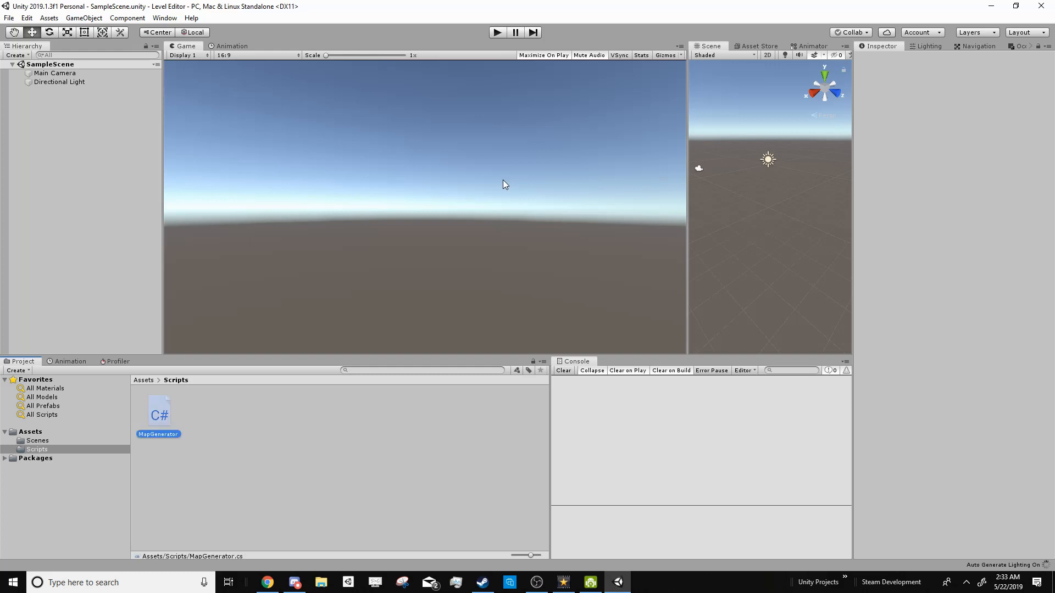
pyautogui.doubleClick(159, 414)
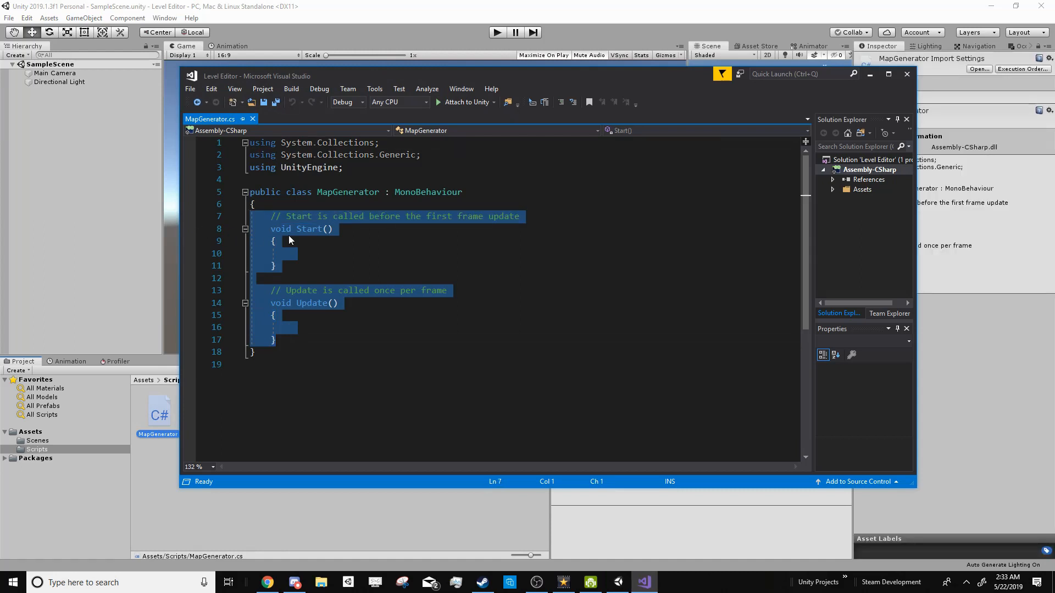
# - Remove Start and Update and declare a public Texture2D map field in MapGenerator
pyautogui.press('Delete')
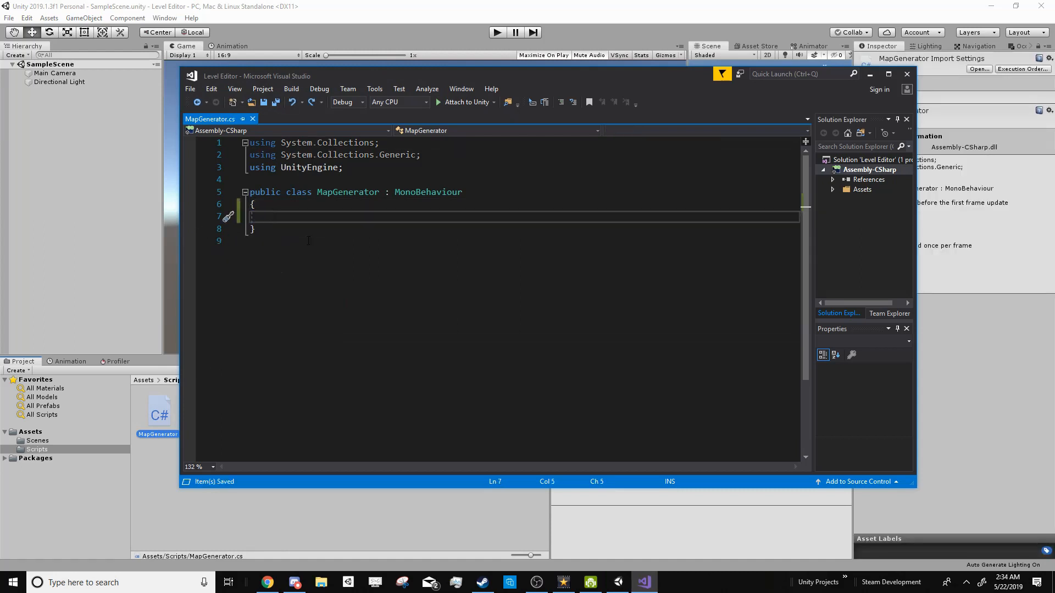
pyautogui.write('public Texture2D map;')
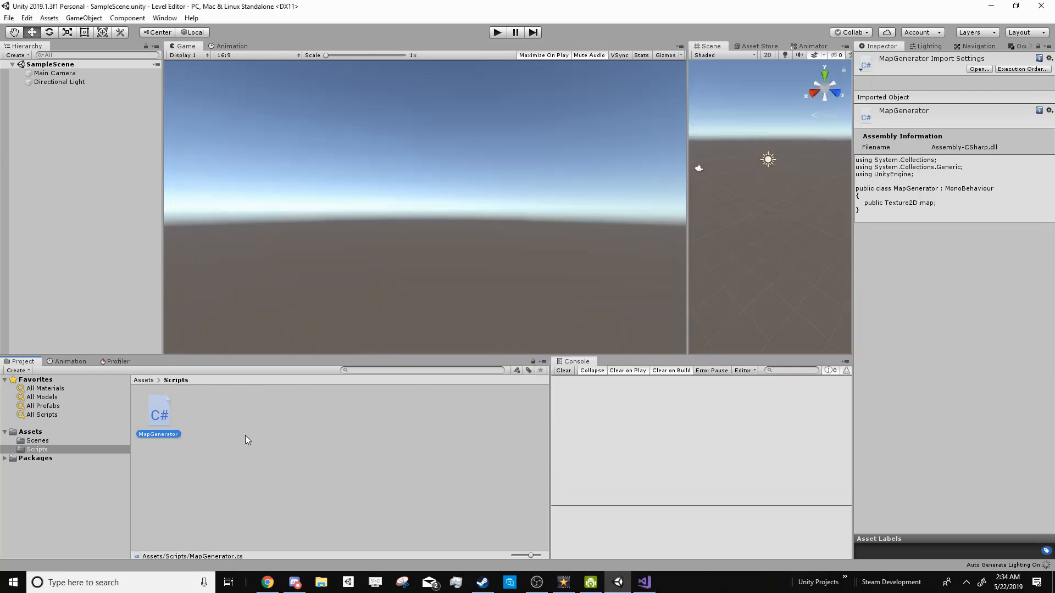
# - Create a C# script named MapPixel in Scripts and open it in Visual Studio
pyautogui.rightClick(245, 440)
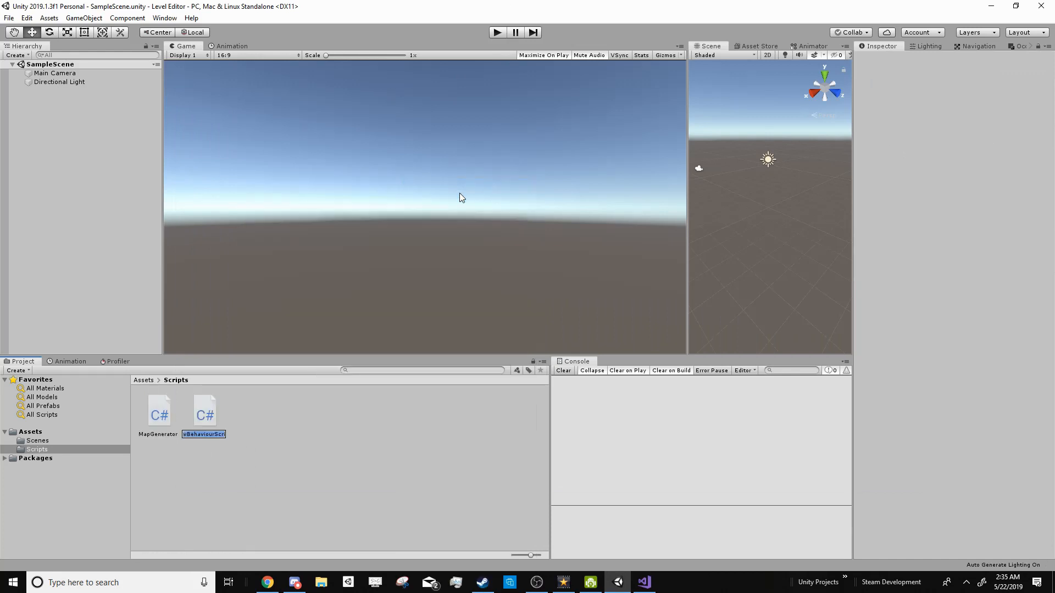
pyautogui.write('MapPixel')
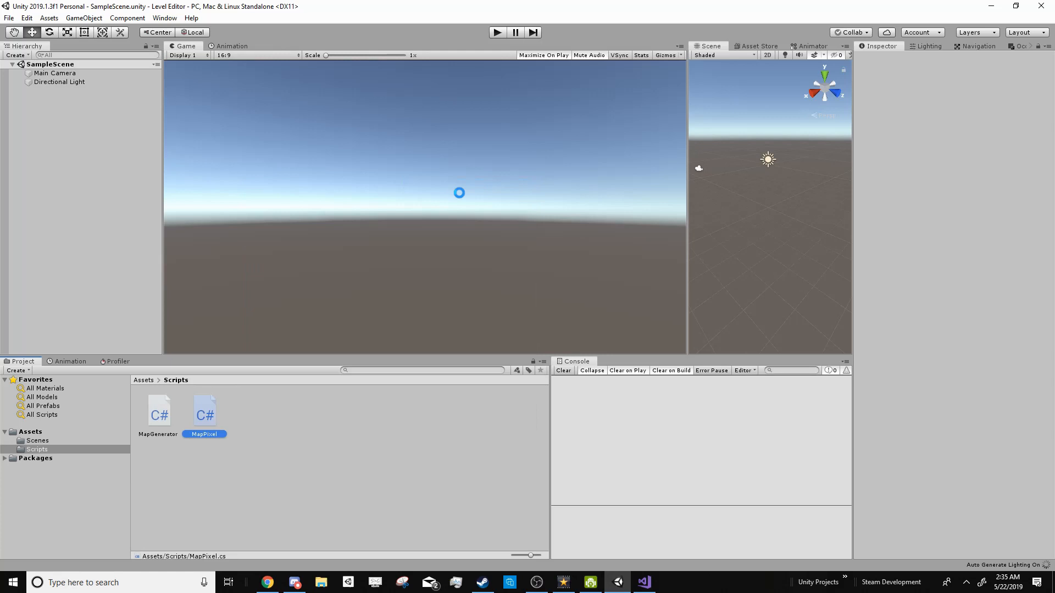
pyautogui.doubleClick(205, 411)
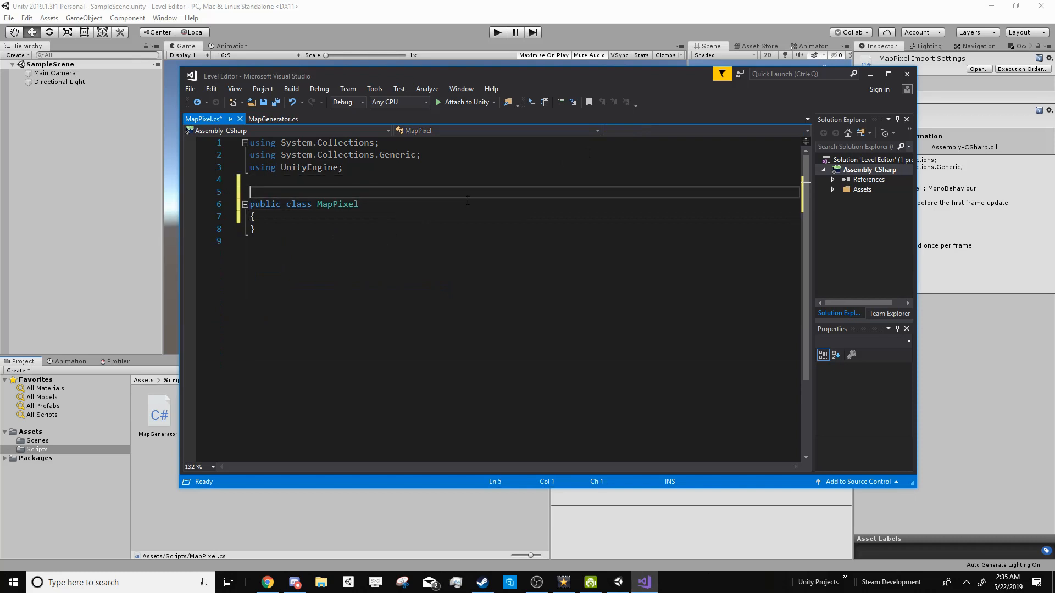
# - Make MapPixel [System.Serializable] with public Color pixel and public GameObject fields
pyautogui.write('[System.')
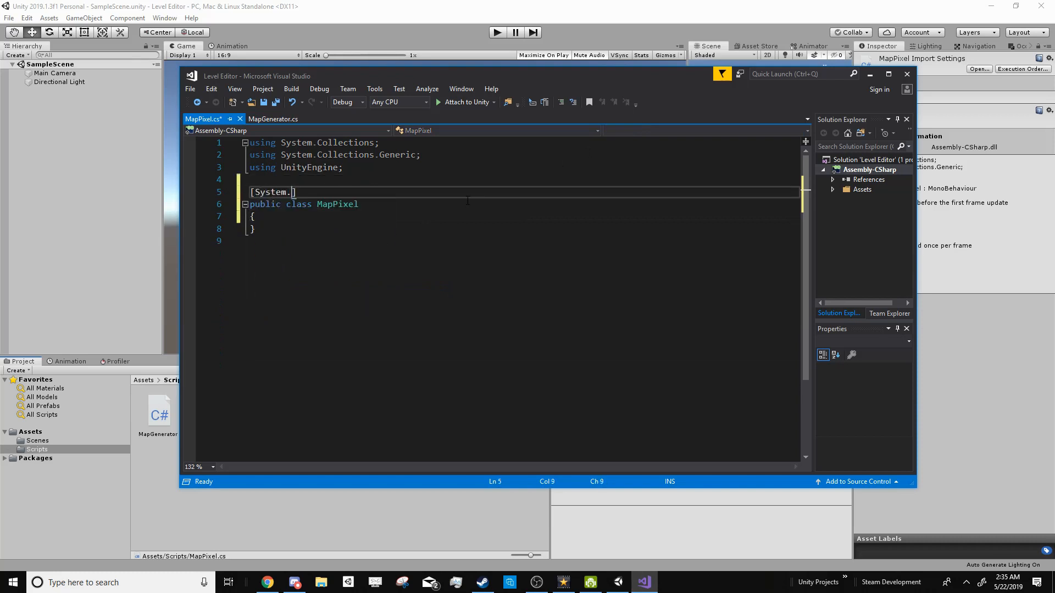
pyautogui.write('Serializable')
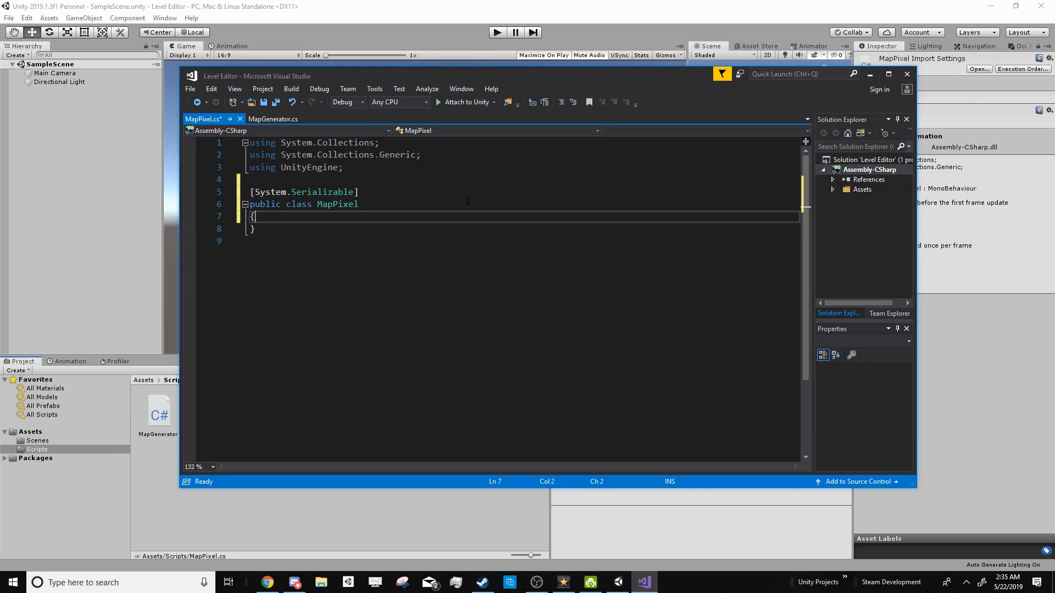
pyautogui.write('public G')
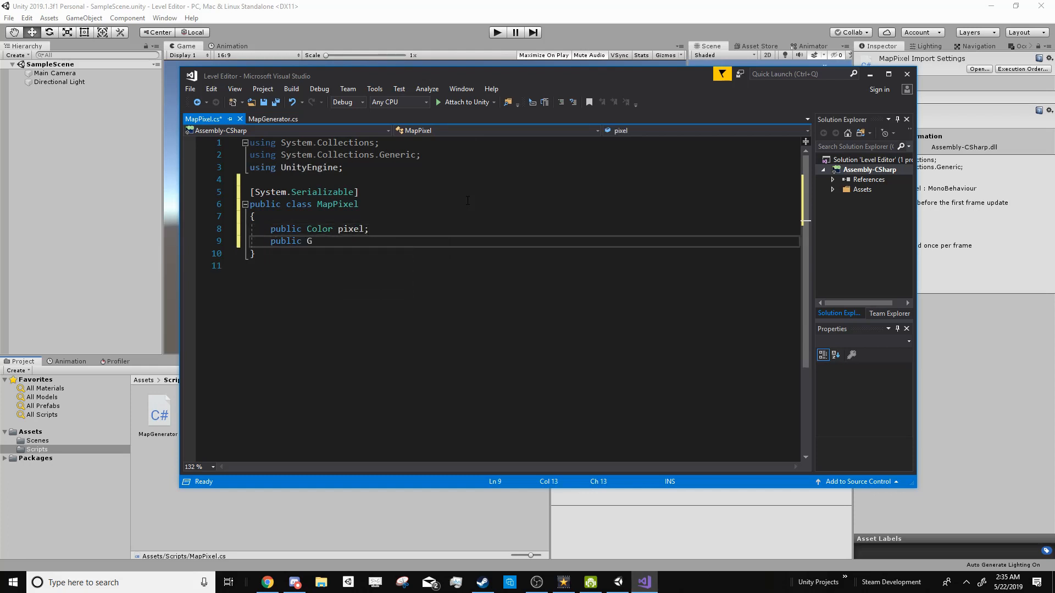
pyautogui.write('ameObject')
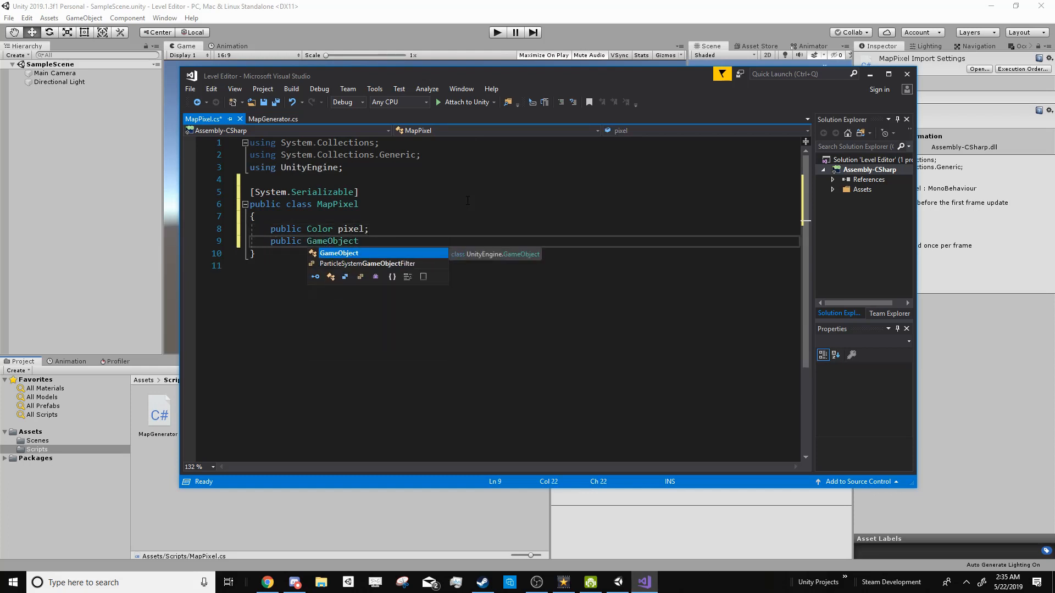
pyautogui.write('th')
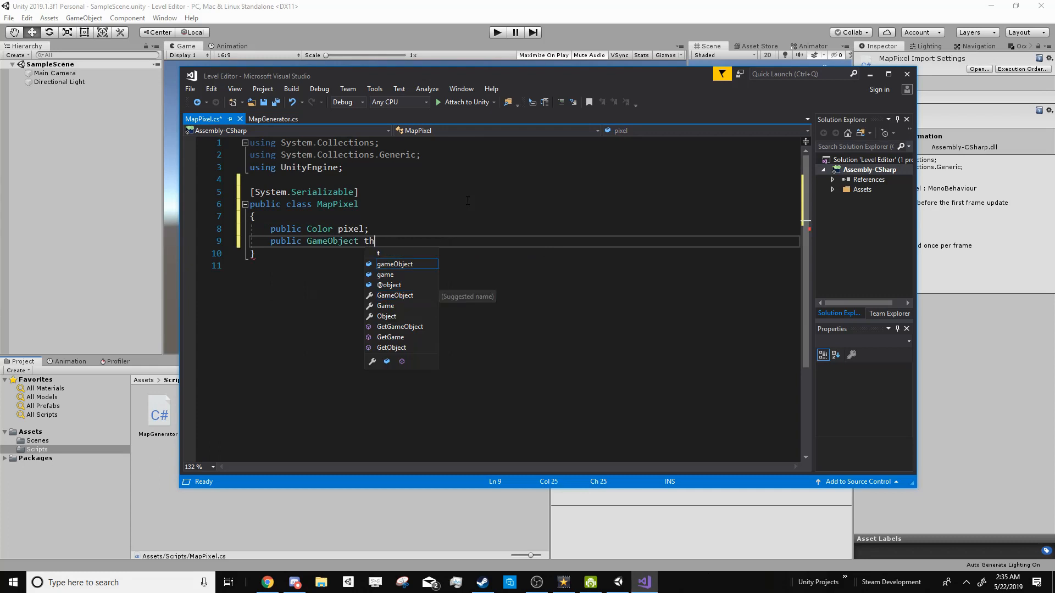
# - Add a public MapPixel[] pixels array to MapGenerator
pyautogui.click(271, 118)
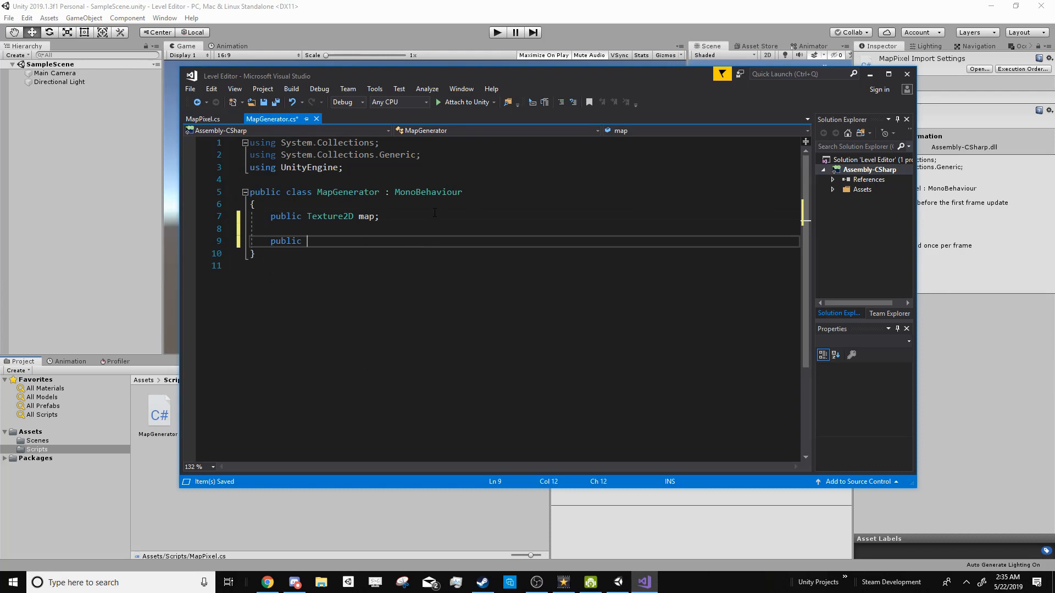
pyautogui.write('MapPixel[] pixels;')
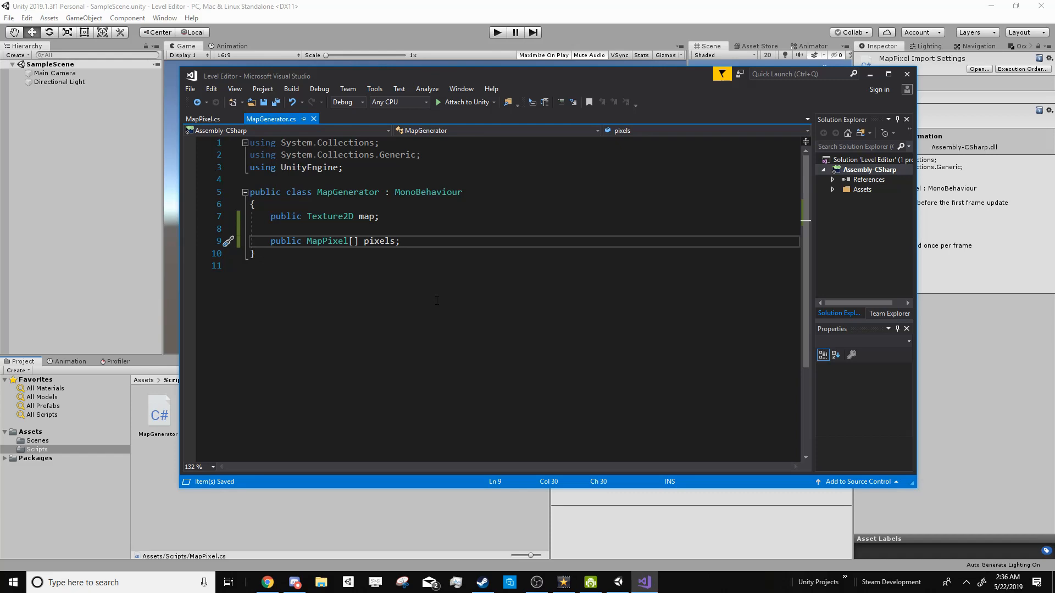
# - Bring up paint.net and start a new blank image for the pixel map
pyautogui.click(669, 582)
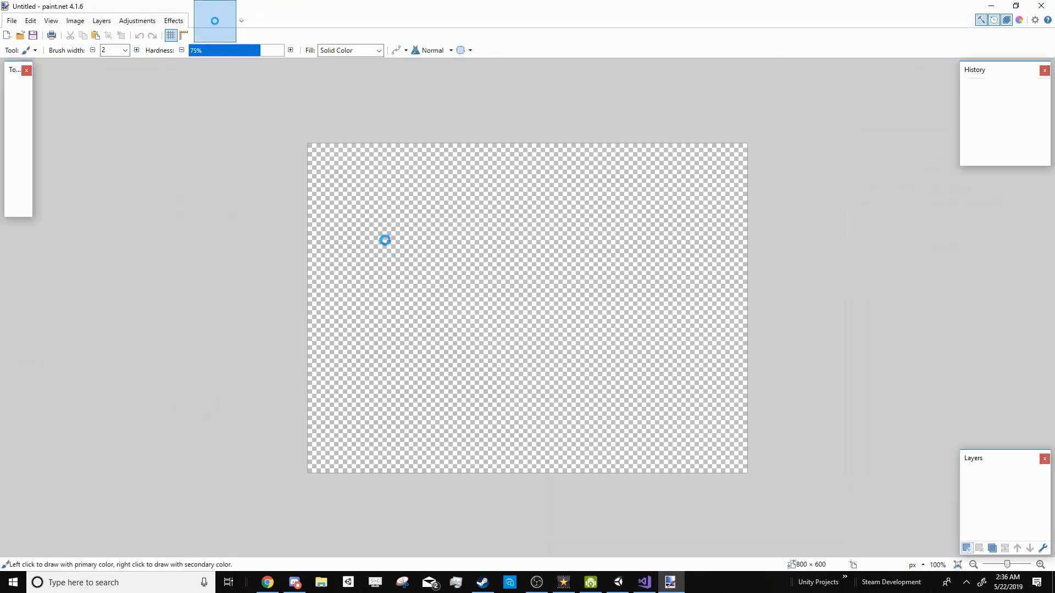
pyautogui.click(11, 19)
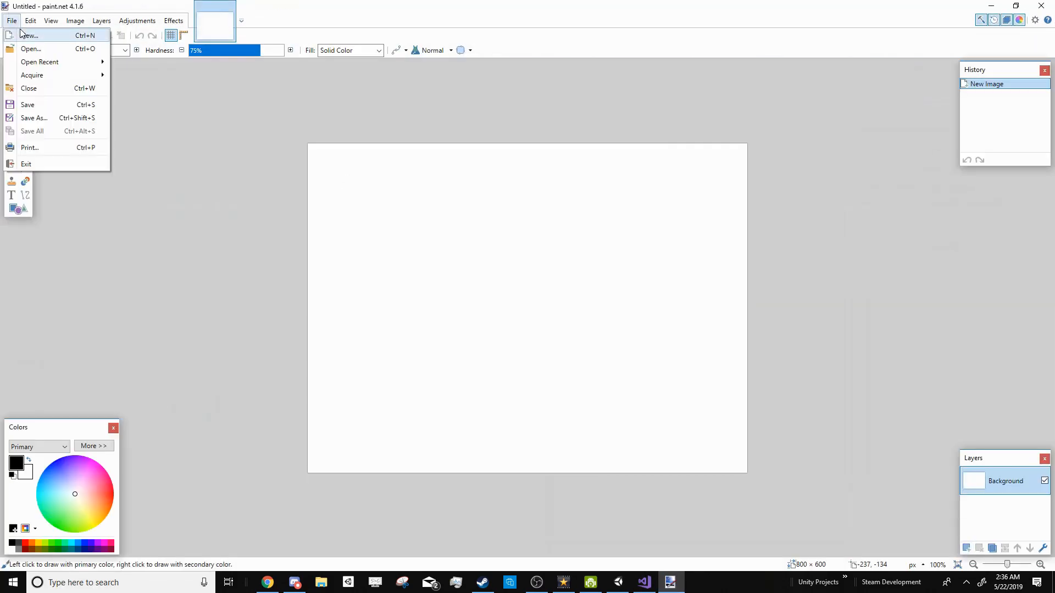
pyautogui.click(28, 36)
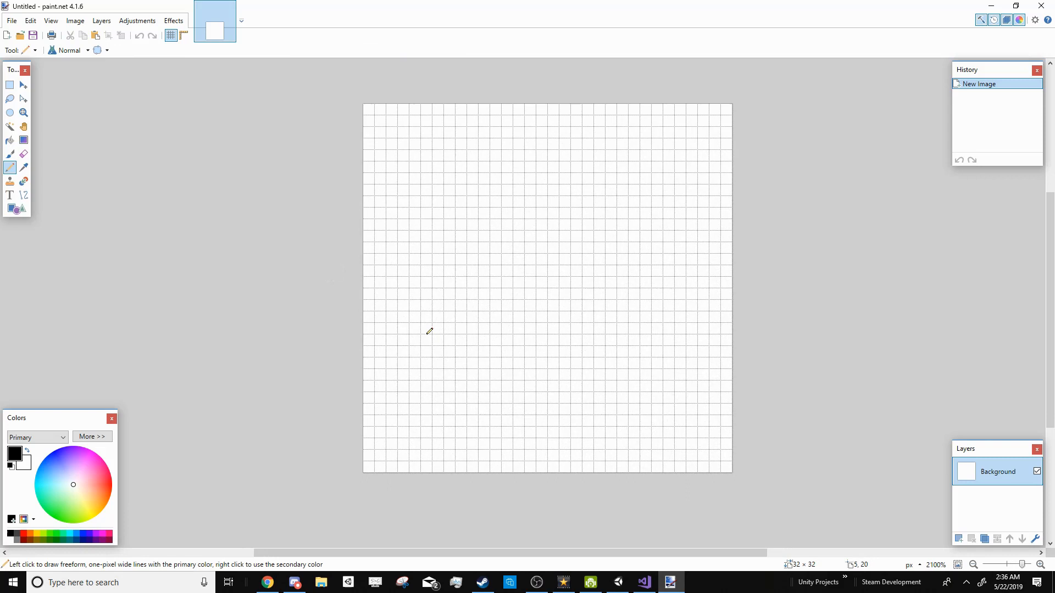
pyautogui.moveTo(430, 306)
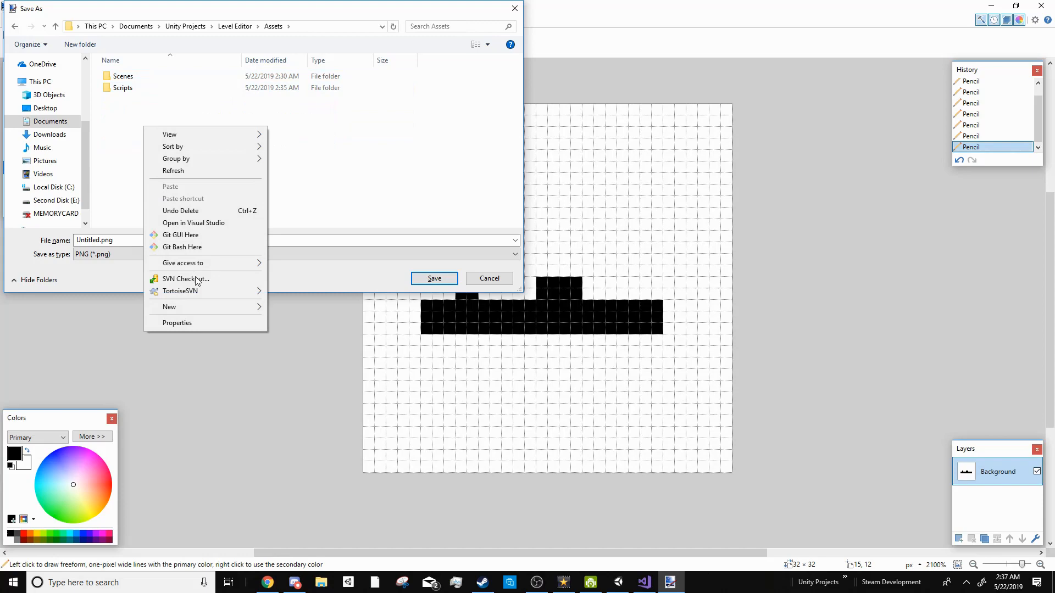
# - Save the drawing as CoolMap.png in the project's Assets folder and return to Unity
pyautogui.click(121, 240)
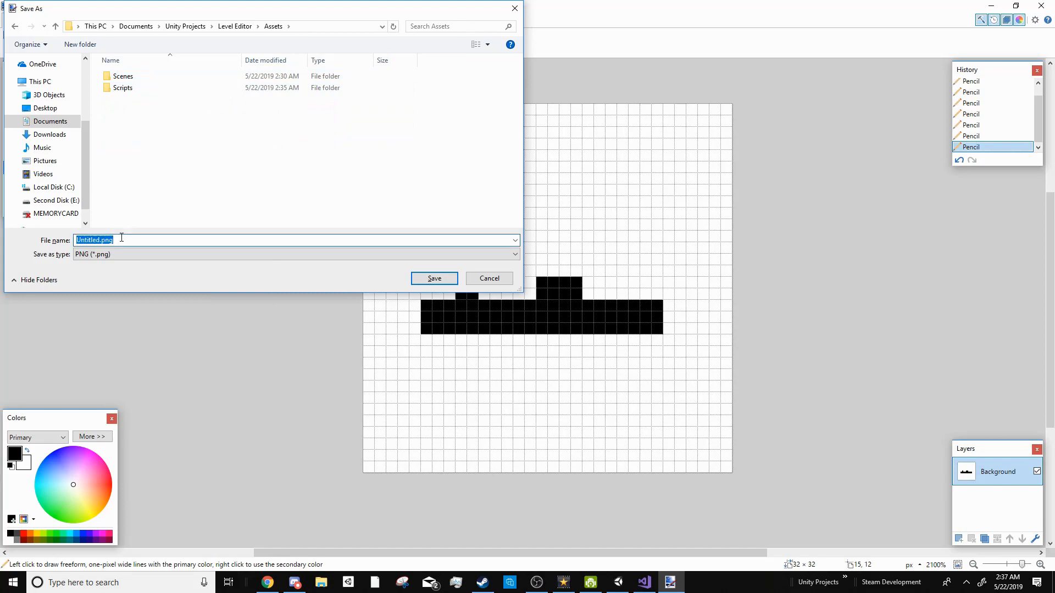
pyautogui.click(433, 278)
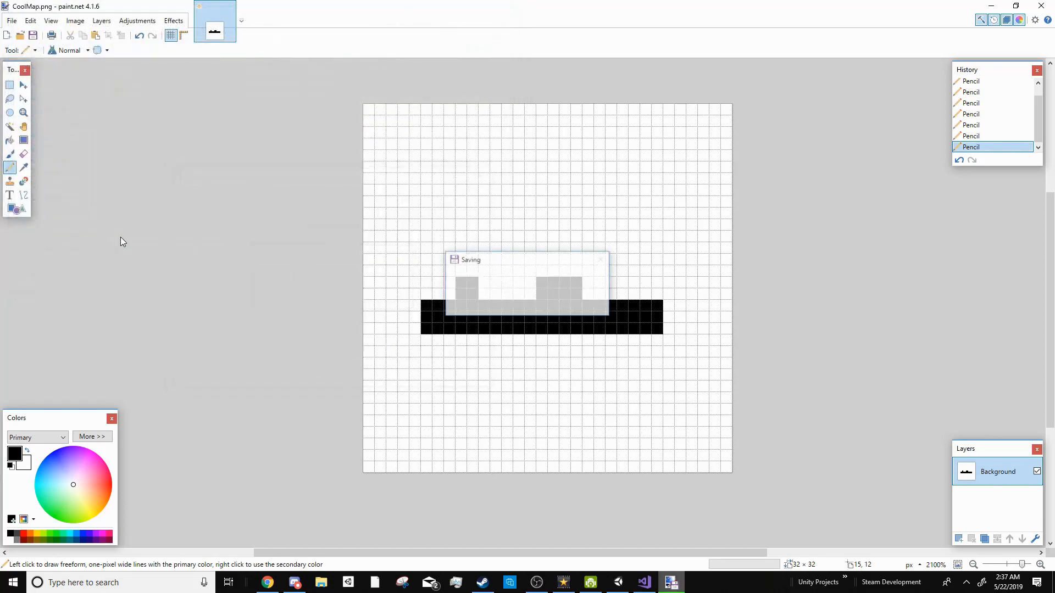
pyautogui.click(643, 582)
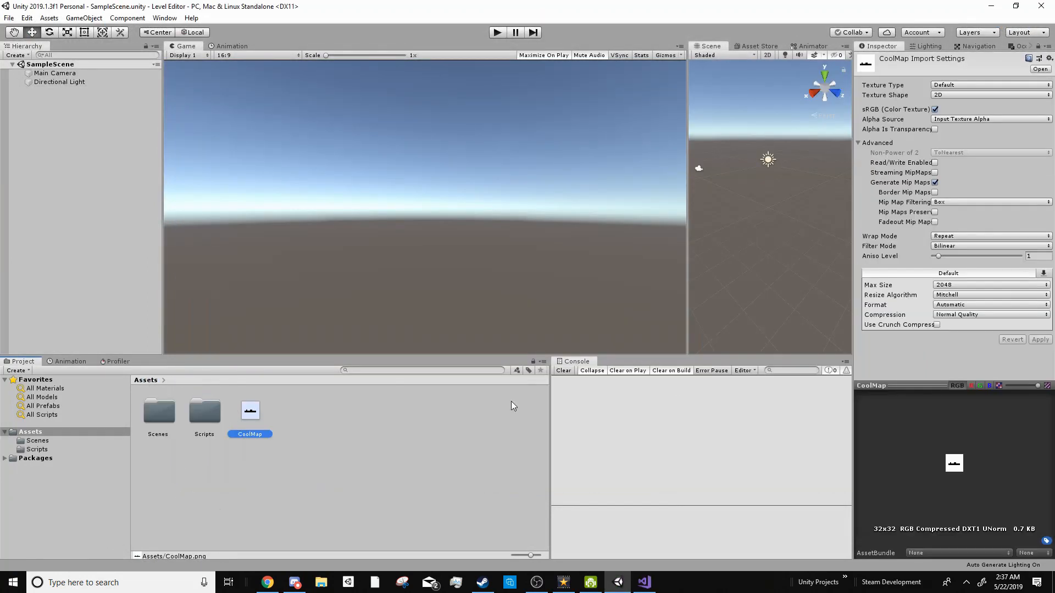
pyautogui.moveTo(955, 469)
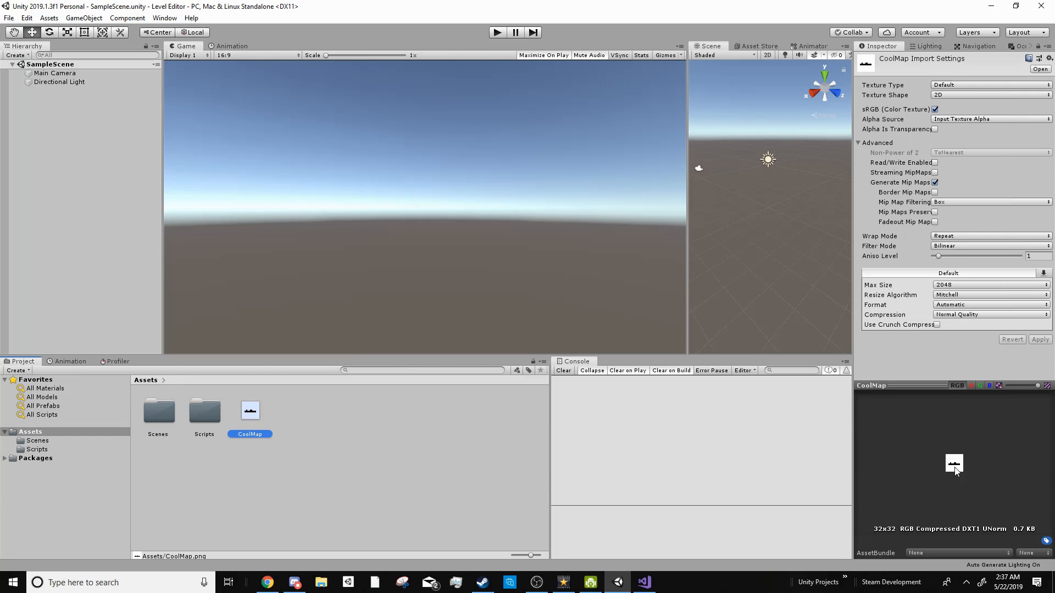
# - Set CoolMap's import to no compression and Point (no filter) filtering
pyautogui.click(989, 315)
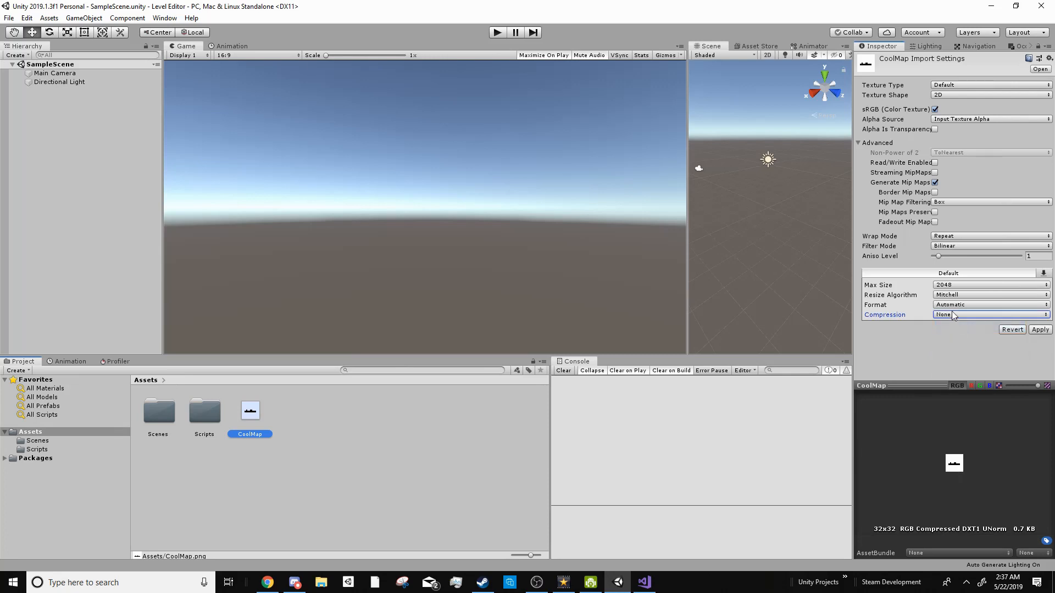
pyautogui.click(989, 245)
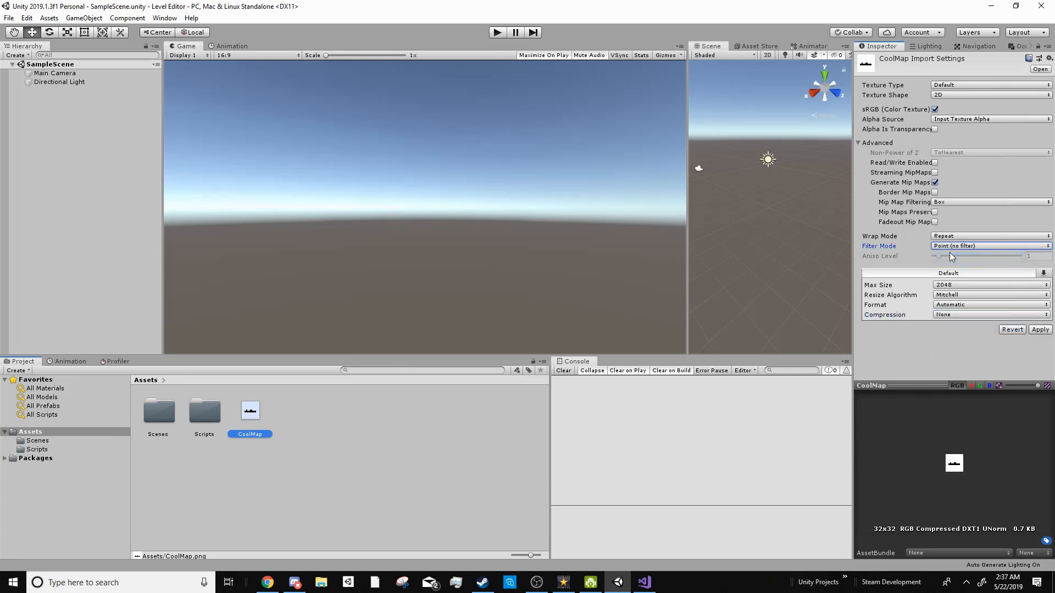
pyautogui.click(1040, 329)
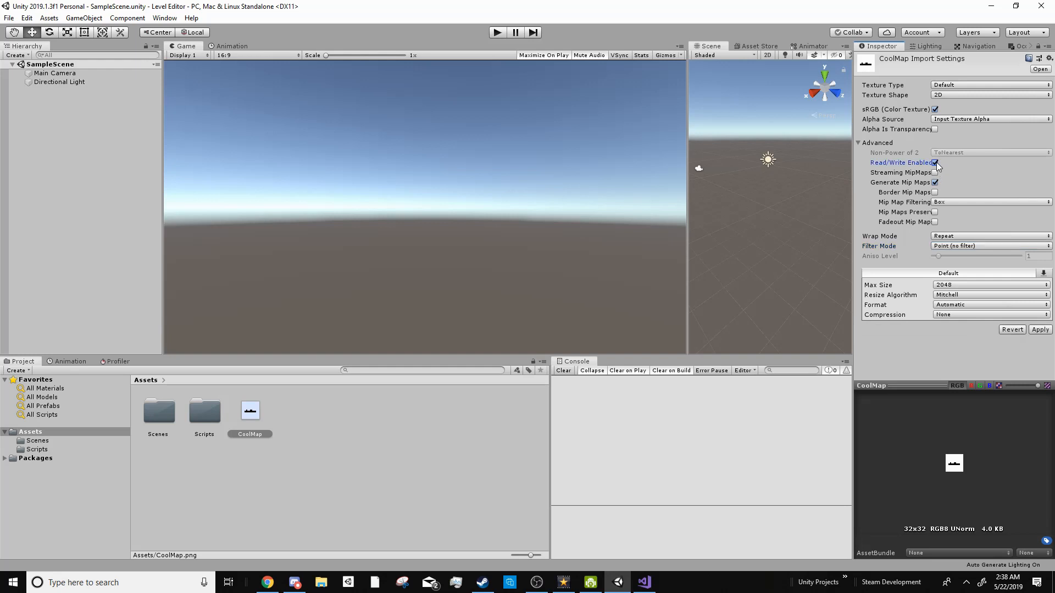
pyautogui.moveTo(1020, 316)
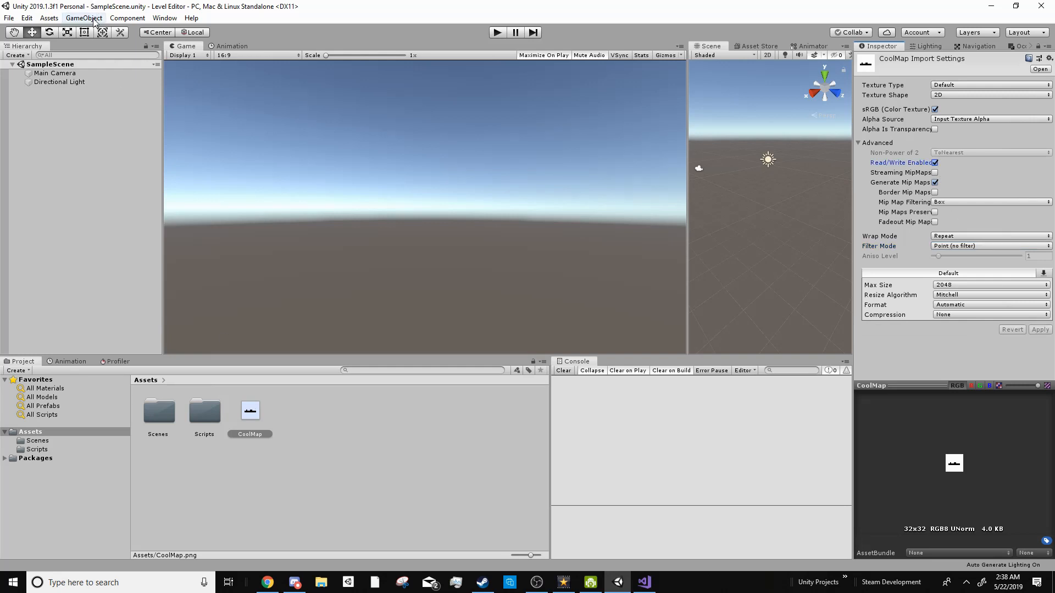
# - Create an empty object named Map Generator and attach the MapGenerator script to it
pyautogui.click(83, 19)
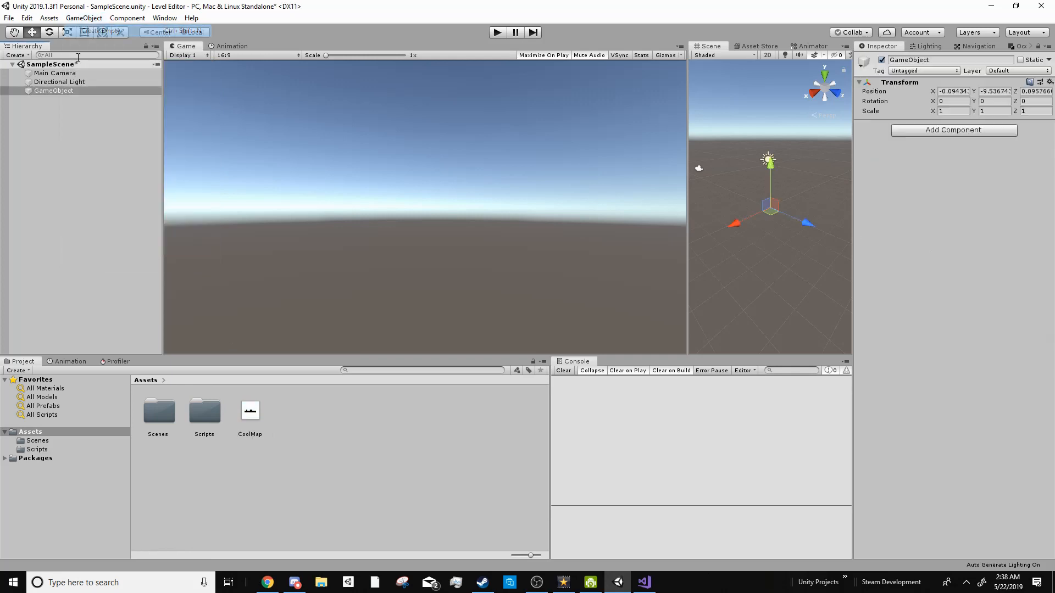
pyautogui.click(1048, 83)
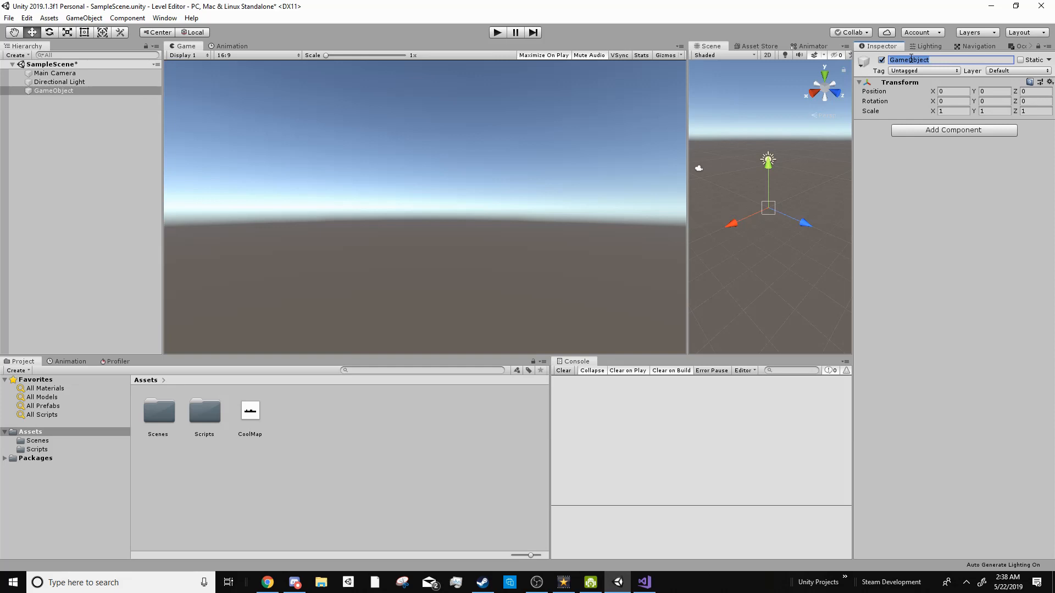
pyautogui.write('Map Generator')
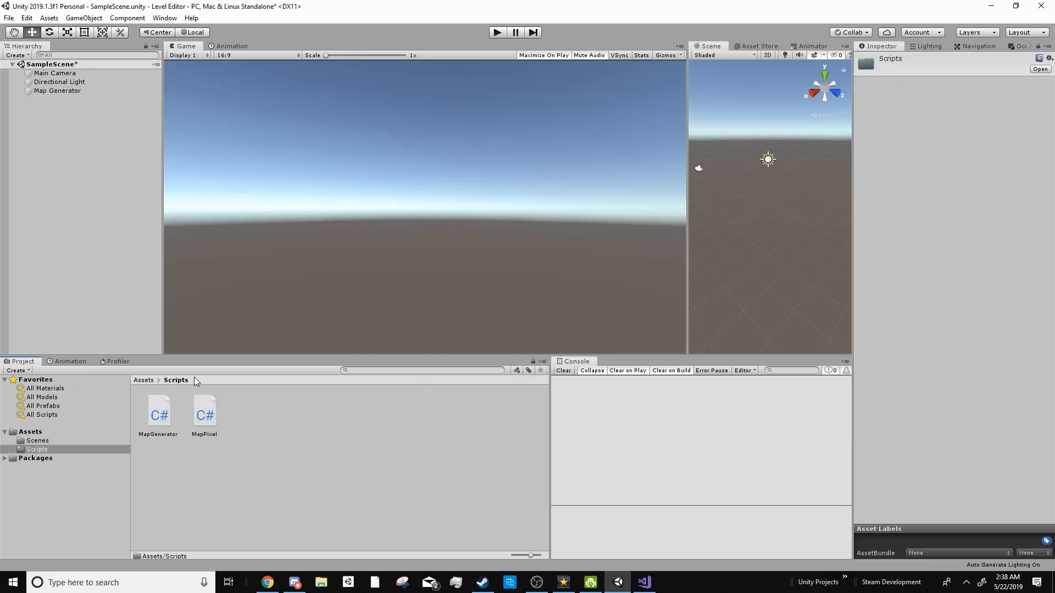
pyautogui.click(59, 90)
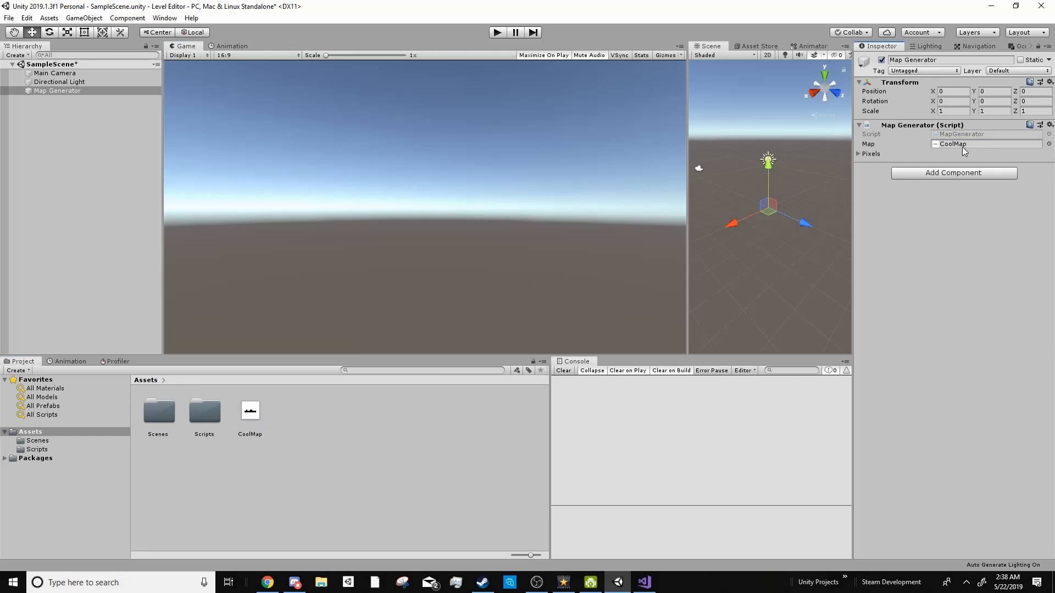
# - Set Pixels size to 1 and make Element 0's colour opaque black (alpha 255)
pyautogui.click(860, 154)
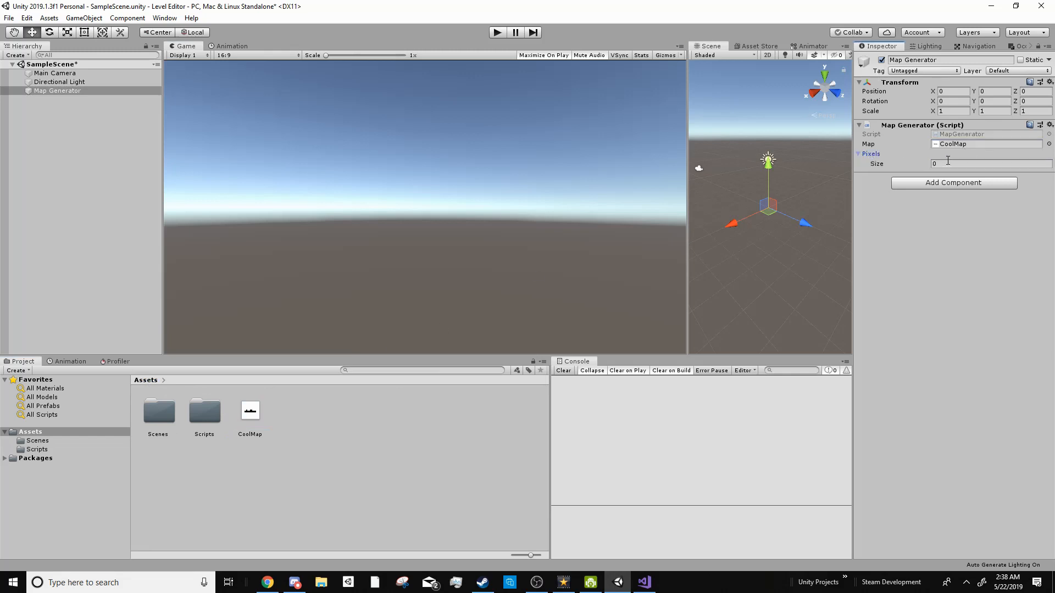
pyautogui.click(982, 162)
pyautogui.write('1')
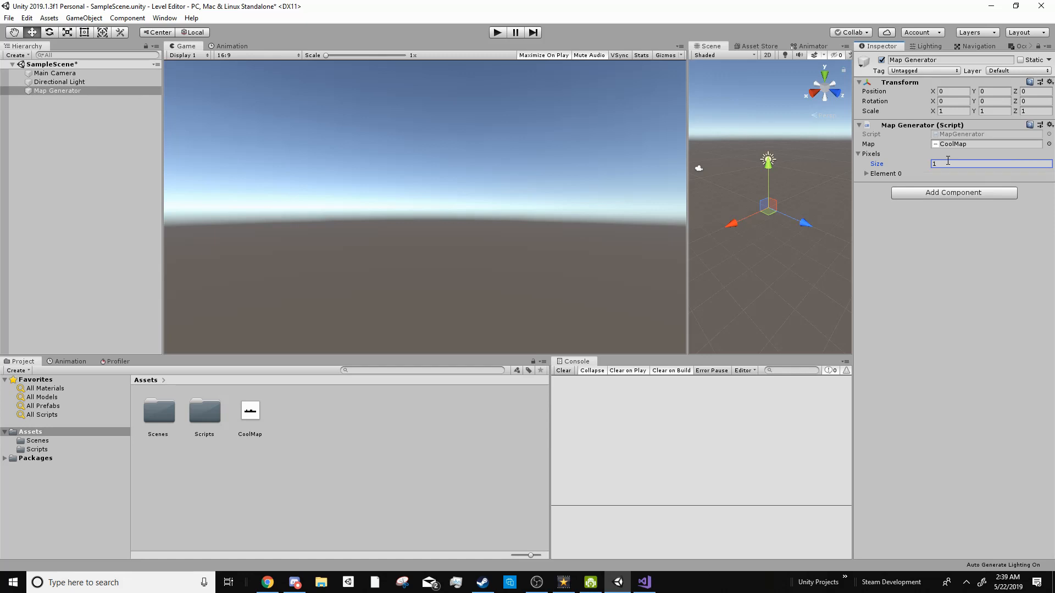
pyautogui.click(867, 173)
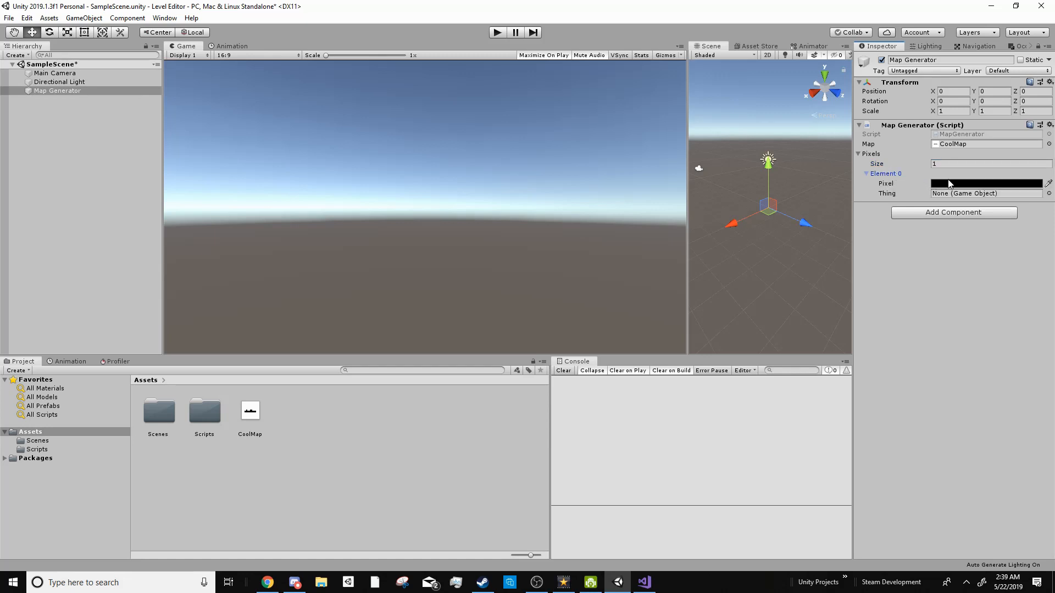
pyautogui.click(986, 183)
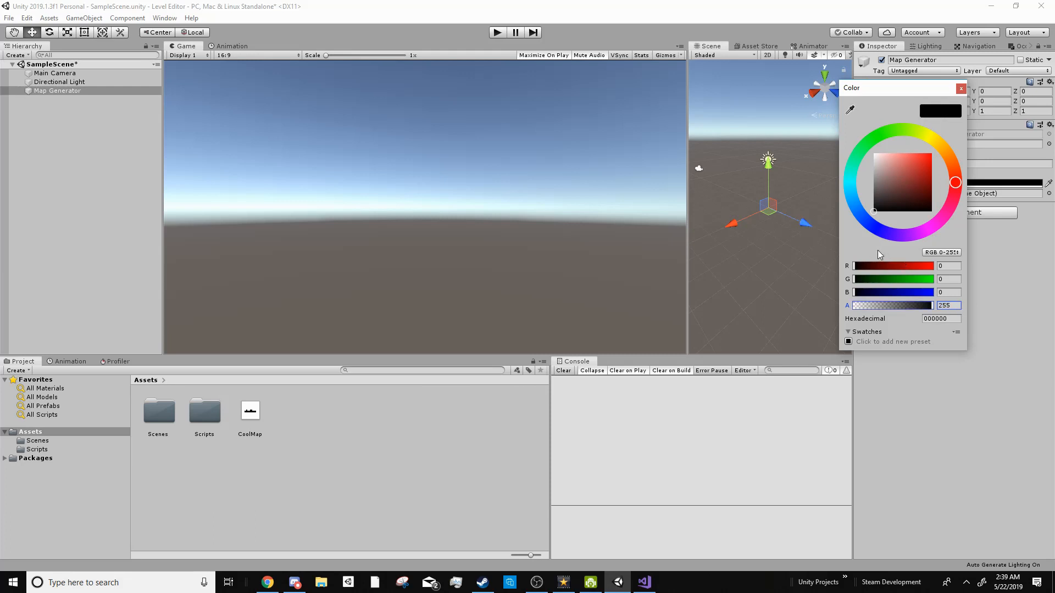
pyautogui.click(961, 88)
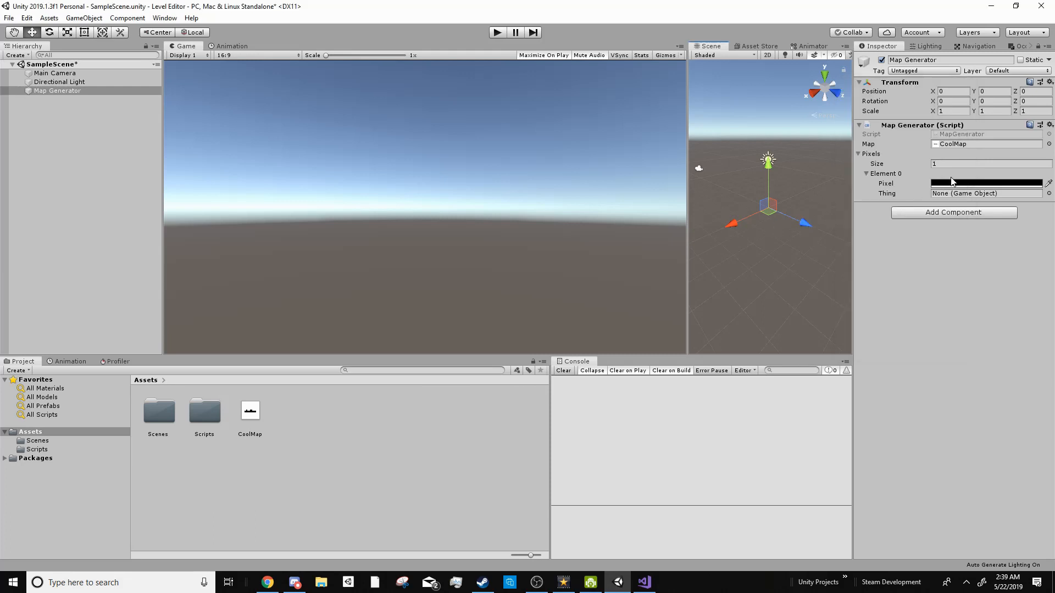
pyautogui.moveTo(940, 152)
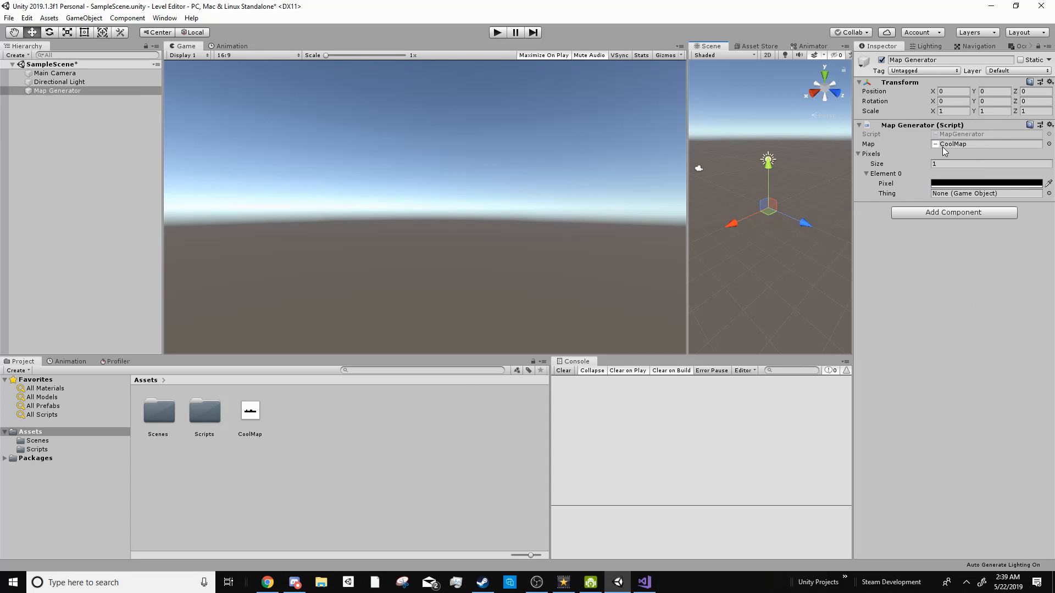
pyautogui.click(84, 18)
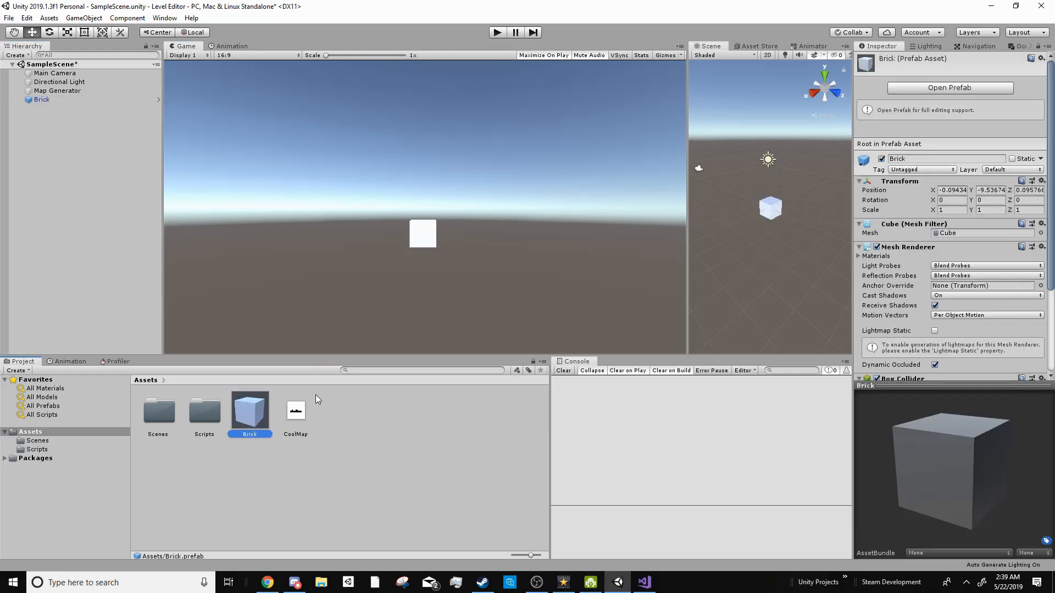
# - Select the Brick scene object to assign its prefab to the black pixel entry
pyautogui.click(40, 99)
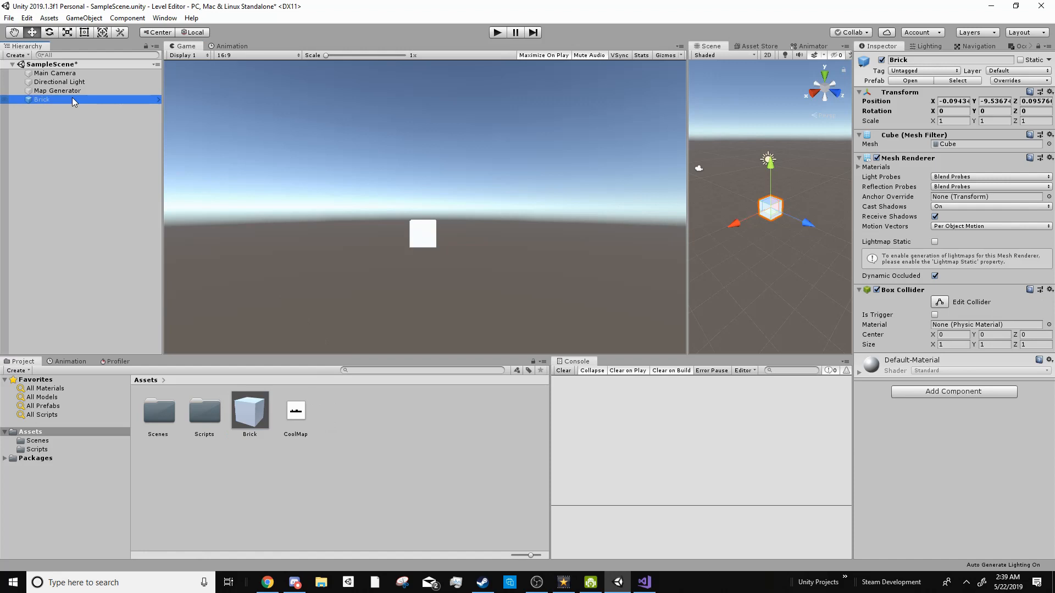
pyautogui.click(57, 90)
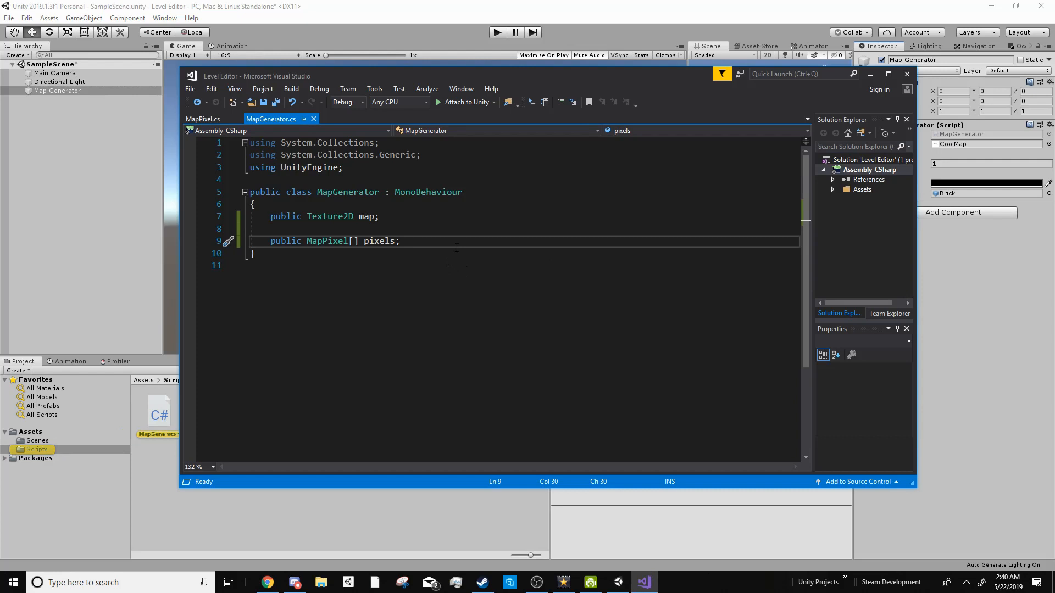
# - Add a public void GenerateMap() method and begin its int width variable
pyautogui.press('enter')
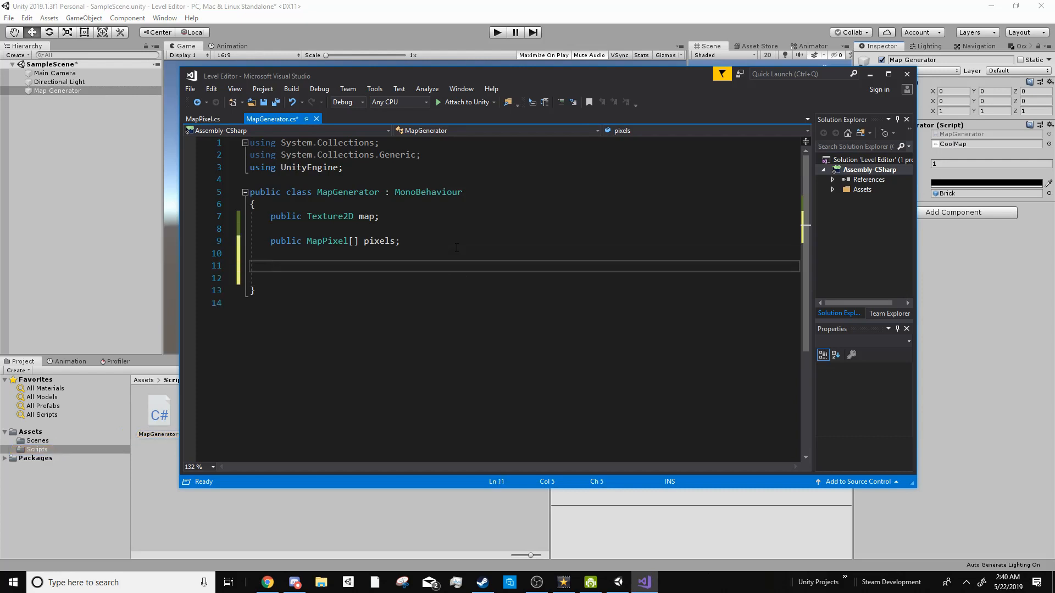
pyautogui.write('public void GenerateMap (')
pyautogui.click(523, 279)
pyautogui.write('{')
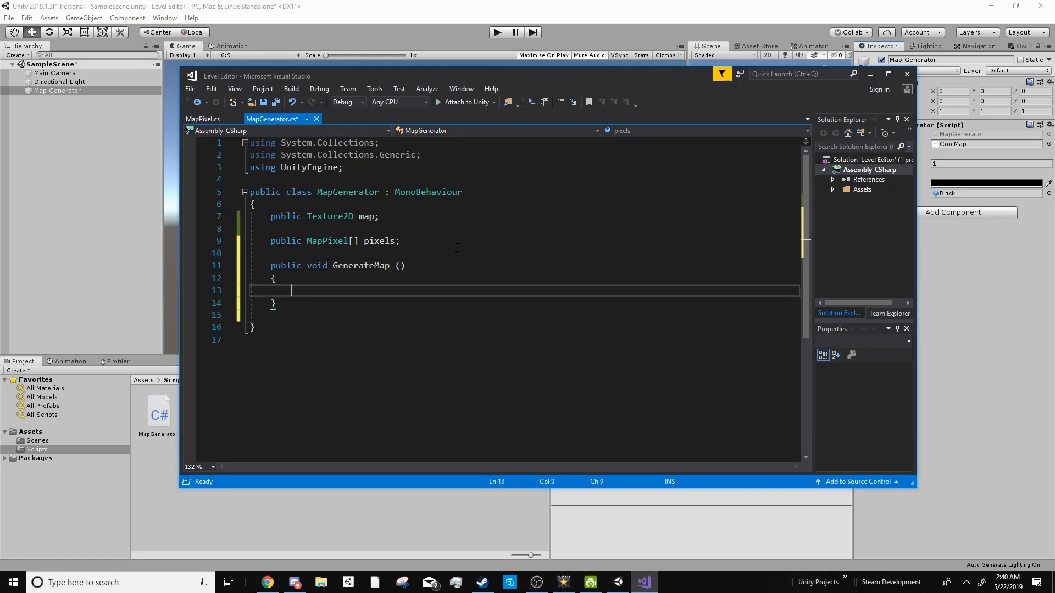
pyautogui.click(290, 290)
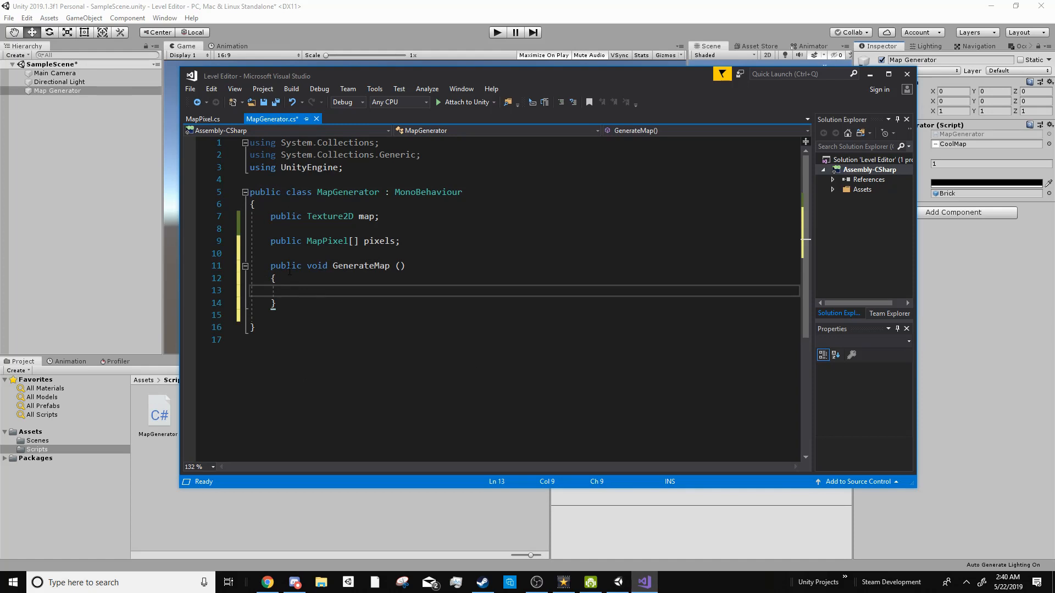
pyautogui.write('int width')
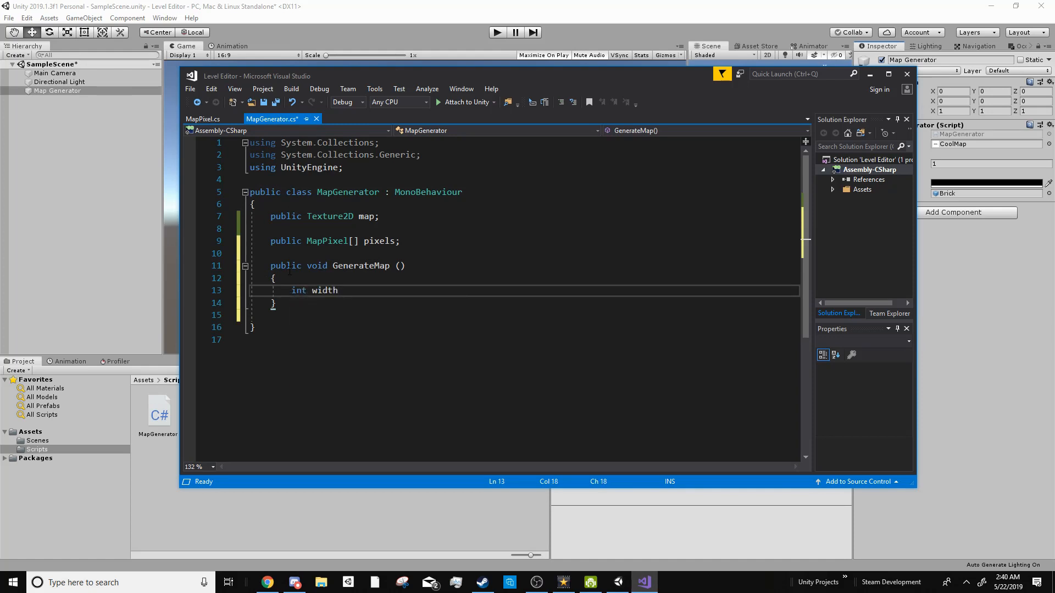
# - Store map.width and map.height in width and height, with a comment about finding them
pyautogui.doubleClick(325, 291)
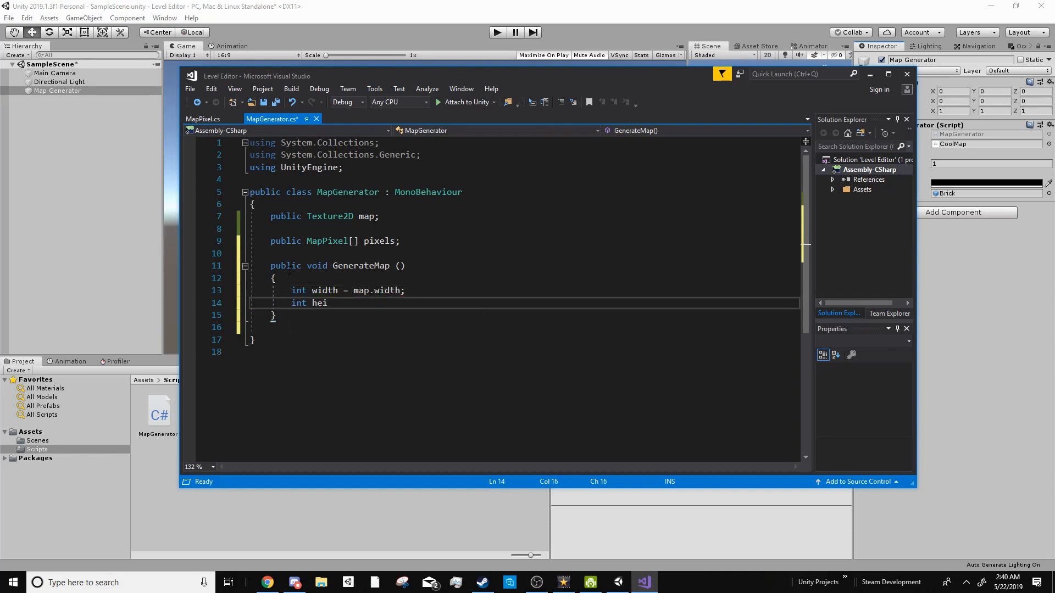
pyautogui.write('ght = map.height;')
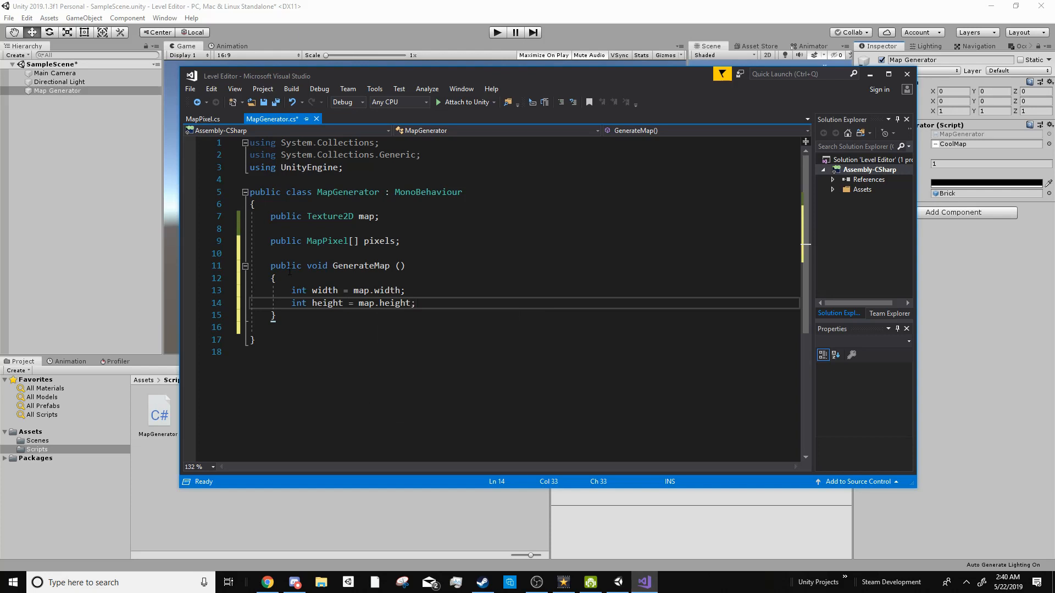
pyautogui.click(403, 290)
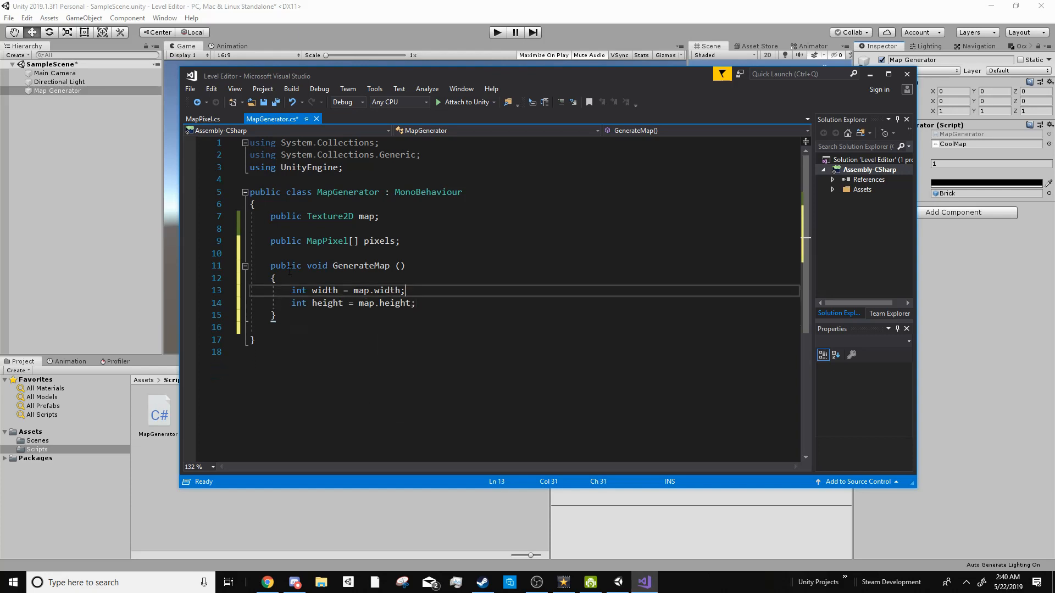
pyautogui.write('// Find the width & height of the image')
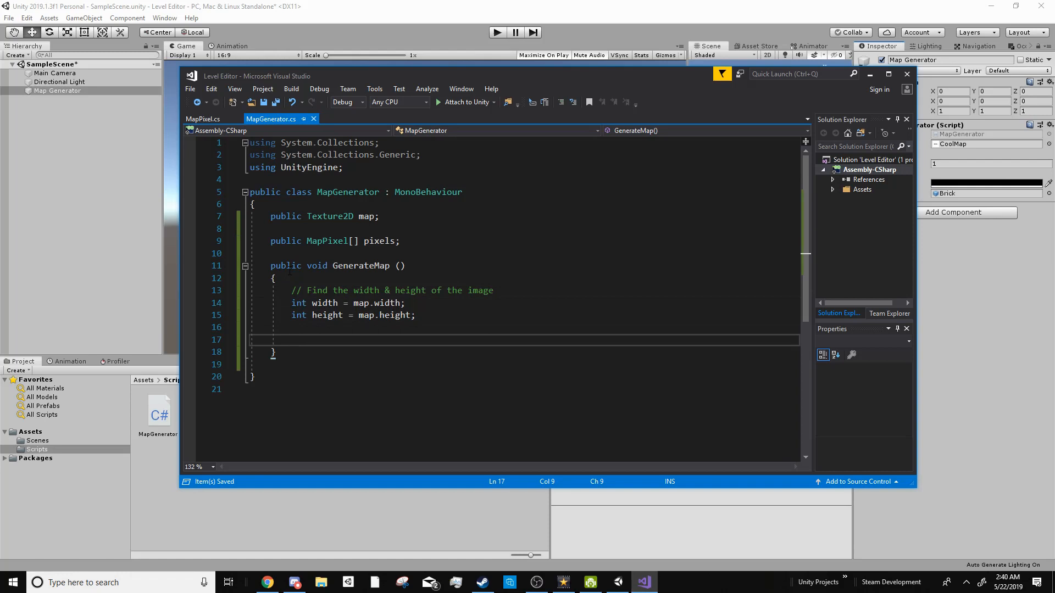
# - Write nested for loops over x < width and y < height, commented as searching every pixel
pyautogui.write('for(int')
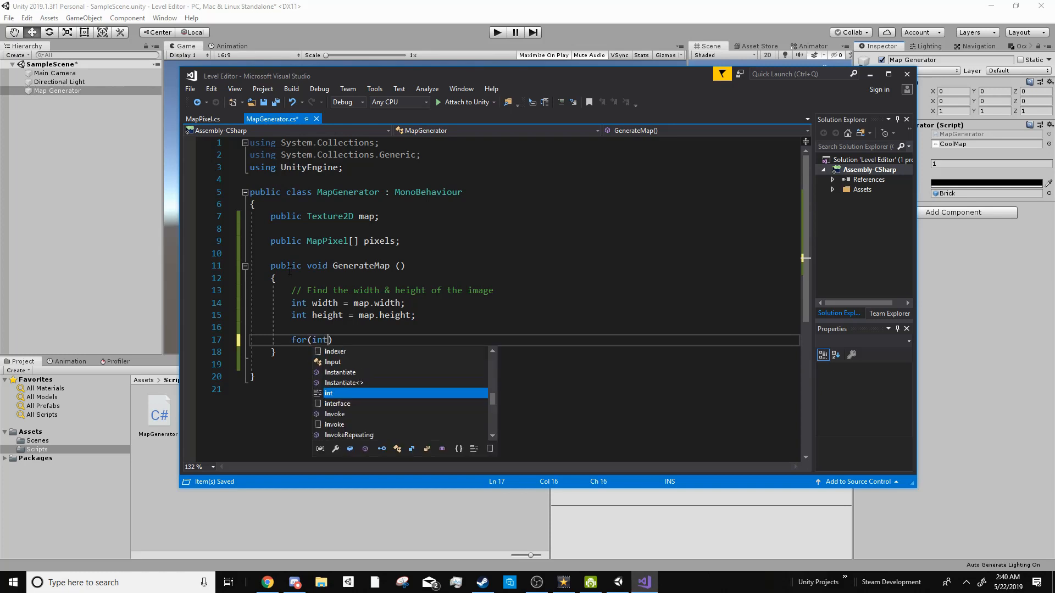
pyautogui.write('x = 0; x < width; x++')
pyautogui.write('{')
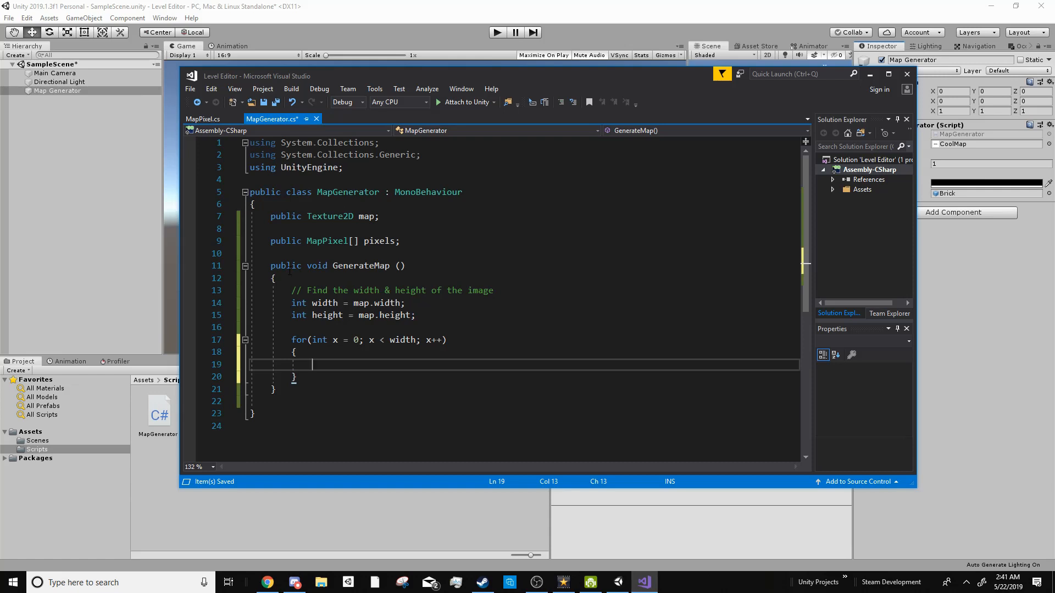
pyautogui.write('for(int y = 0;)')
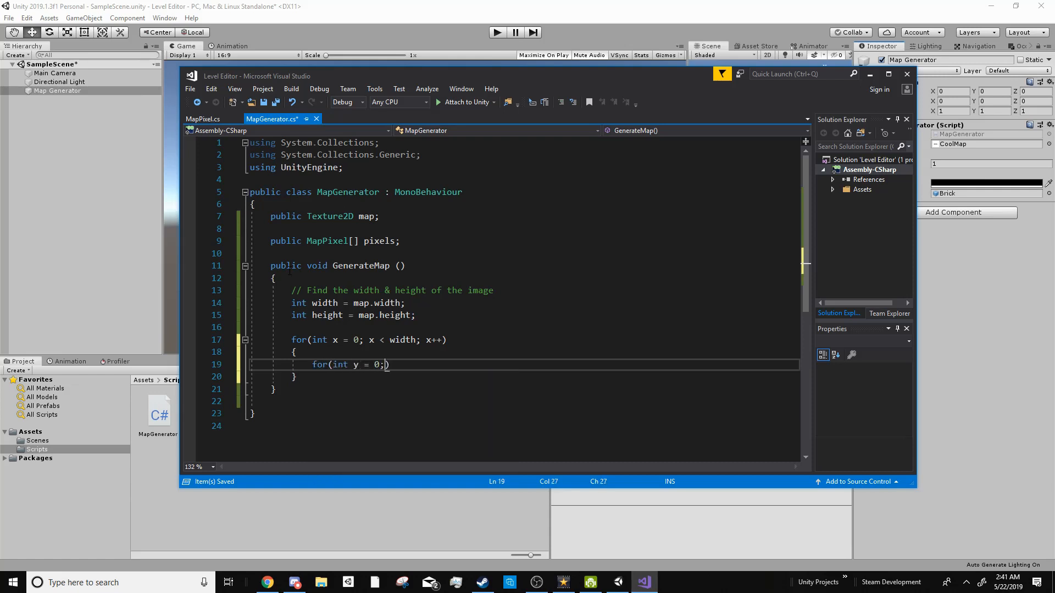
pyautogui.write('y < height; y++')
pyautogui.write('//')
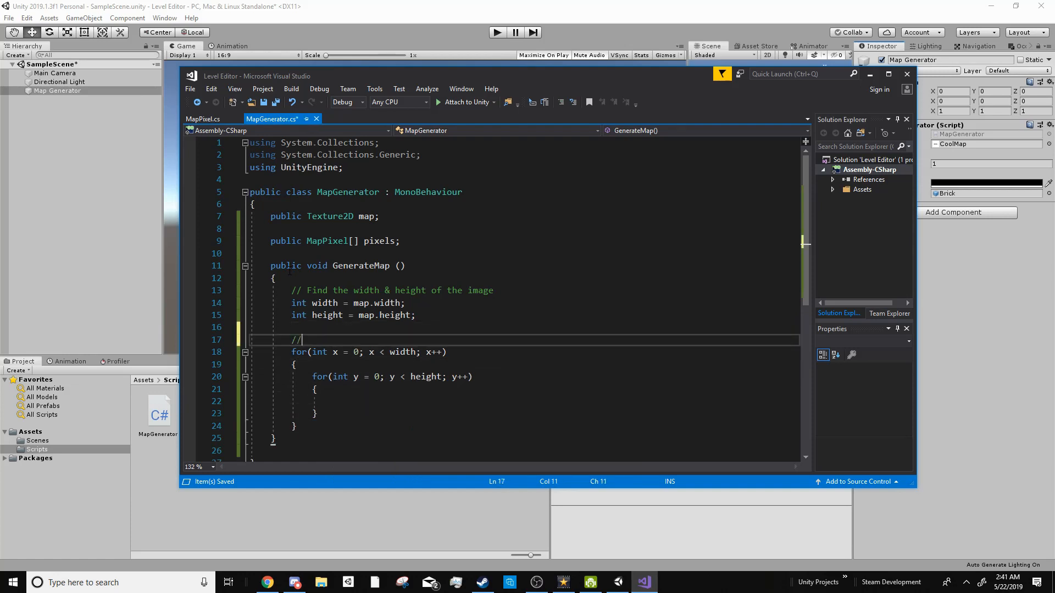
pyautogui.write('Search through every pixel in the image')
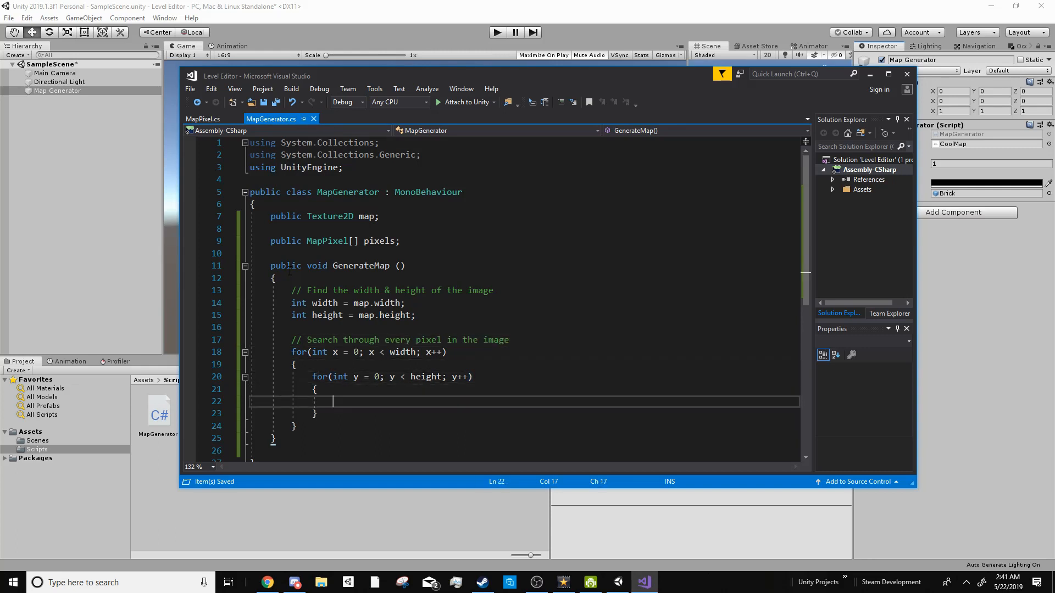
# - Read the current pixel's colour with Color pixel = map.GetPixel(x, y);
pyautogui.scroll(-3)
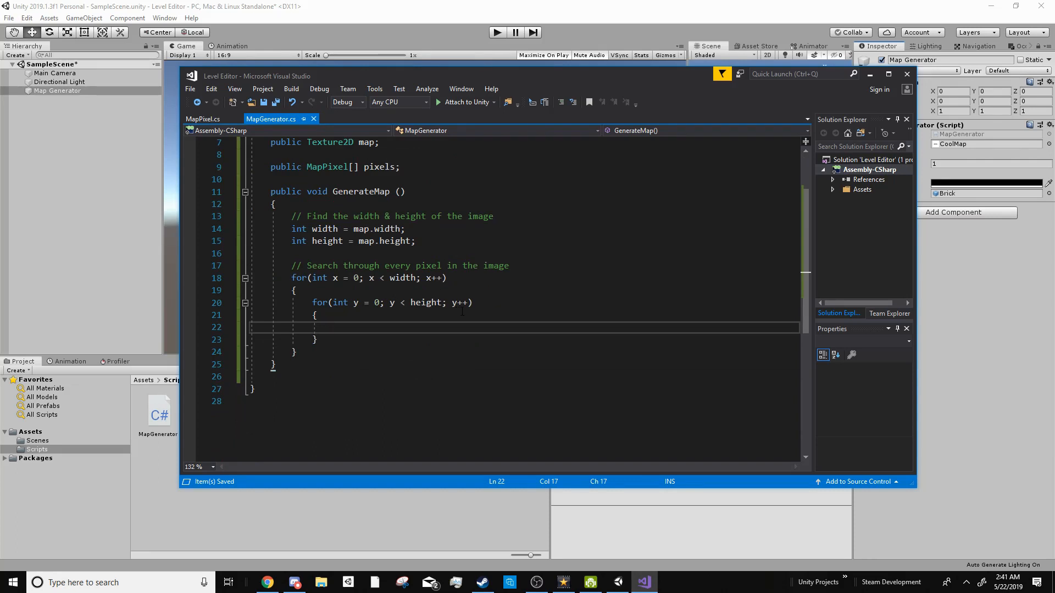
pyautogui.write('Color')
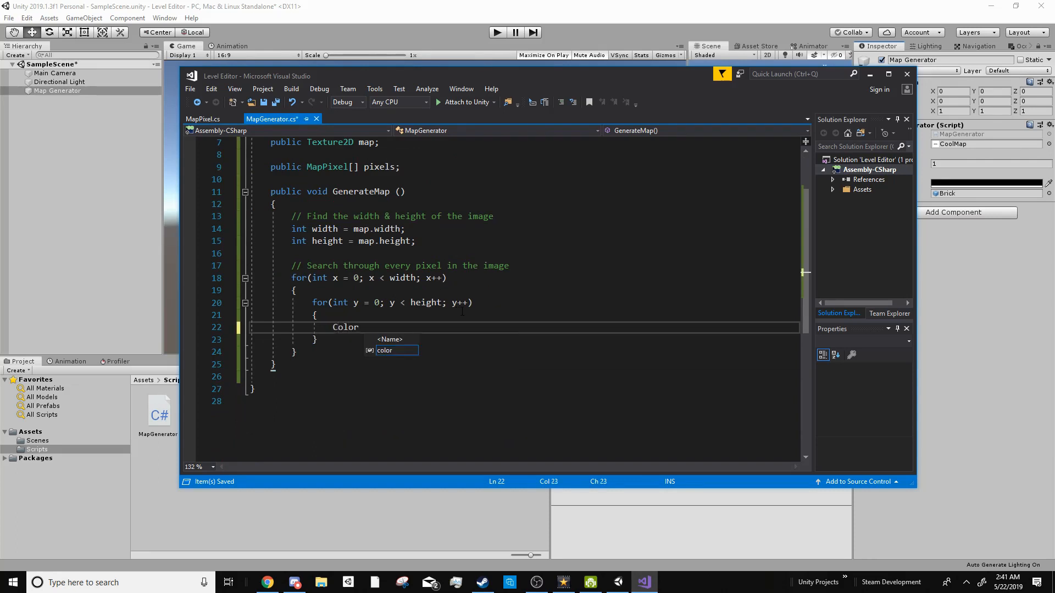
pyautogui.write('pixel=')
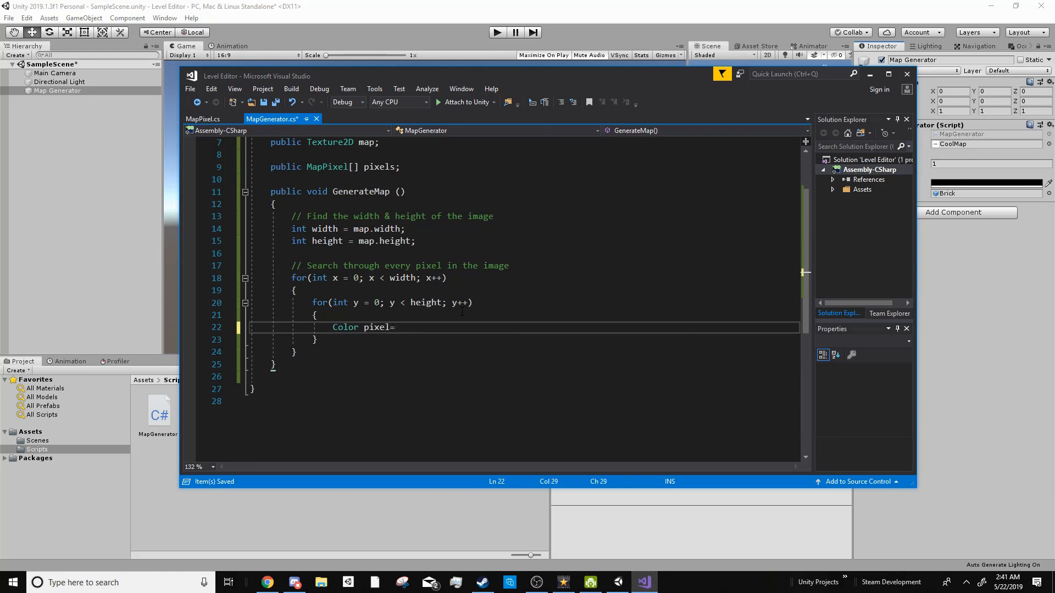
pyautogui.write('= map.GetPixel(x, y')
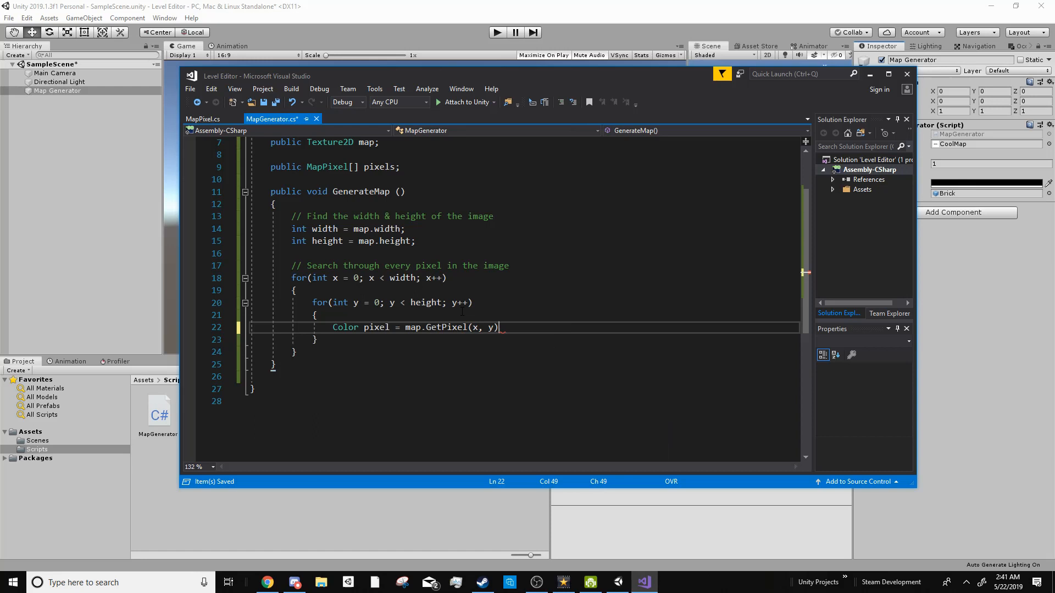
pyautogui.write(';')
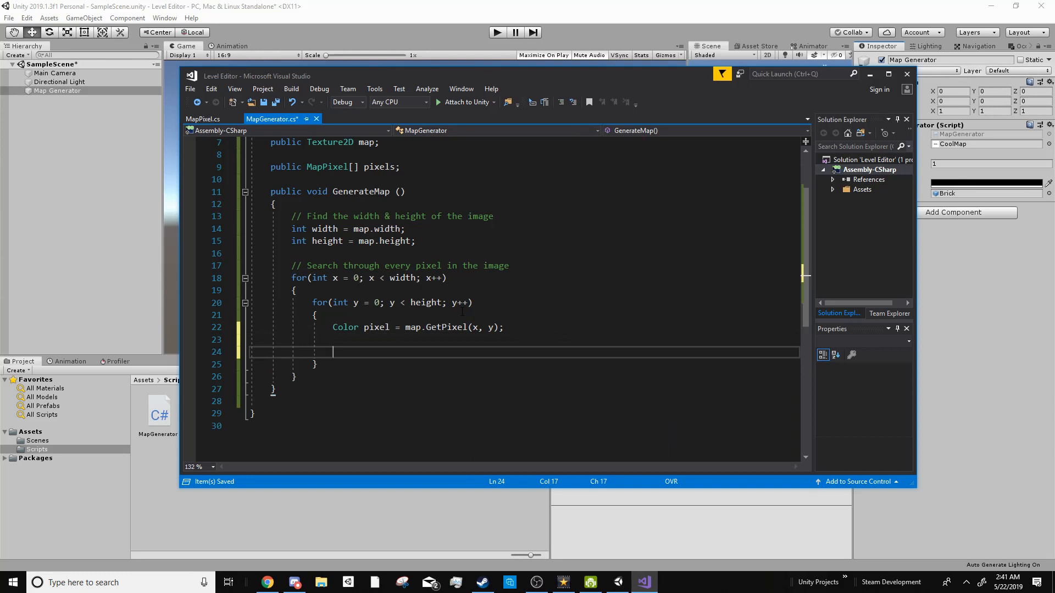
# - Loop foreach MapPixel in pixels and check whether its colour matches the pixel
pyautogui.write('foreach()')
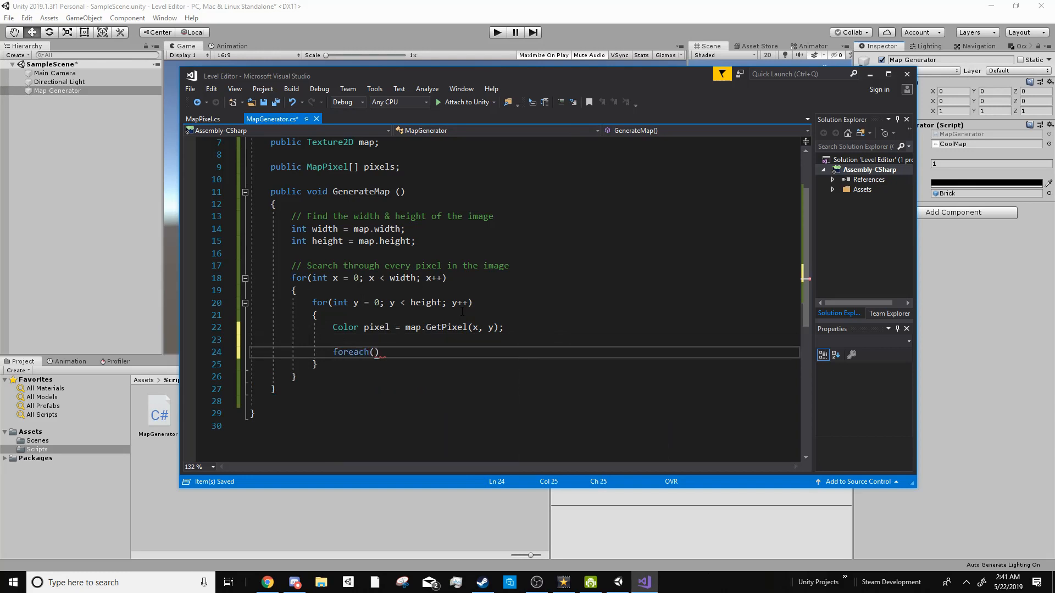
pyautogui.press('insert')
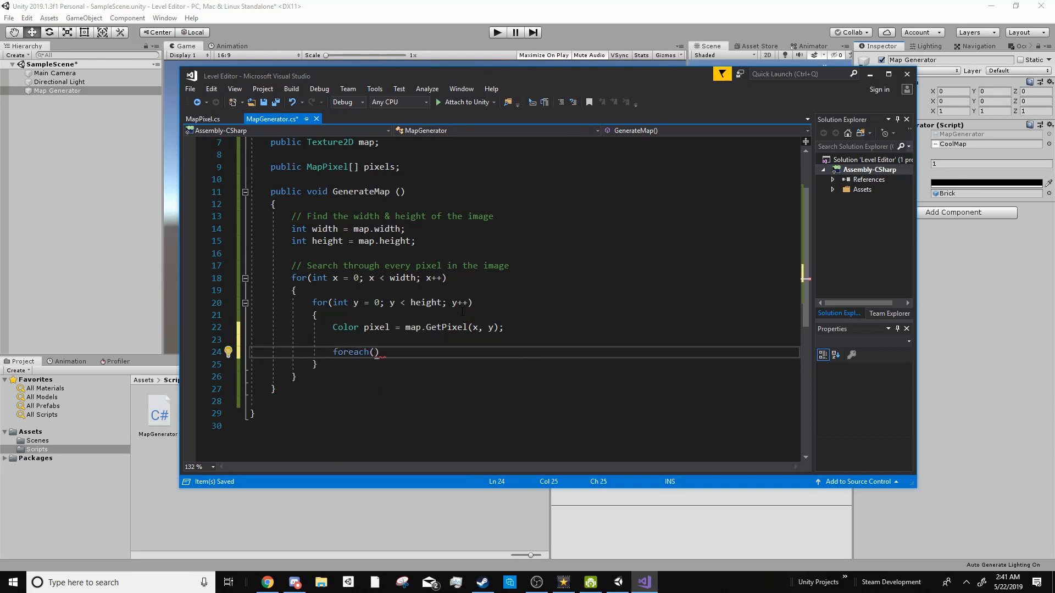
pyautogui.write('MapPixel mapPixel')
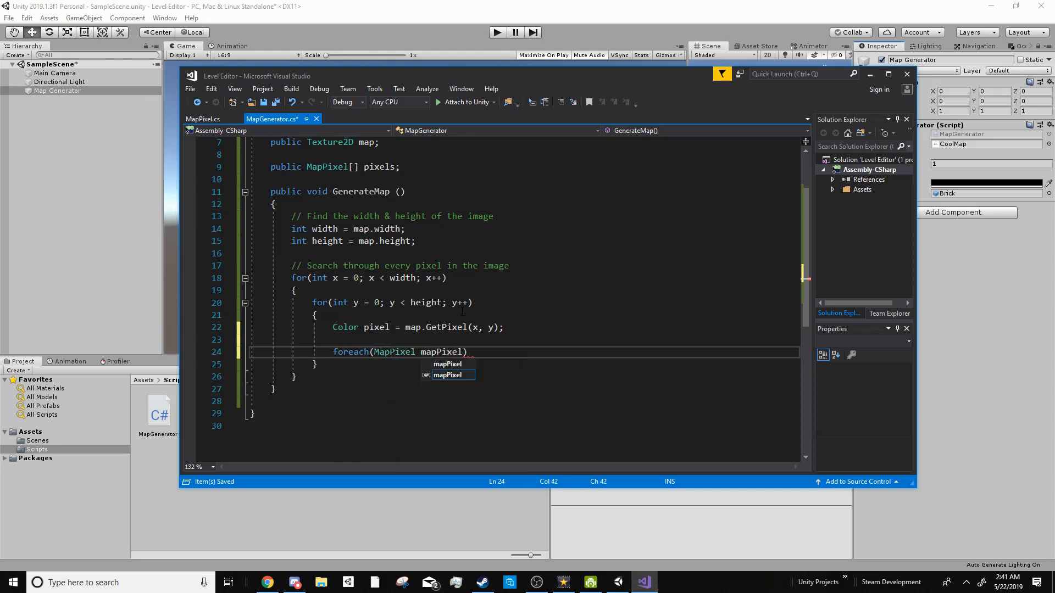
pyautogui.write('in pixels')
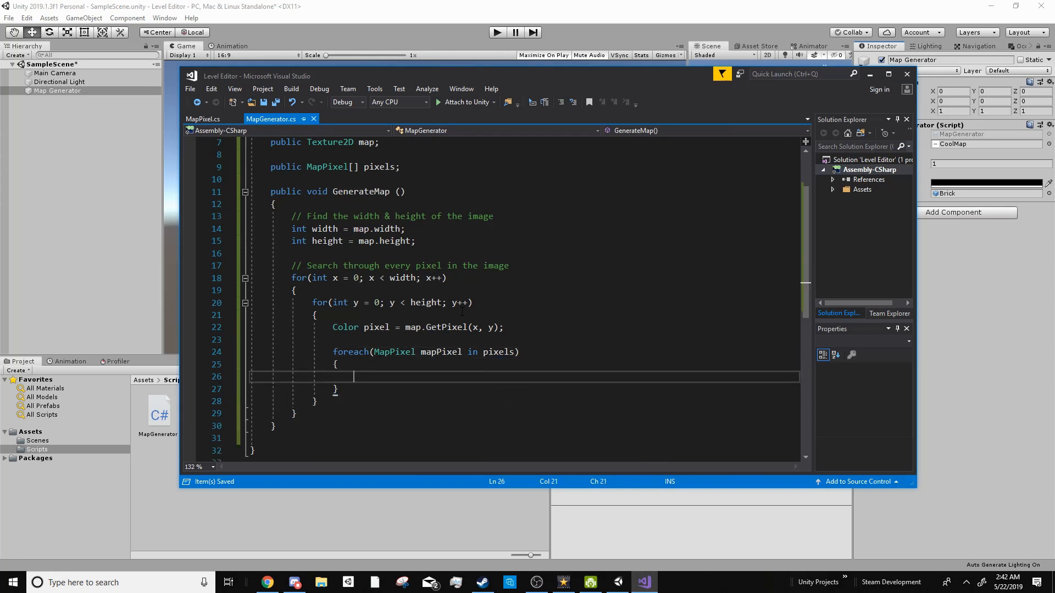
pyautogui.write('if(pixel == mapPixel.pixel')
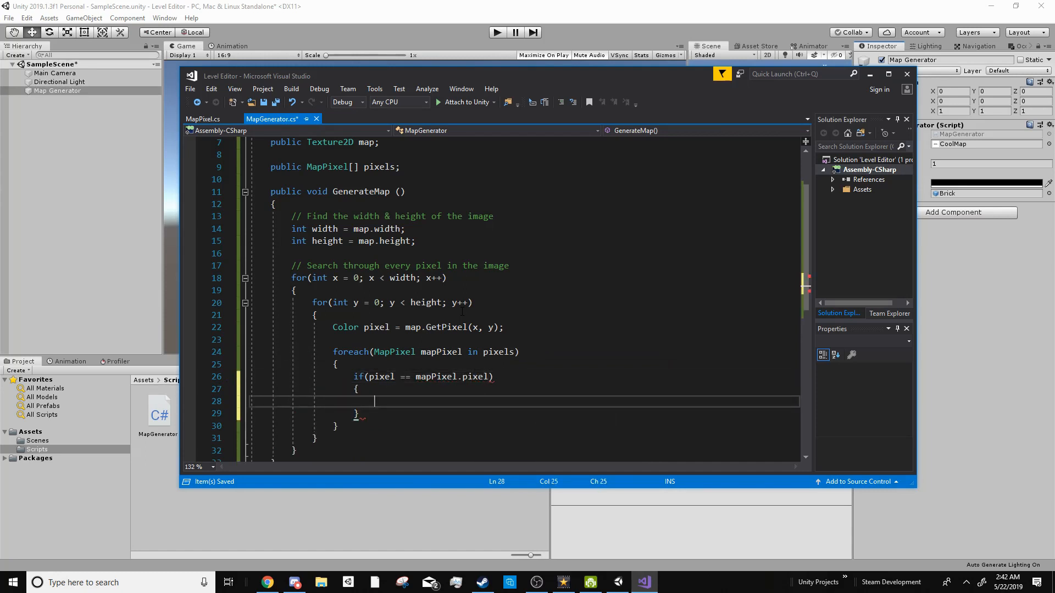
pyautogui.write('I')
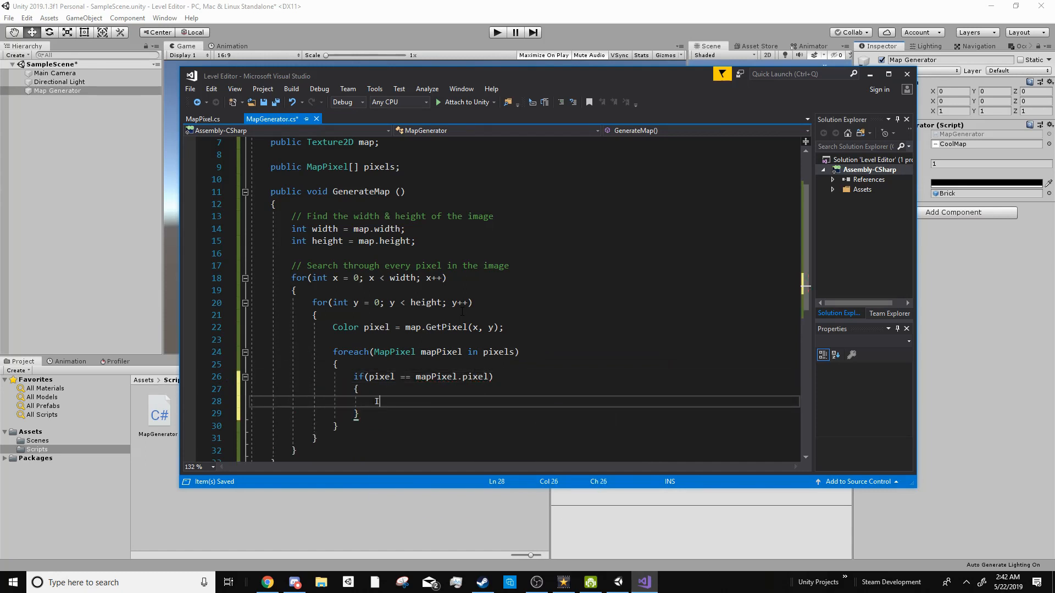
# - Instantiate mapPixel.thing at new Vector3(x, y) with Quaternion.identity
pyautogui.write('Instantiate(')
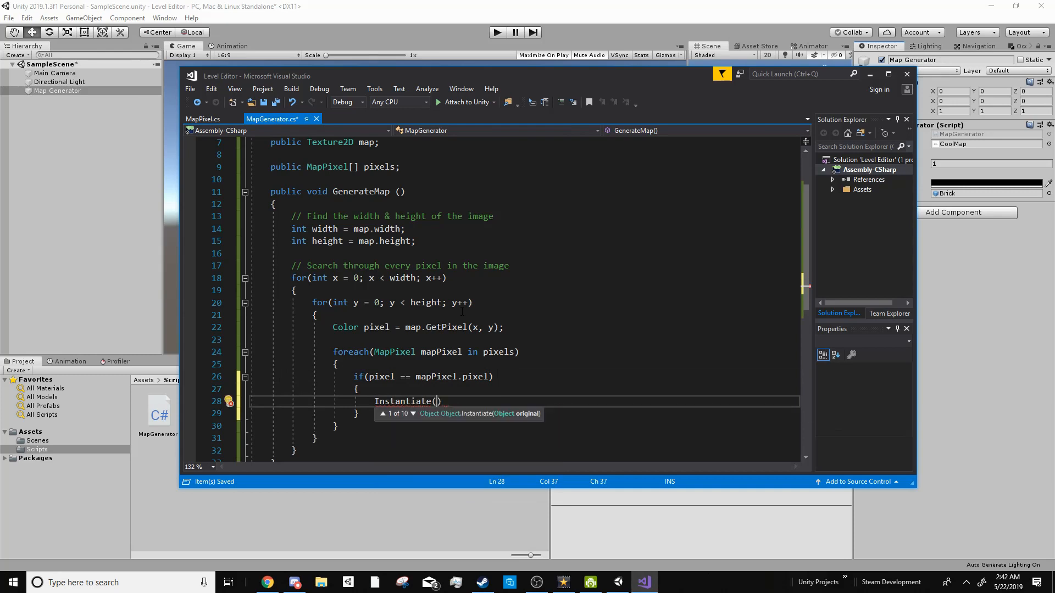
pyautogui.write('mapPixel.thing')
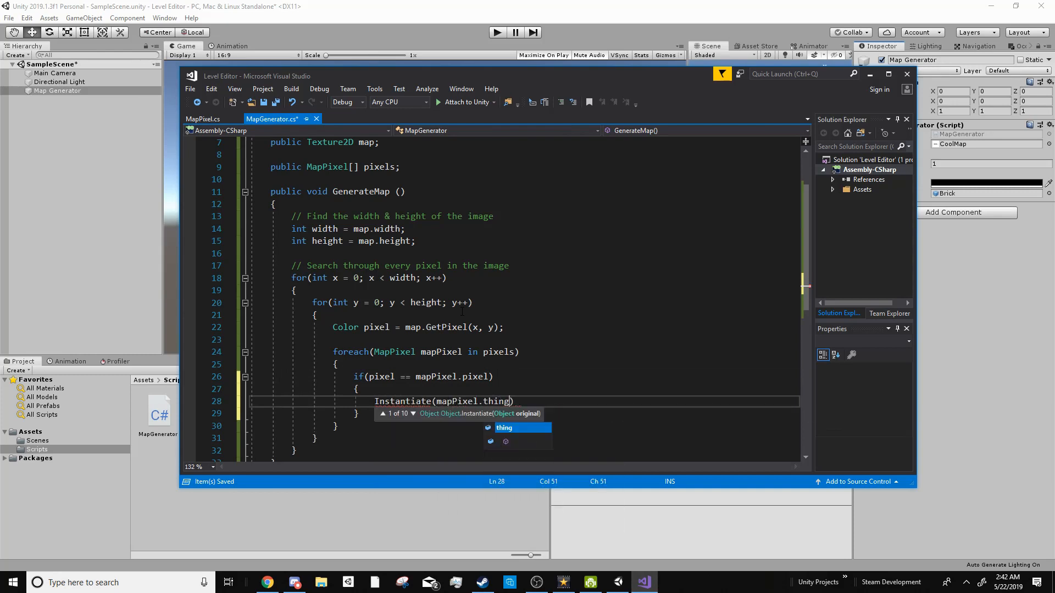
pyautogui.write(',')
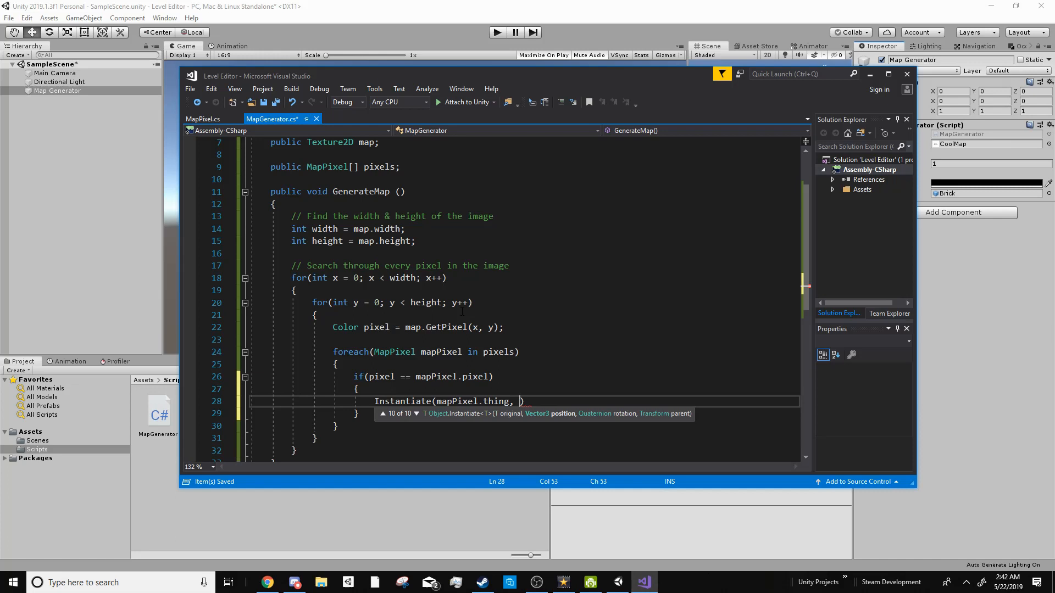
pyautogui.write('new Vector3(x')
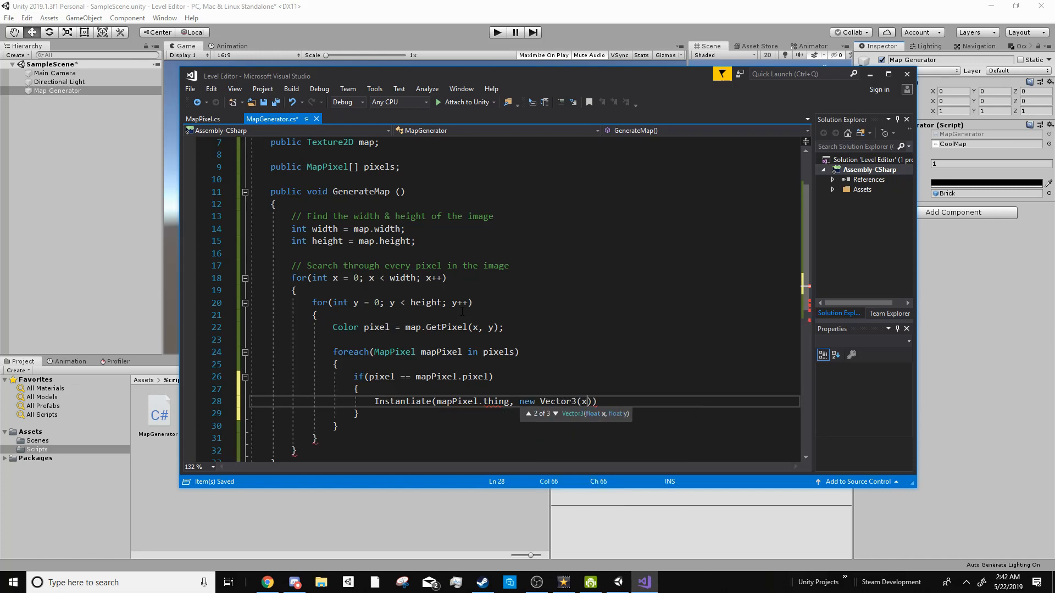
pyautogui.write(', y),')
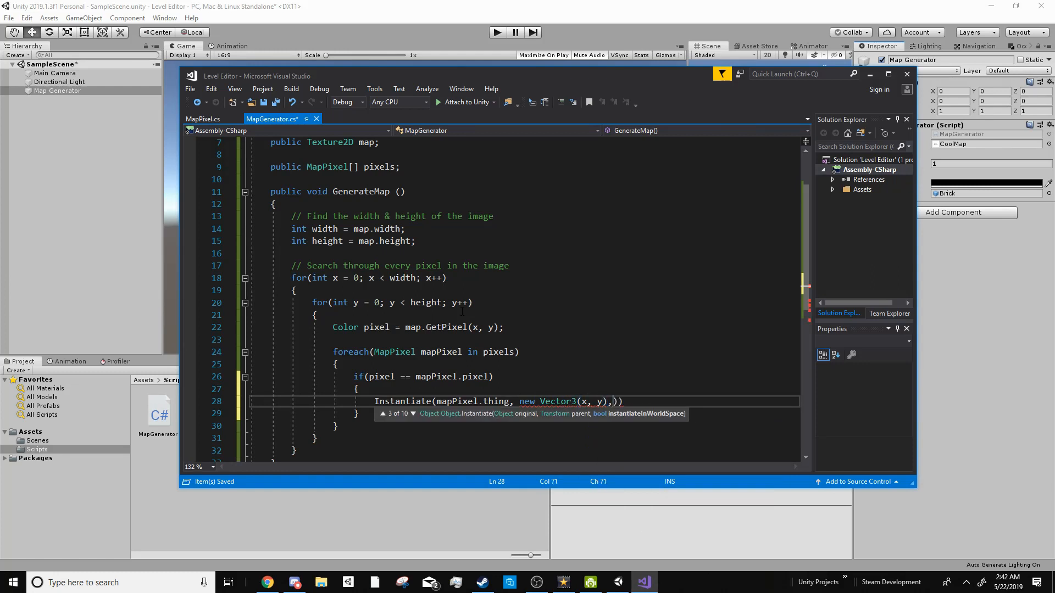
pyautogui.press('Backspace')
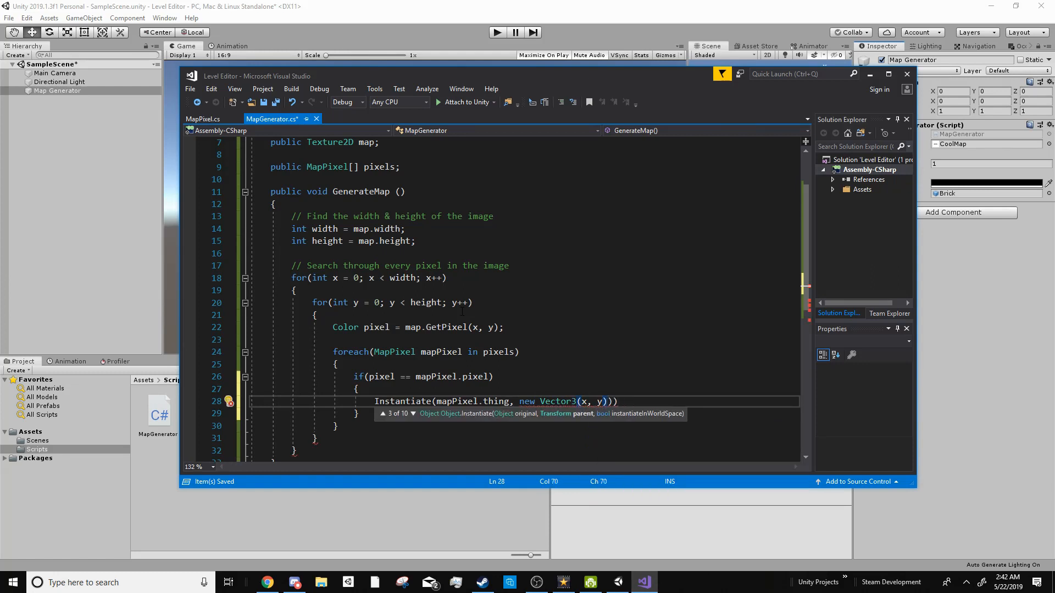
pyautogui.write(', Quaternion.identity')
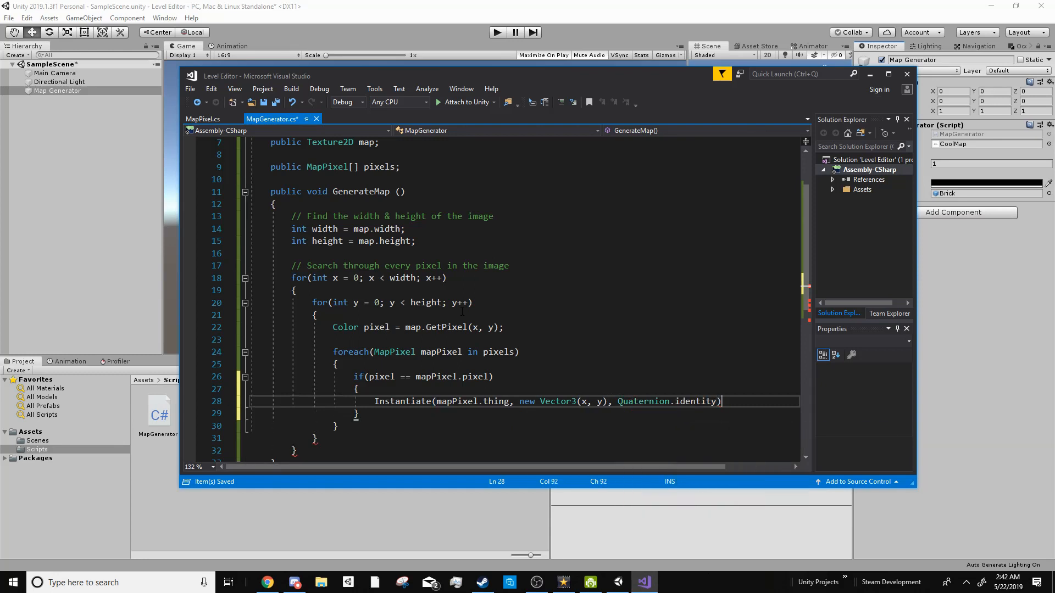
pyautogui.write(';')
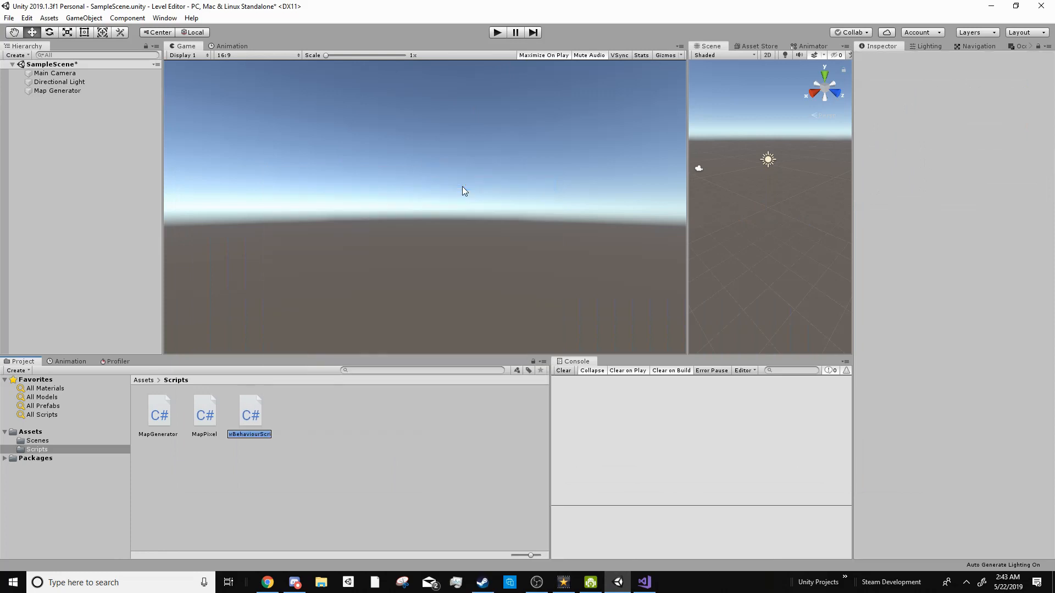
# - Name the new script MapGeneratorEditor and select the Map Generator object in the Hierarchy
pyautogui.write('MapGenerator1')
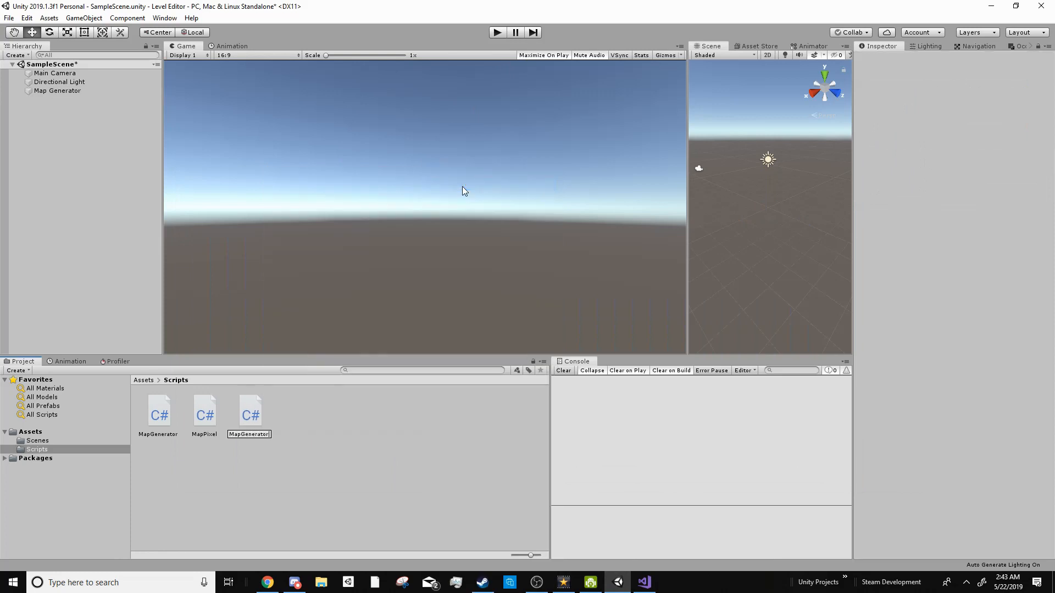
pyautogui.click(204, 413)
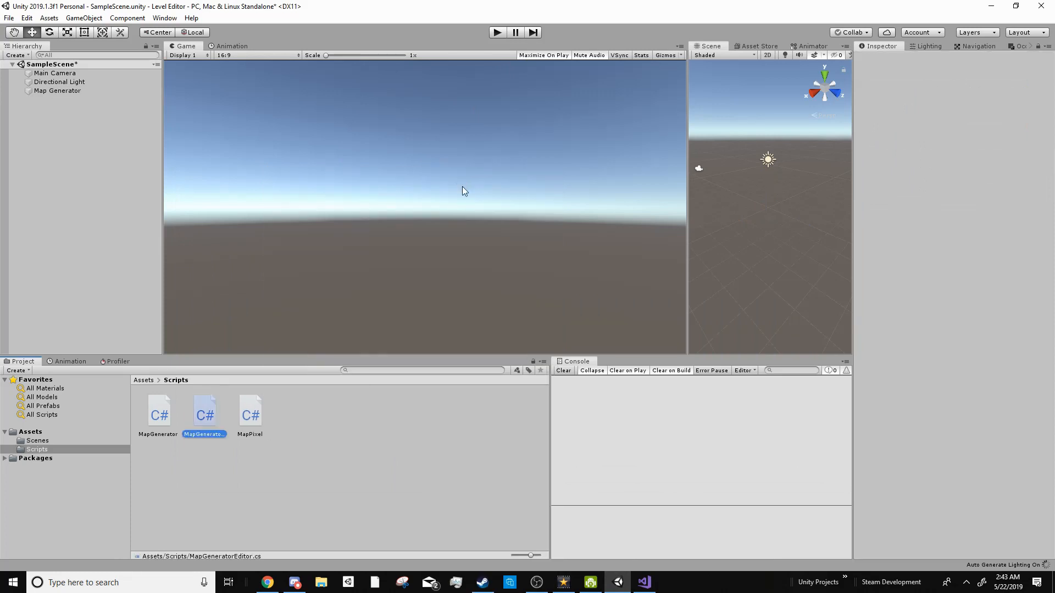
pyautogui.click(204, 412)
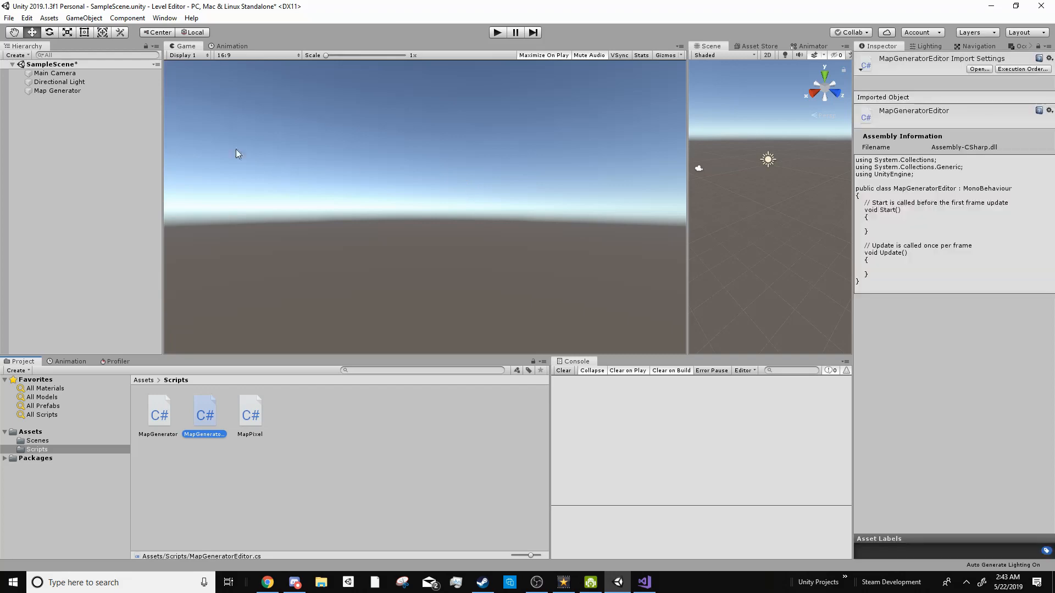
pyautogui.click(59, 82)
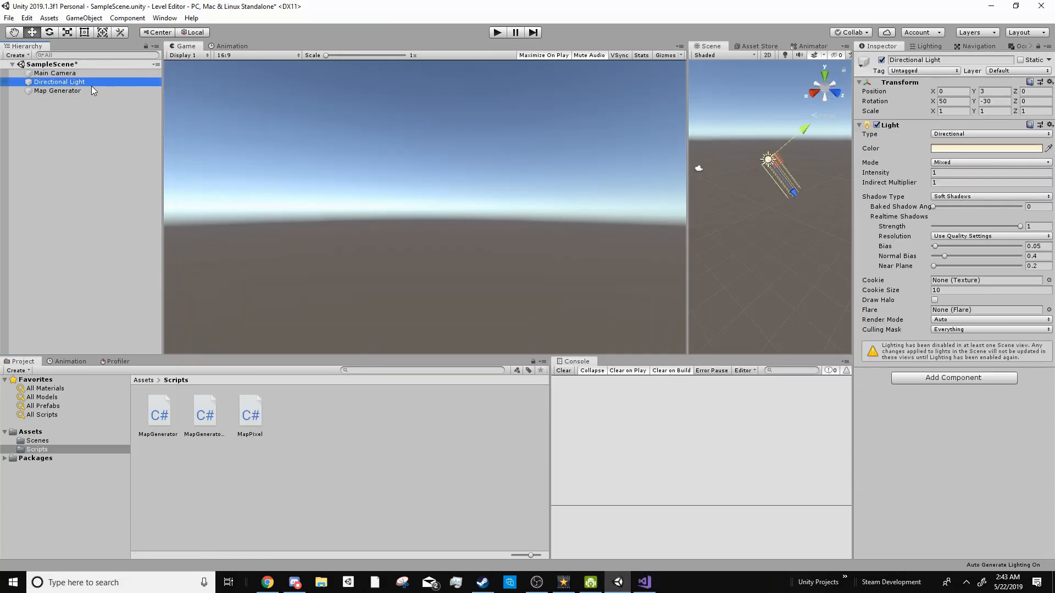
pyautogui.click(57, 91)
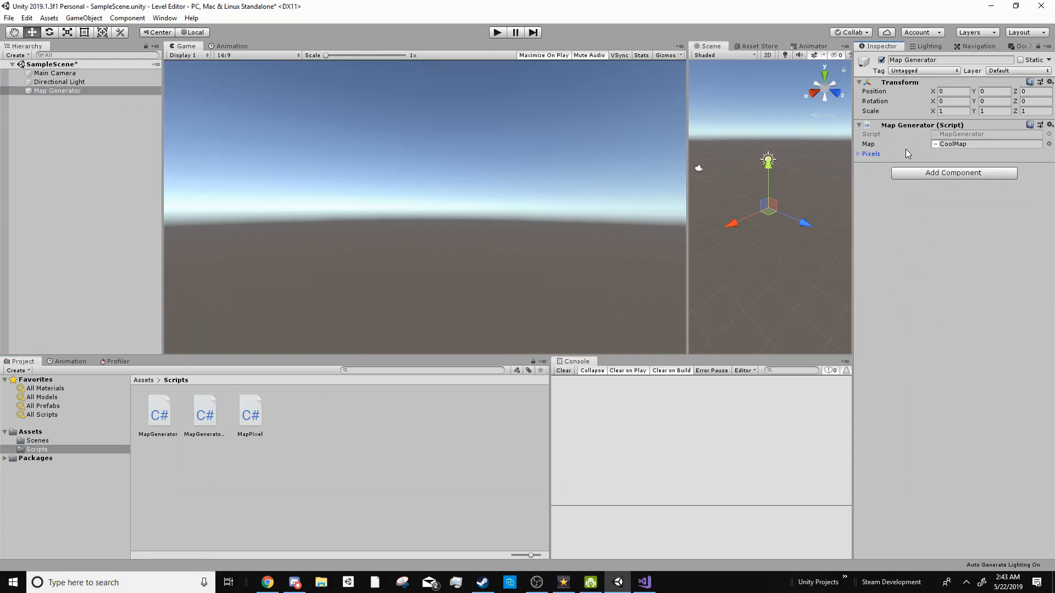
pyautogui.moveTo(1020, 157)
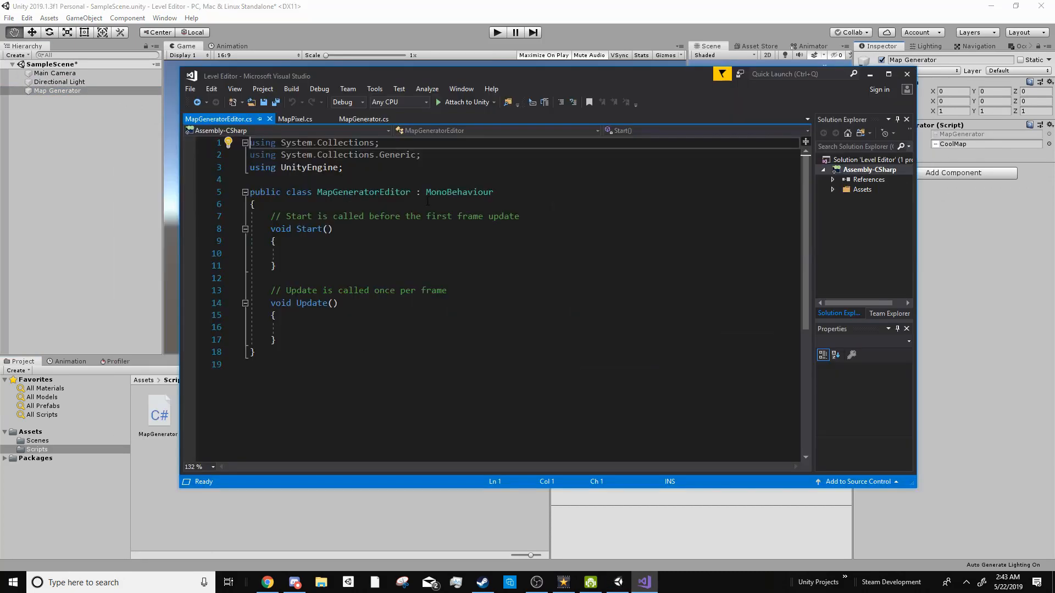
# - Add using UnityEditor, [CustomEditor(typeof(MapGenerator))] and inherit from Editor
pyautogui.click(343, 167)
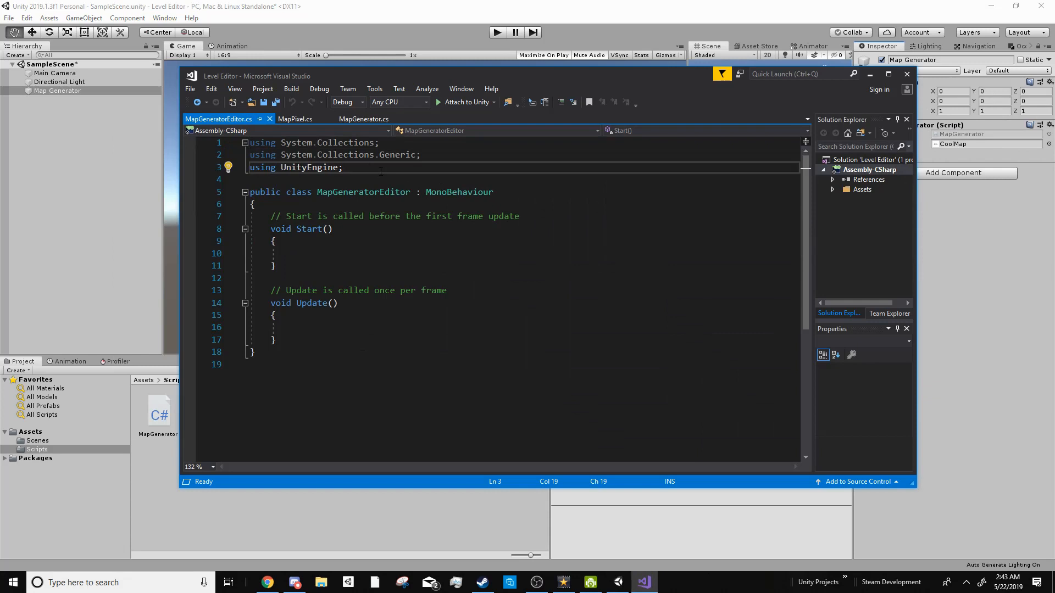
pyautogui.write('using UnityEditor;')
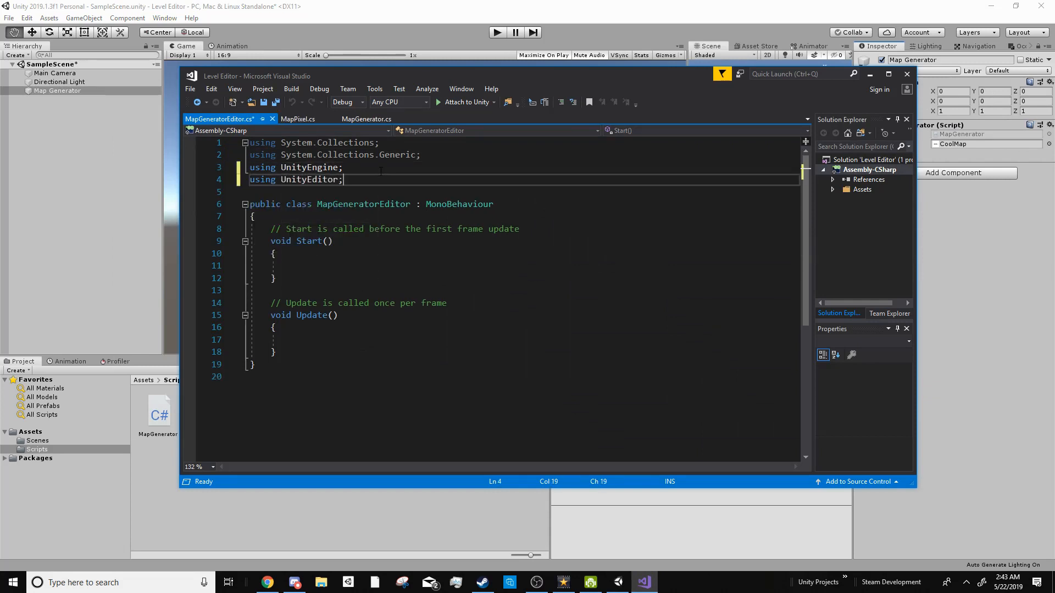
pyautogui.press('enter')
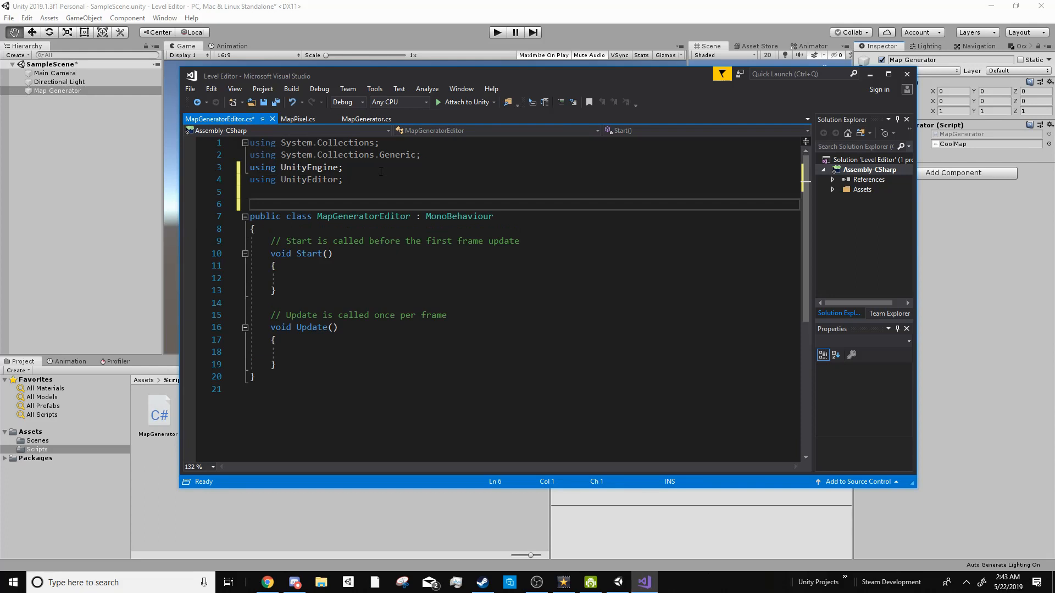
pyautogui.write('[CustomEditor(typeof(')
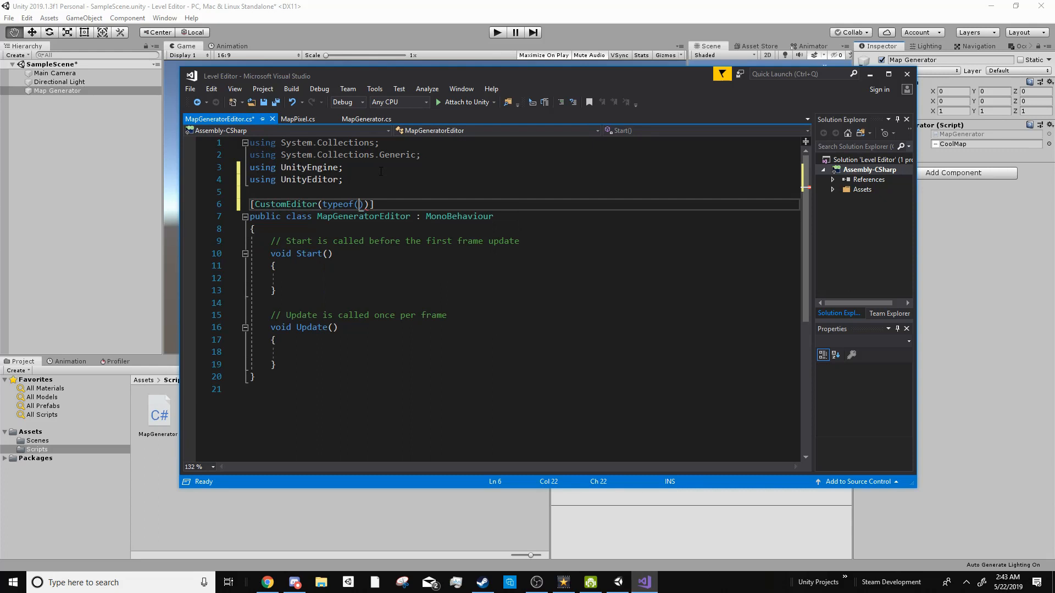
pyautogui.write('MapGenerator')
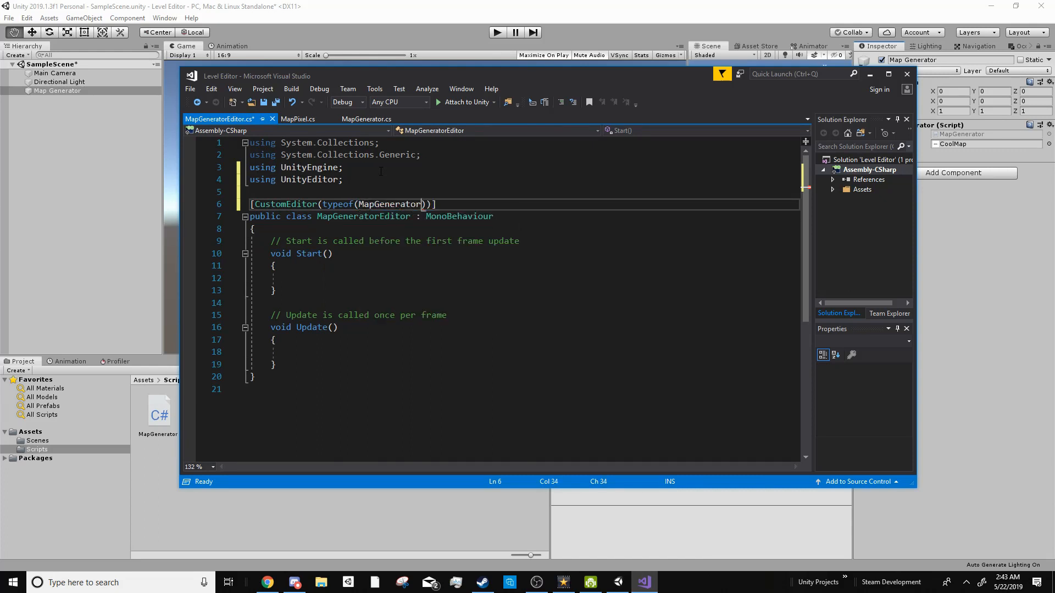
pyautogui.doubleClick(459, 217)
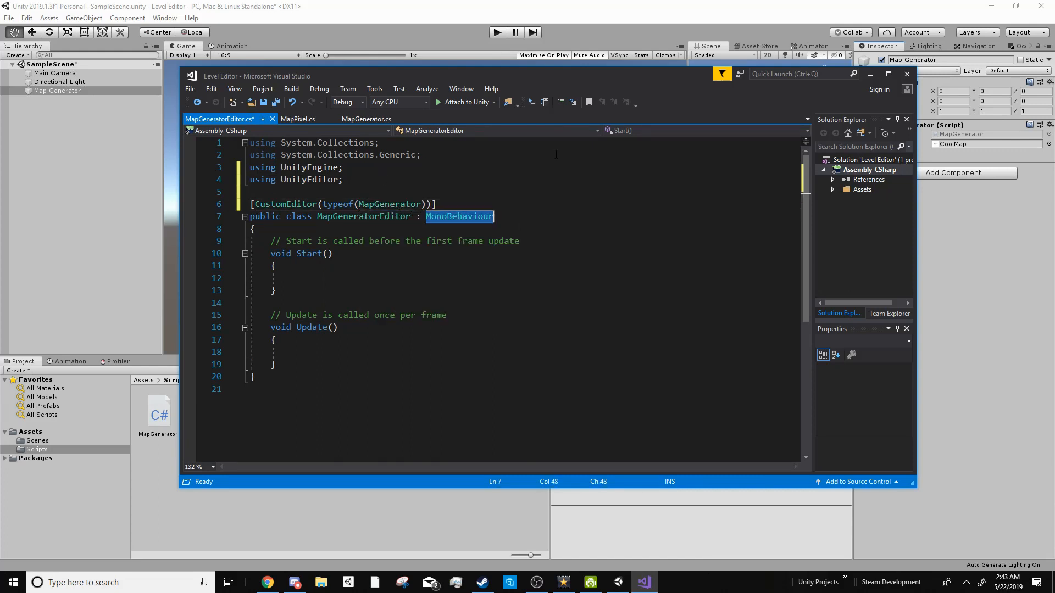
pyautogui.write('Editor')
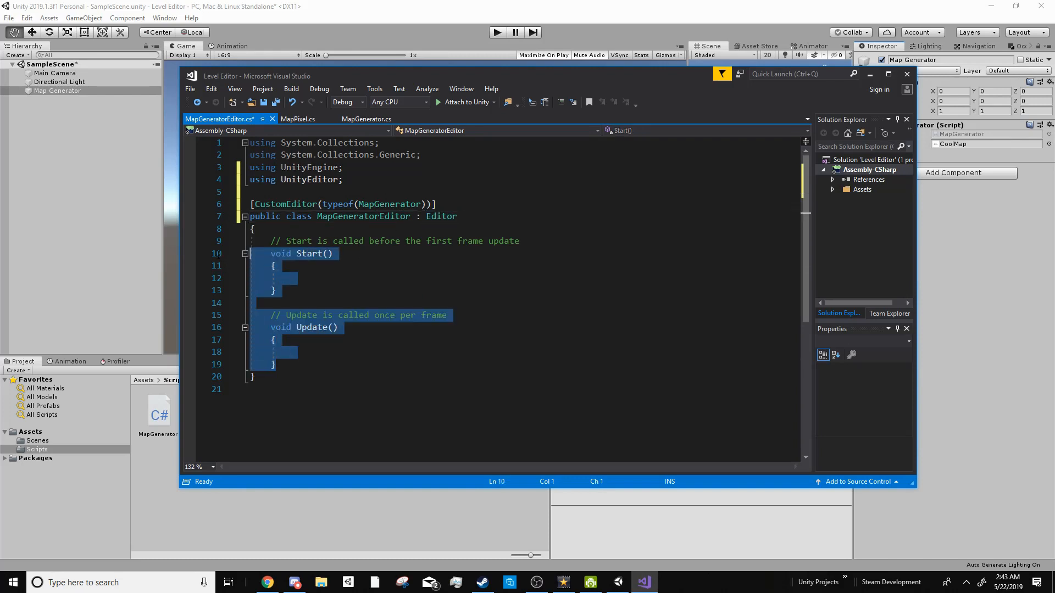
# - Override OnInspectorGUI with DrawDefaultInspector and a MapGenerator reference to the target
pyautogui.write('pu')
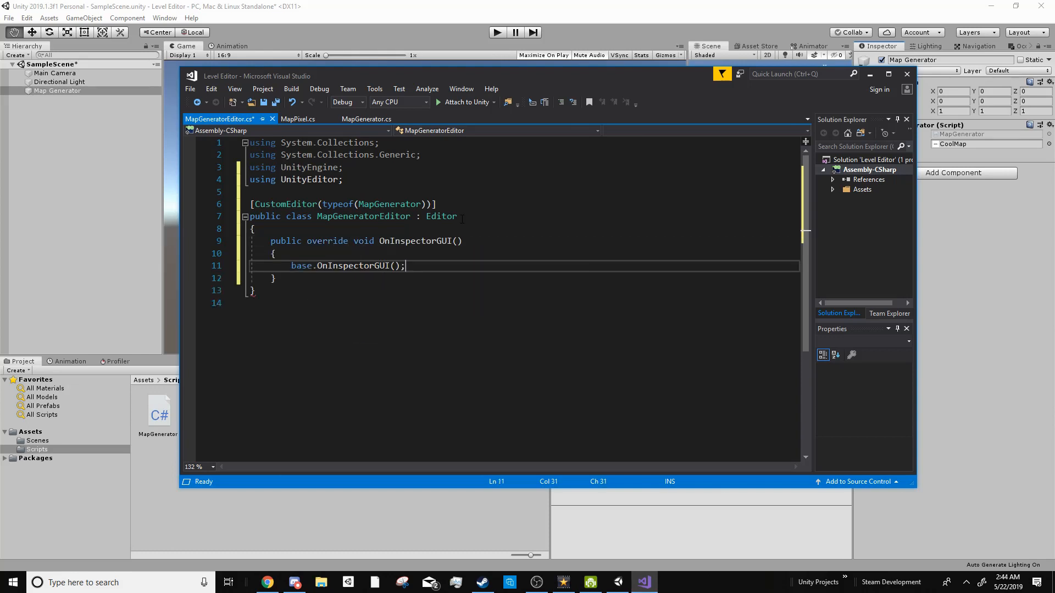
pyautogui.write('DrawDefault')
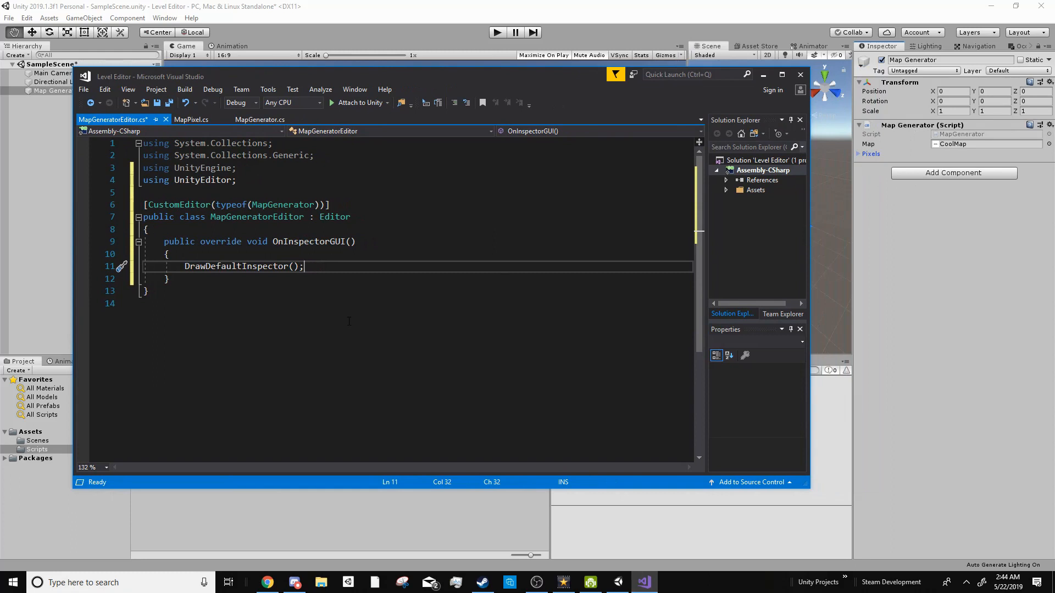
pyautogui.press('enter')
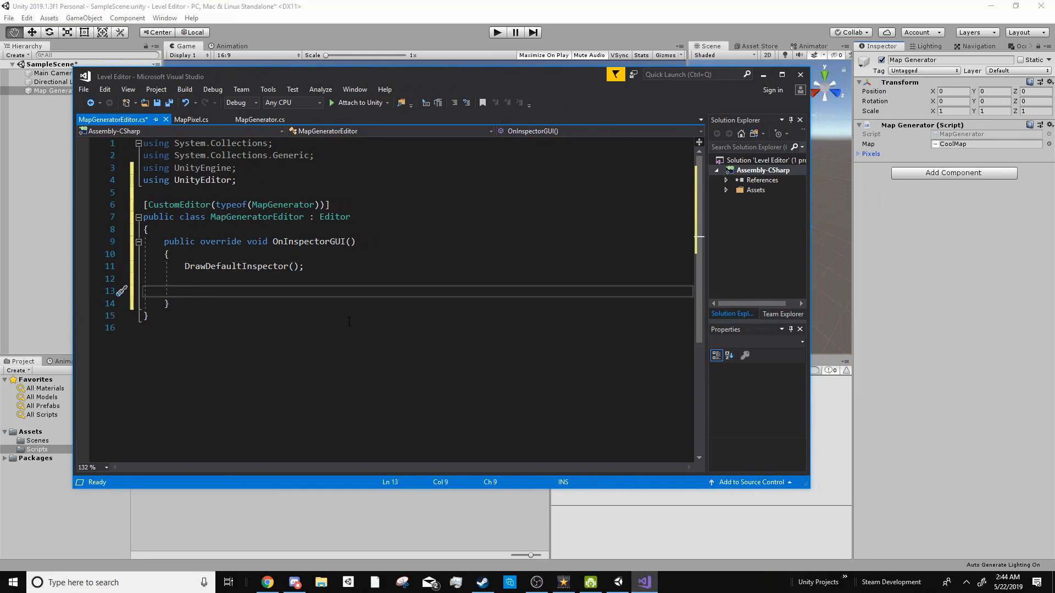
pyautogui.write('MapGenerator script =')
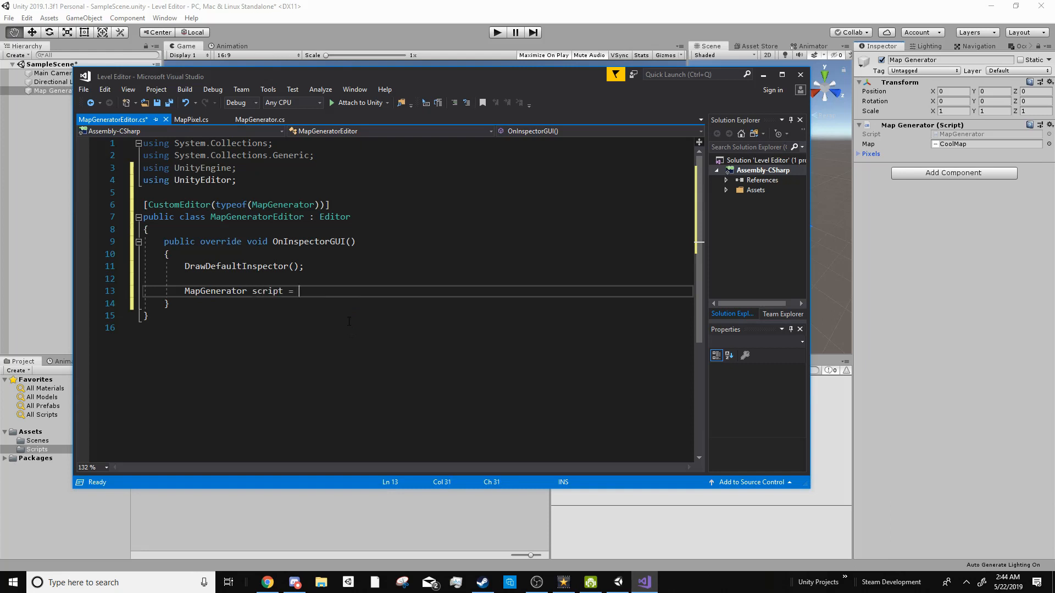
pyautogui.write('(MapGenerator)target;')
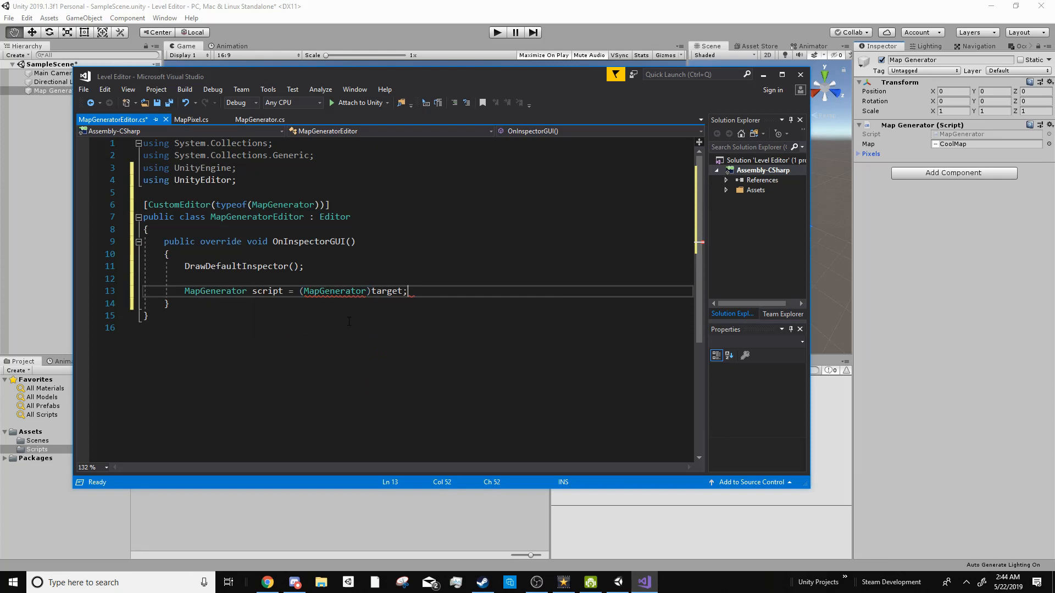
# - Add a GUILayout.Button that calls script.GenerateMap(), then return to Unity
pyautogui.write('if(GUI')
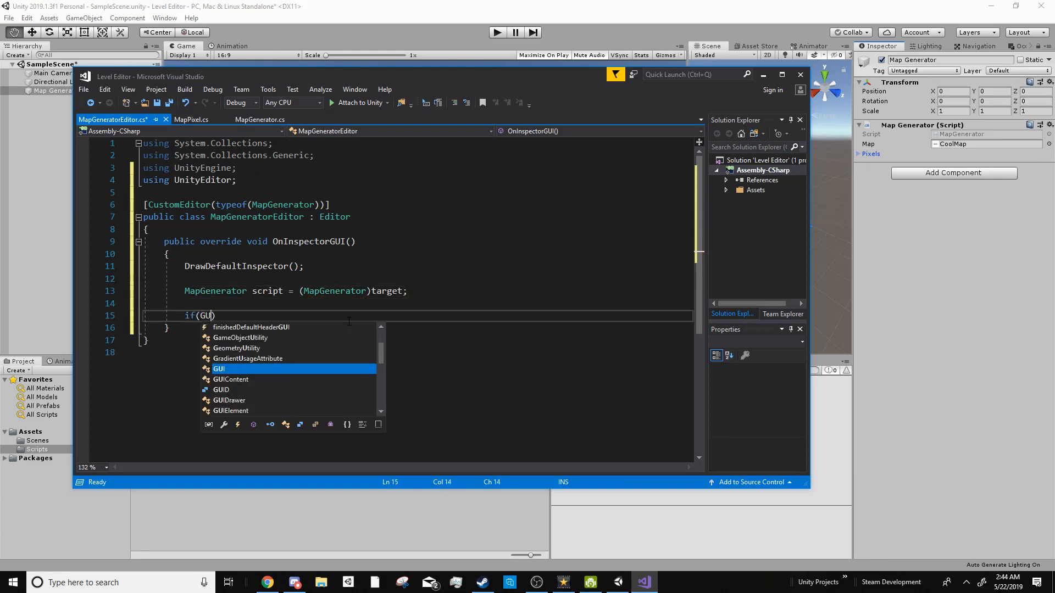
pyautogui.write('Layout.Button("Generate')
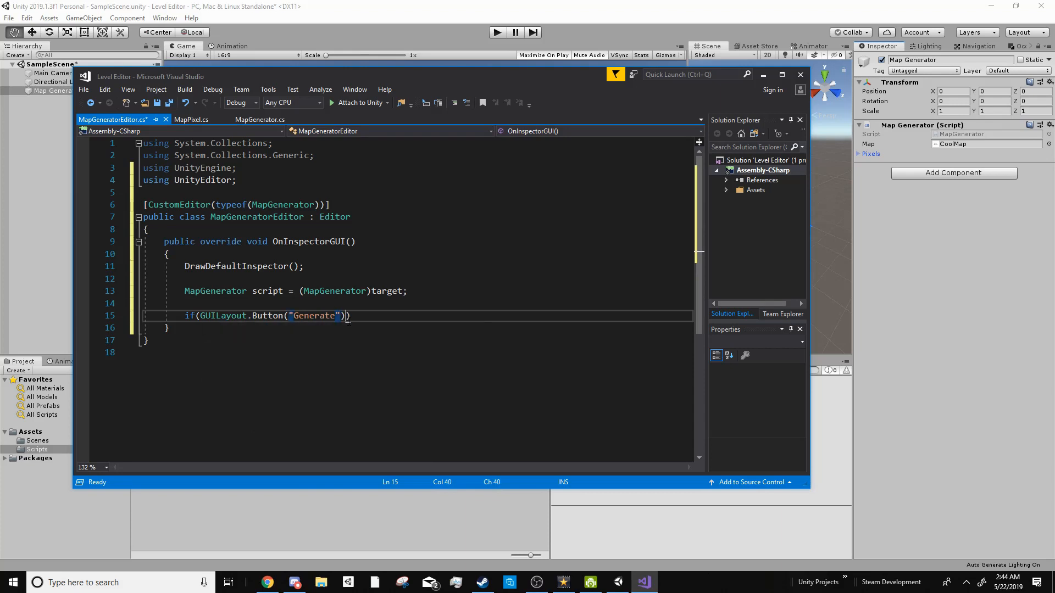
pyautogui.write('scrip')
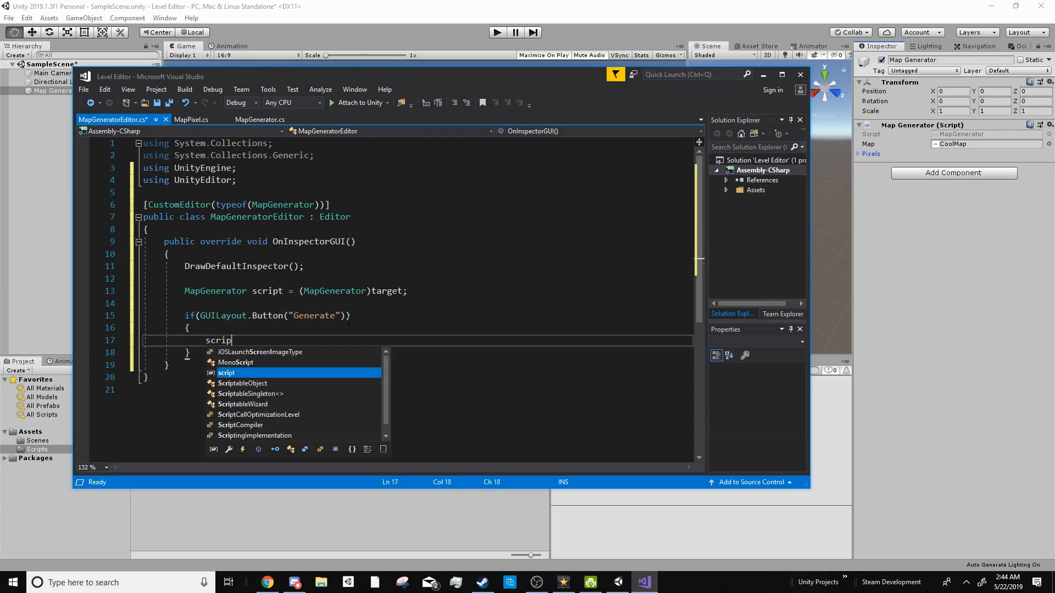
pyautogui.write('.GenerateMap();')
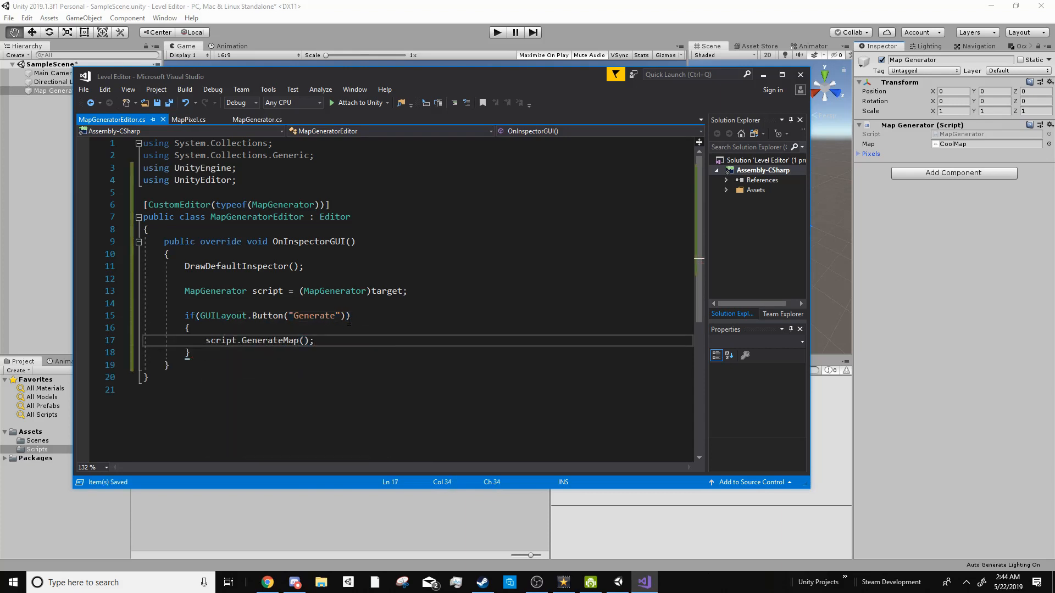
pyautogui.click(256, 118)
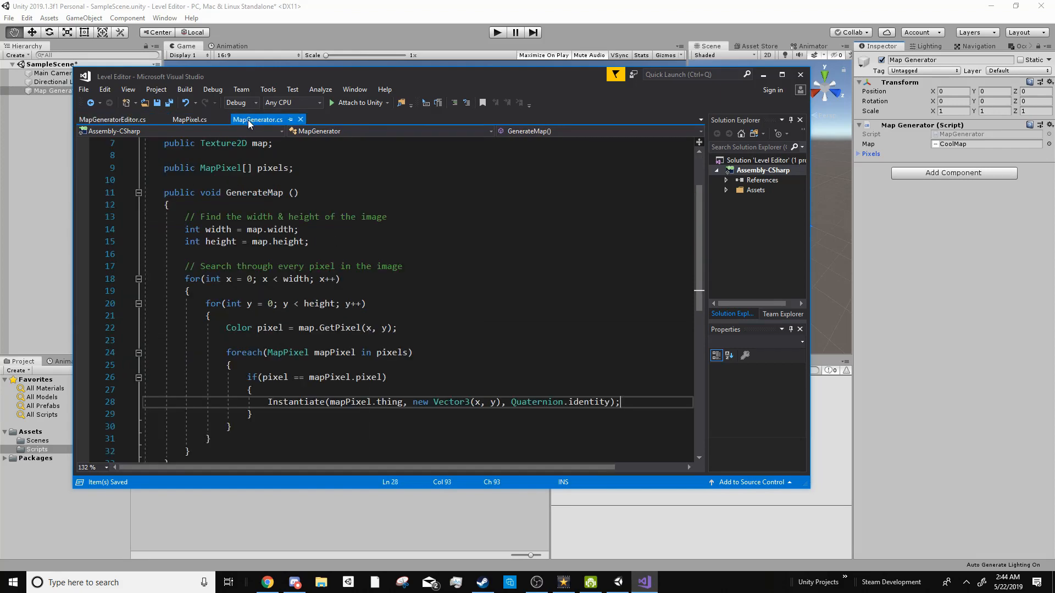
pyautogui.click(112, 119)
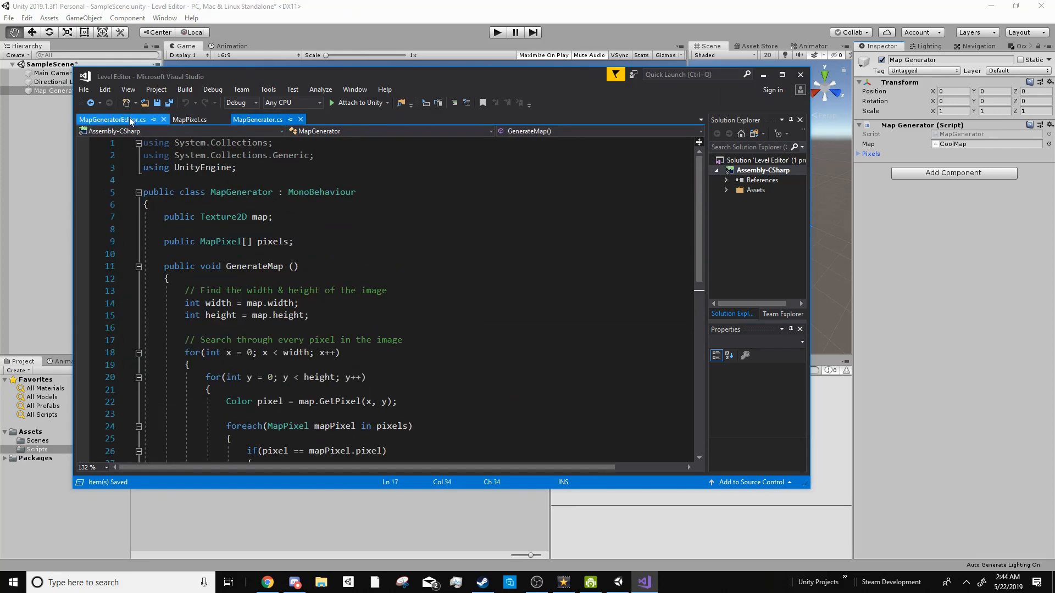
pyautogui.click(112, 119)
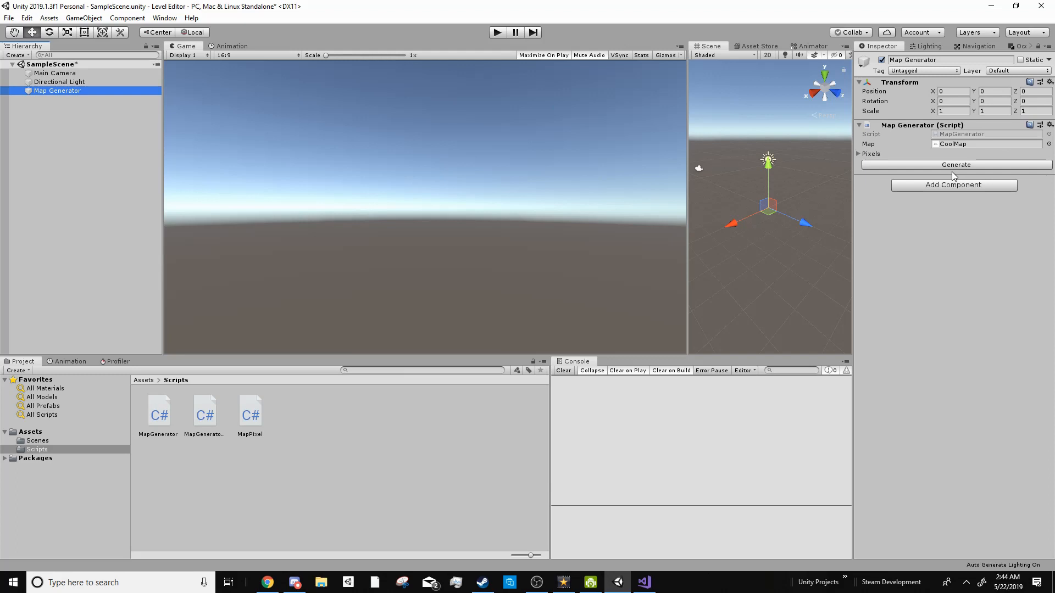
pyautogui.click(954, 164)
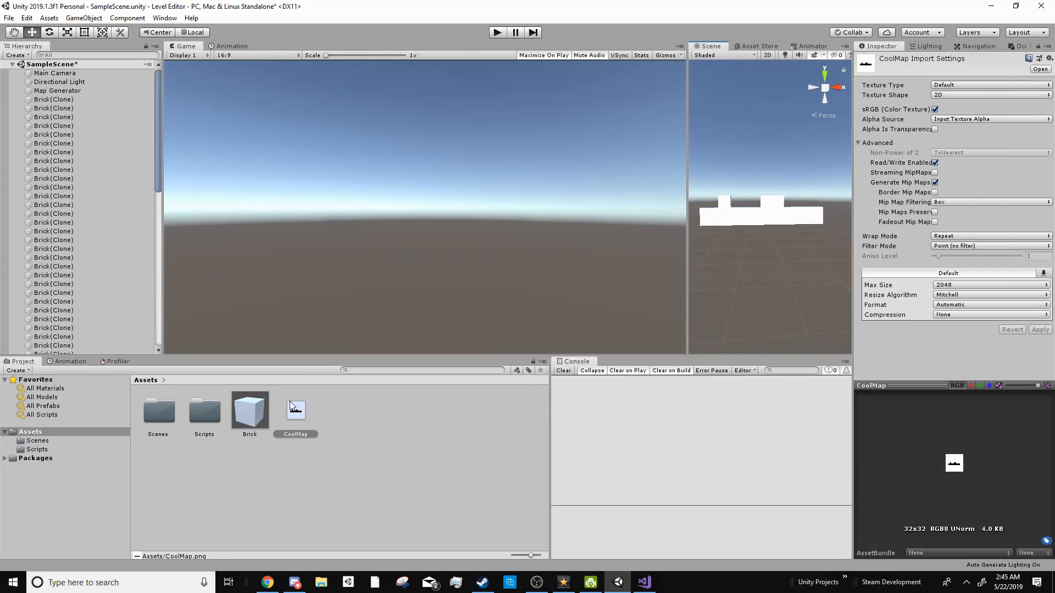
pyautogui.click(668, 582)
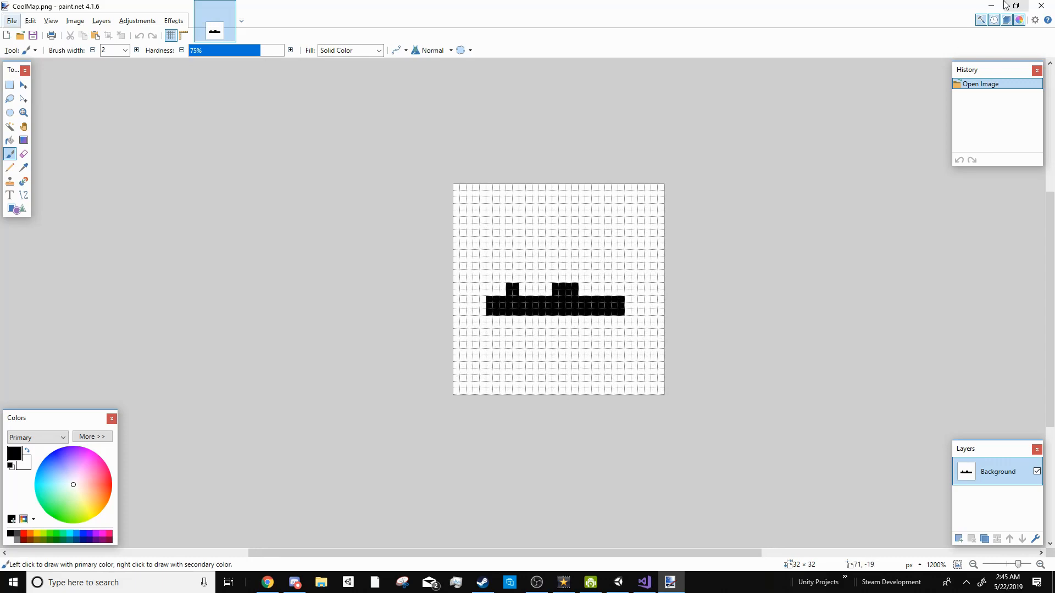
pyautogui.click(669, 582)
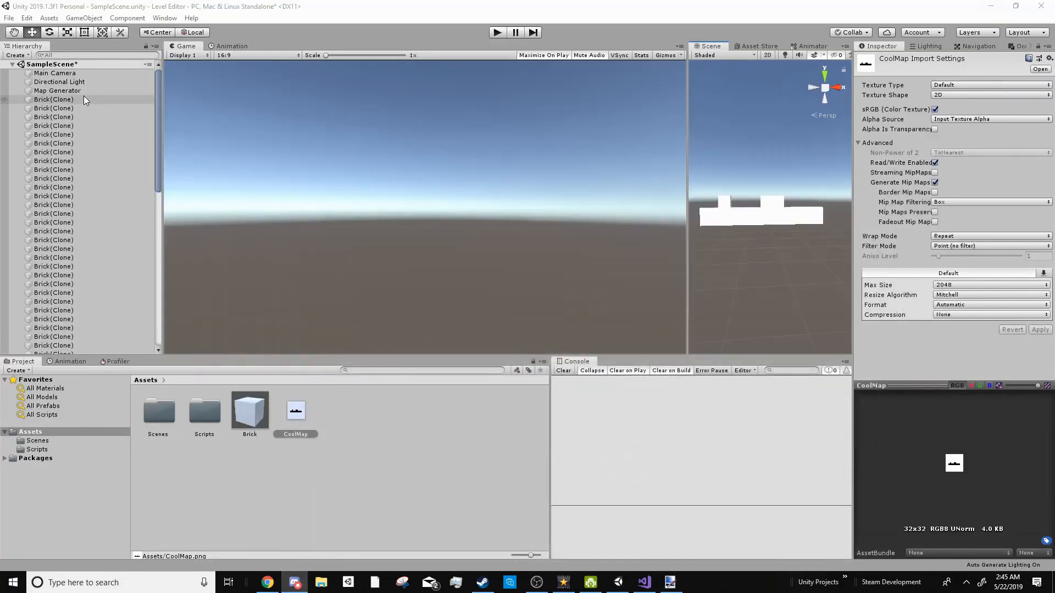
pyautogui.click(53, 342)
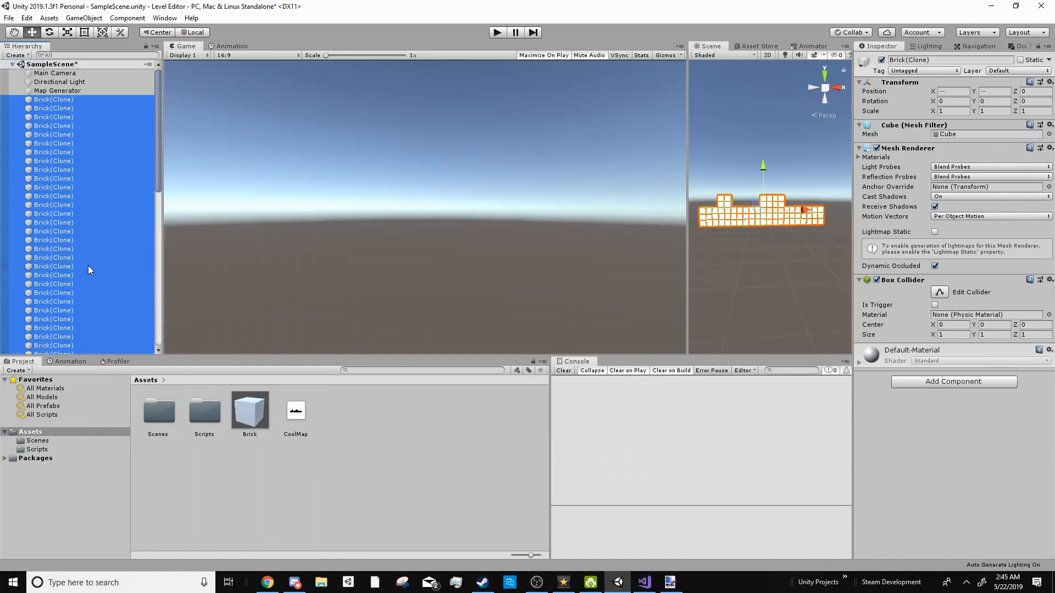
pyautogui.press('alt+tab')
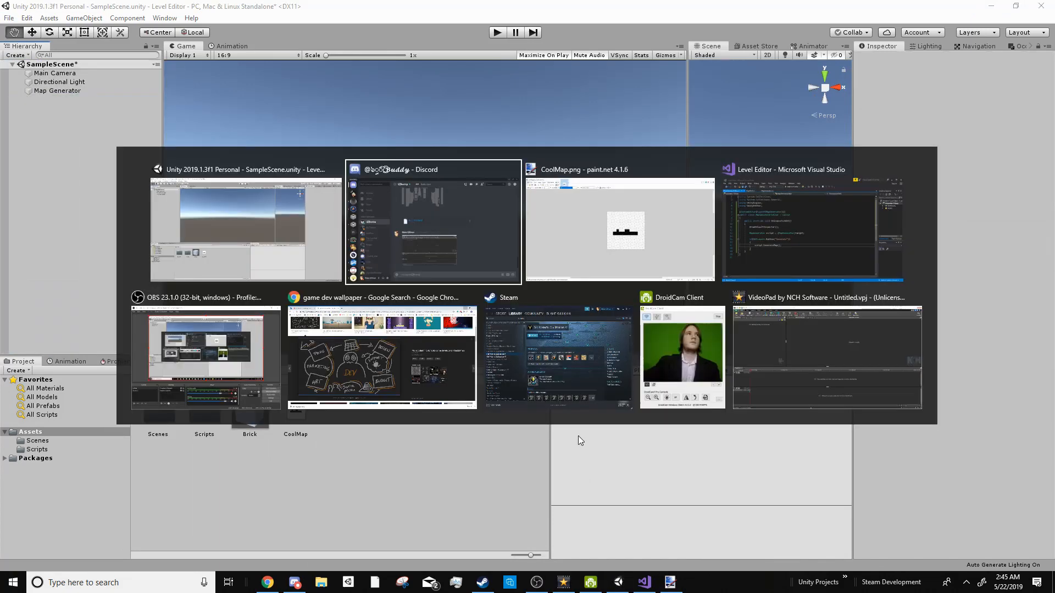
# - Create GameObject container = new GameObject("Map"); and add a parent argument comma to Instantiate
pyautogui.click(812, 225)
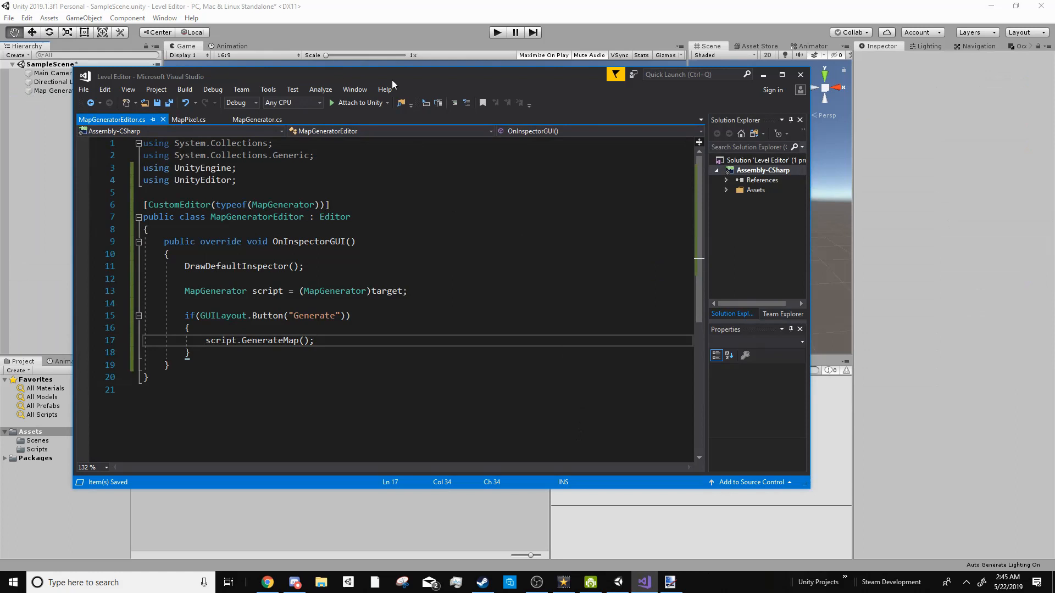
pyautogui.click(258, 118)
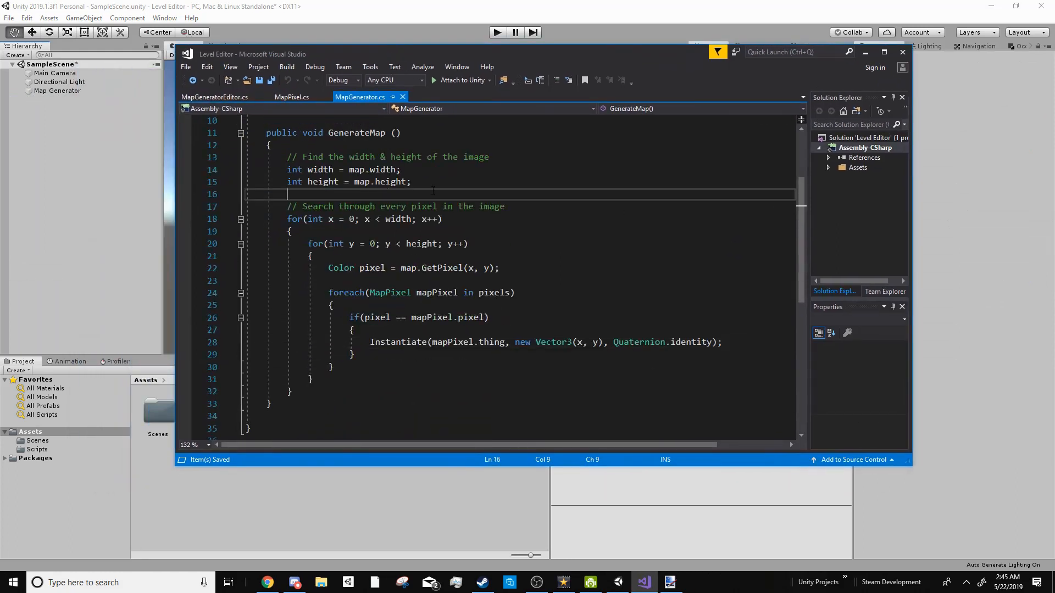
pyautogui.write('GameObject container')
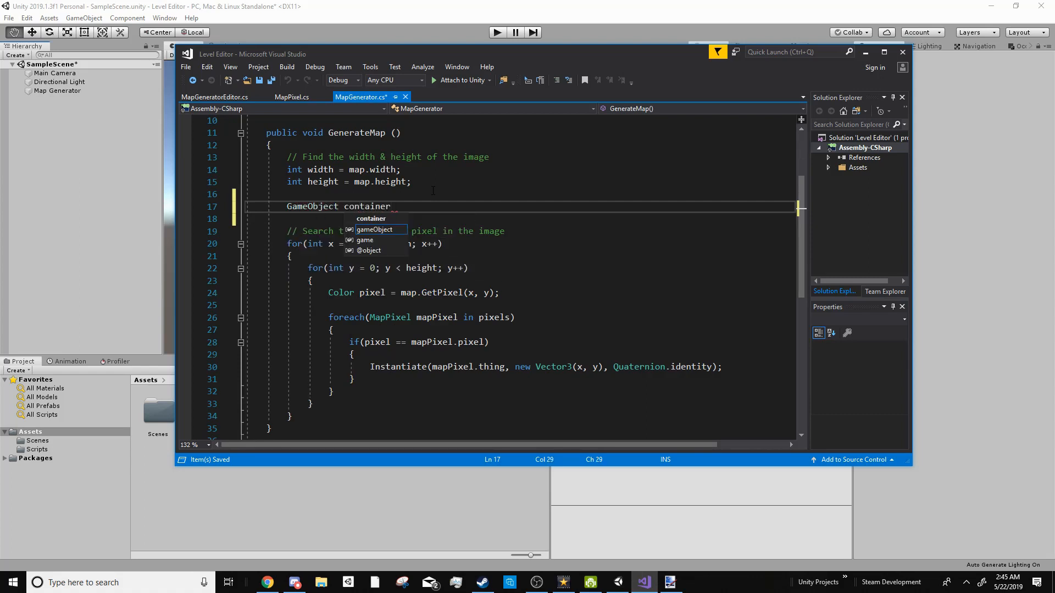
pyautogui.write('= new GameObject()')
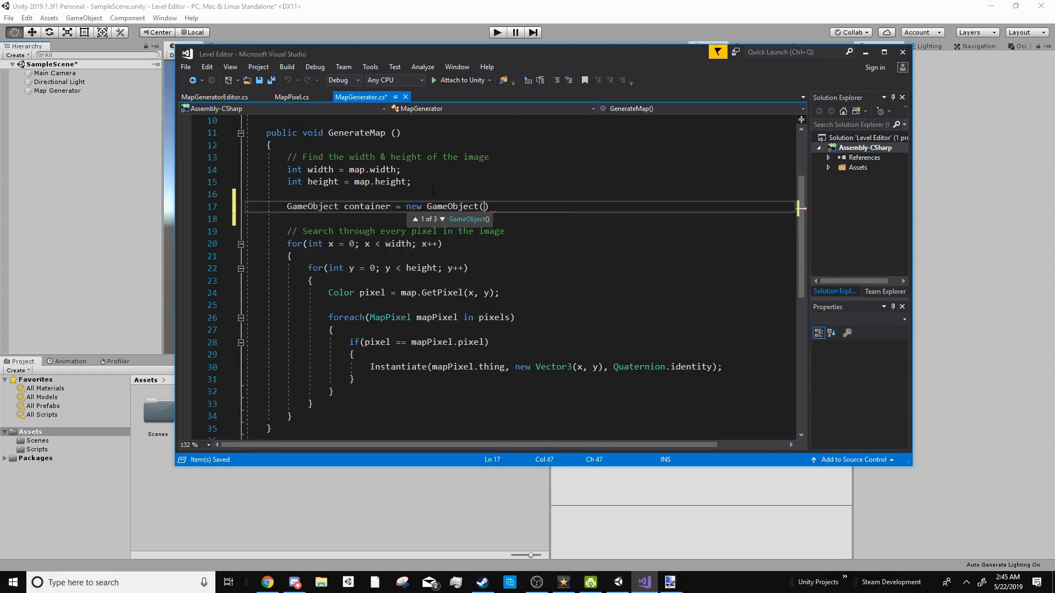
pyautogui.write('"Map");')
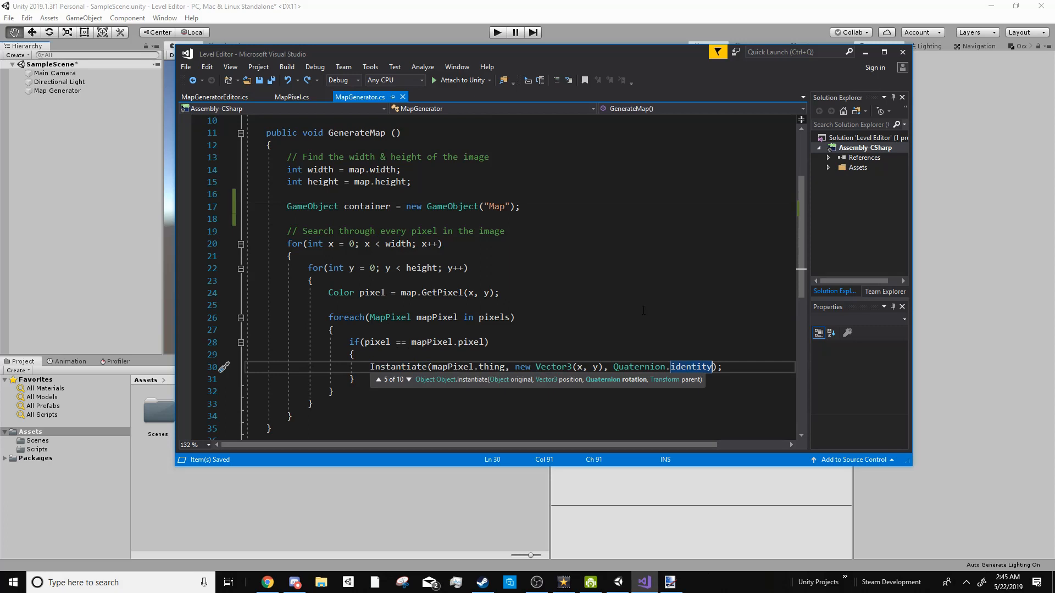
pyautogui.write(',')
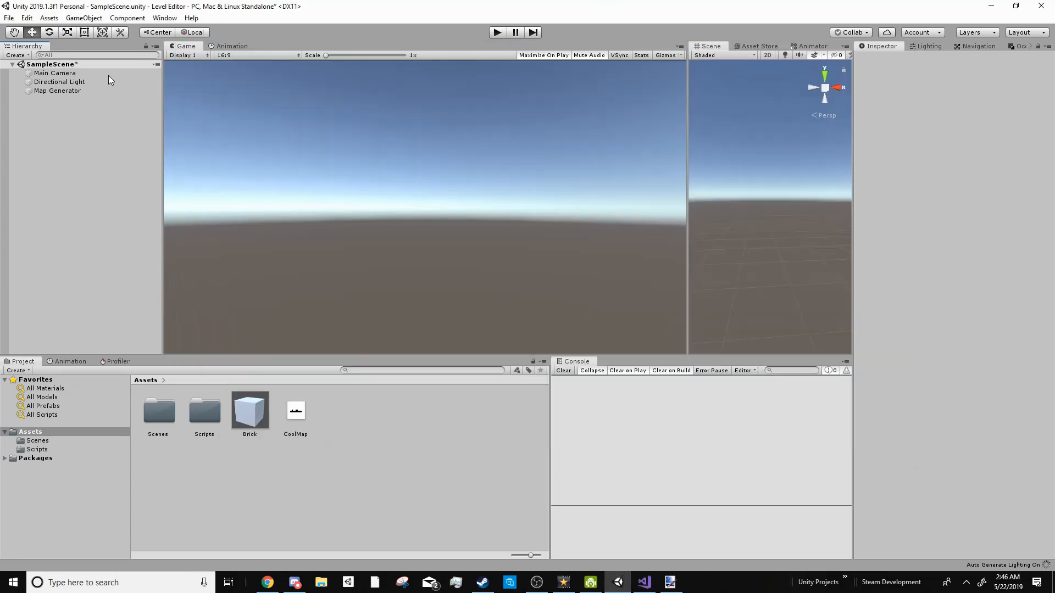
# - Regenerate the level and expand Map to inspect a Brick(Clone) grouped under it
pyautogui.click(60, 82)
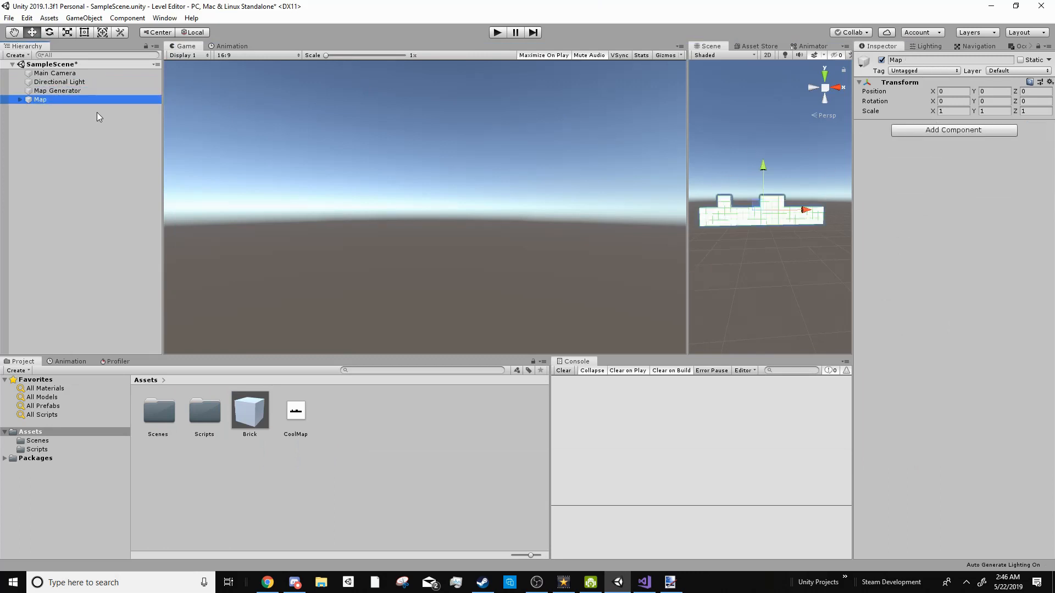
pyautogui.click(19, 99)
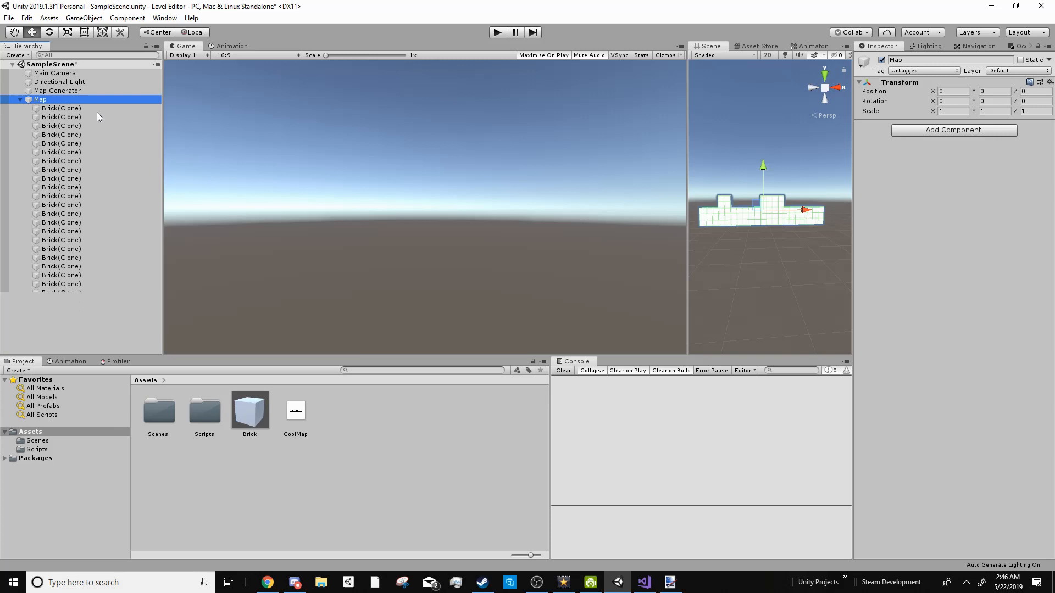
pyautogui.click(11, 99)
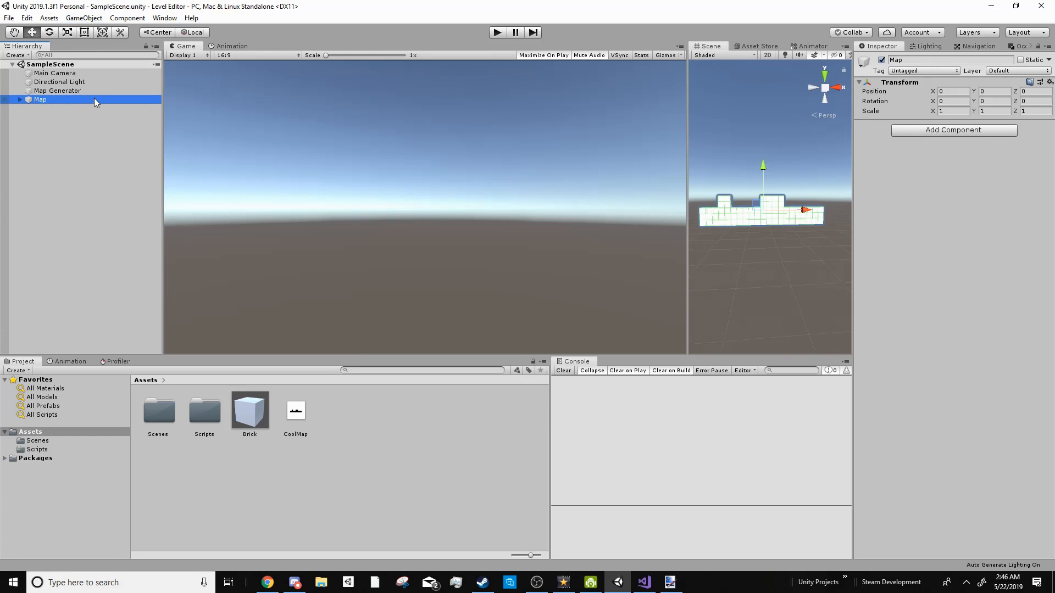
pyautogui.click(12, 99)
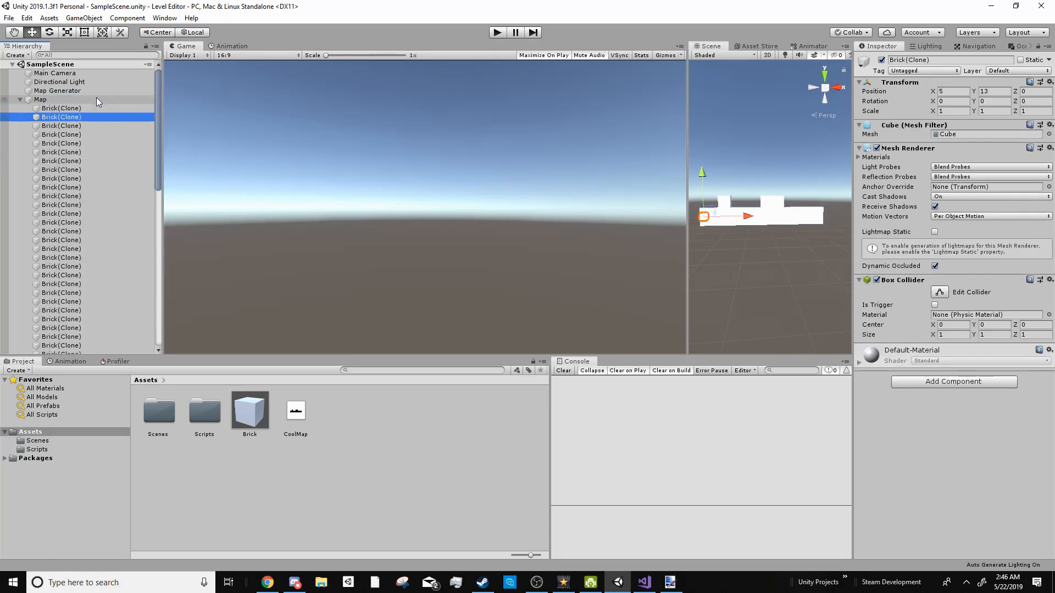
pyautogui.click(61, 151)
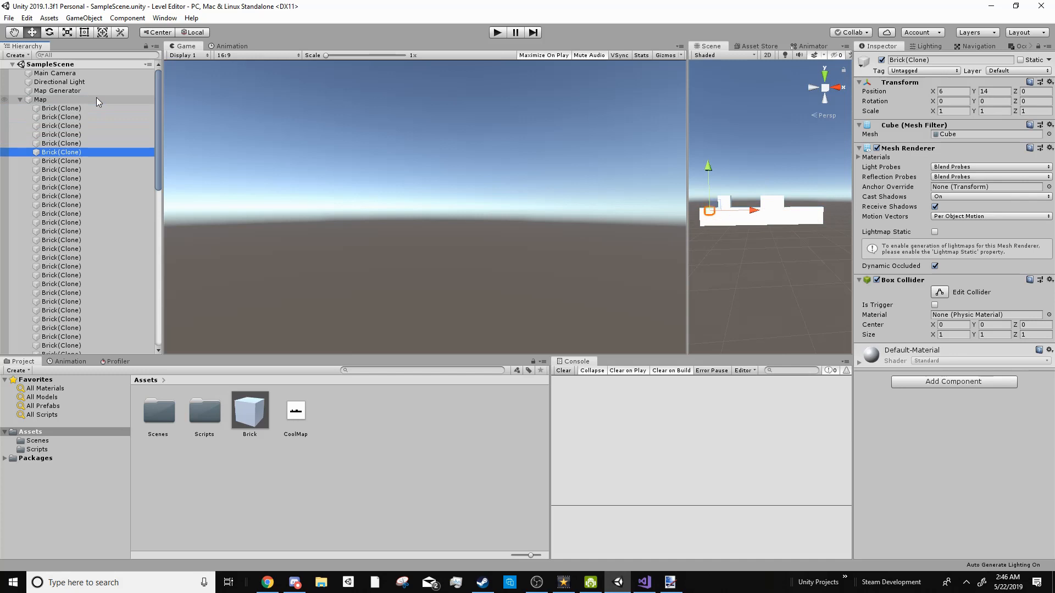
pyautogui.moveTo(100, 114)
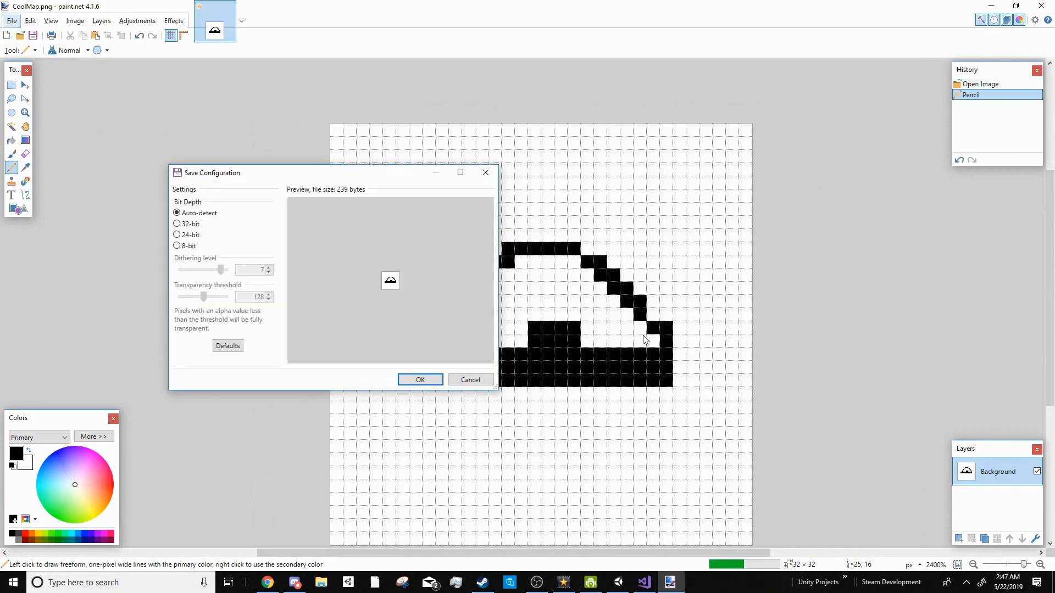
# - Confirm saving the CoolMap image with the new arch of black pixels
pyautogui.click(643, 582)
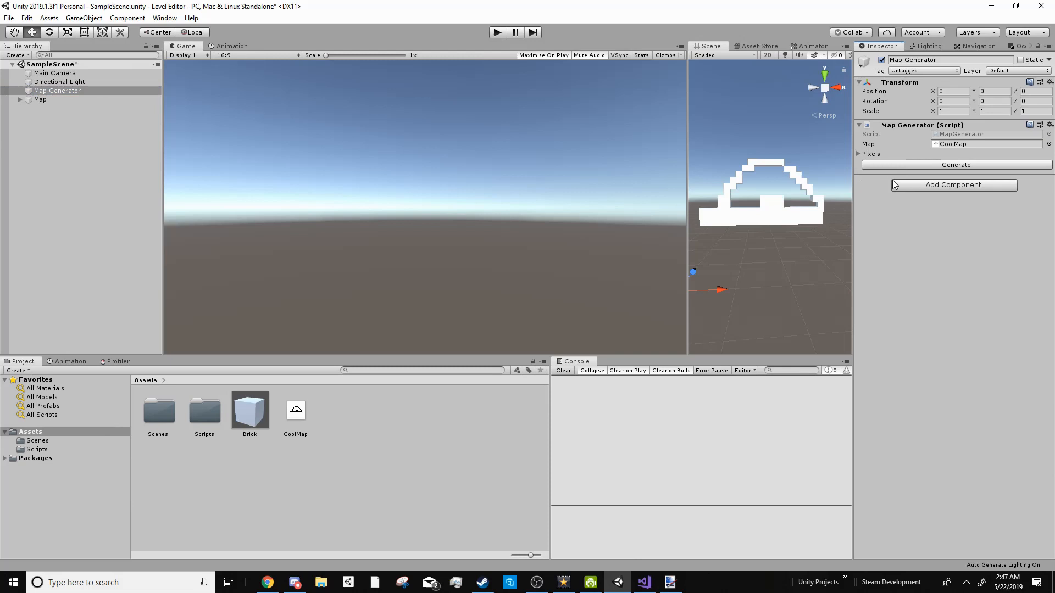
pyautogui.moveTo(824, 184)
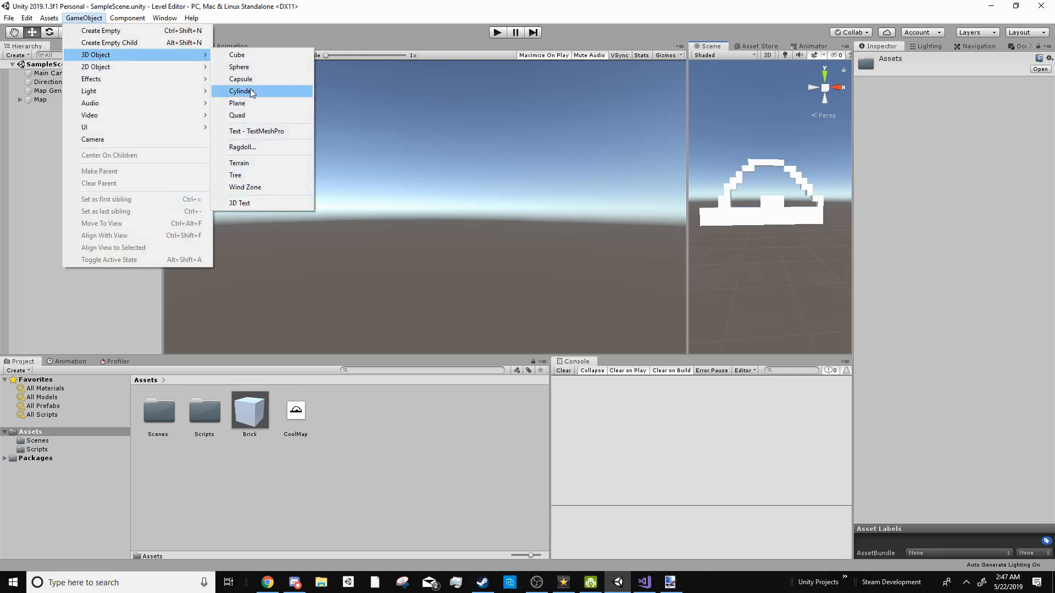
# - Add a cylinder with a yellow Gold material, rename it Coin, and remove it from the scene
pyautogui.click(242, 91)
pyautogui.write('Gold')
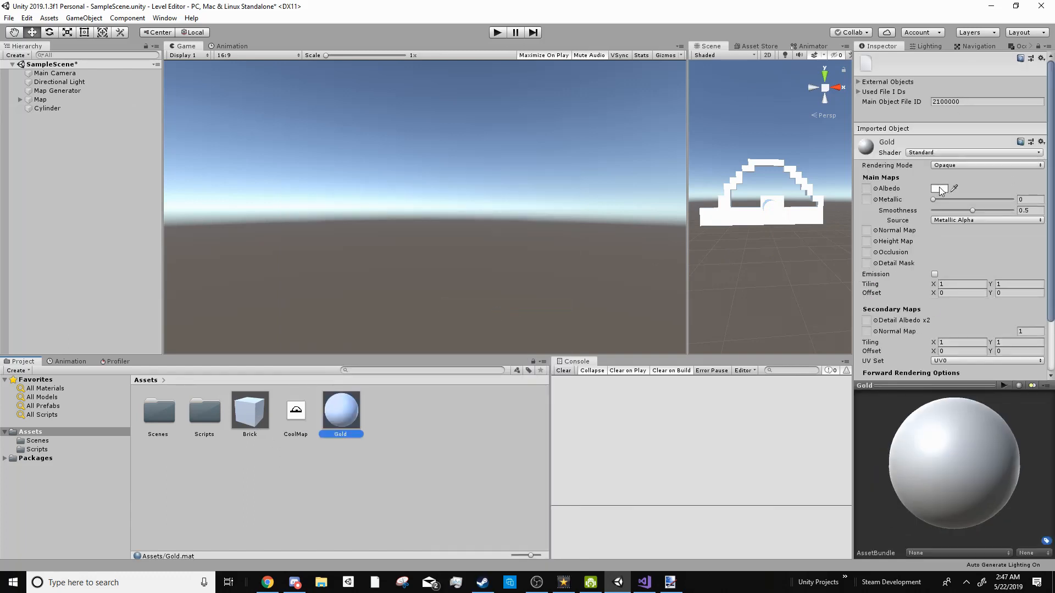
pyautogui.click(941, 189)
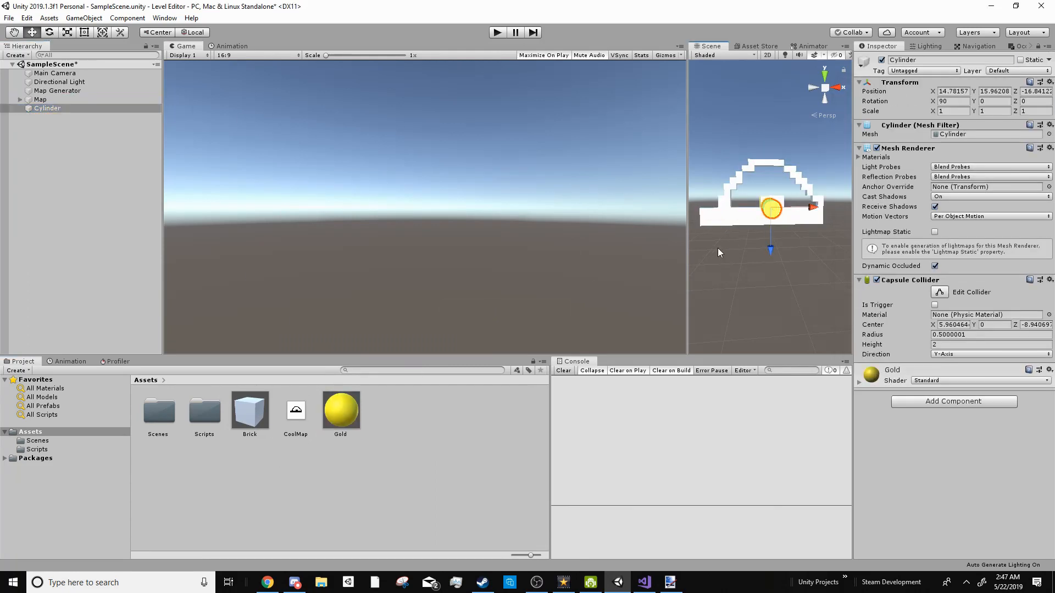
pyautogui.doubleClick(47, 108)
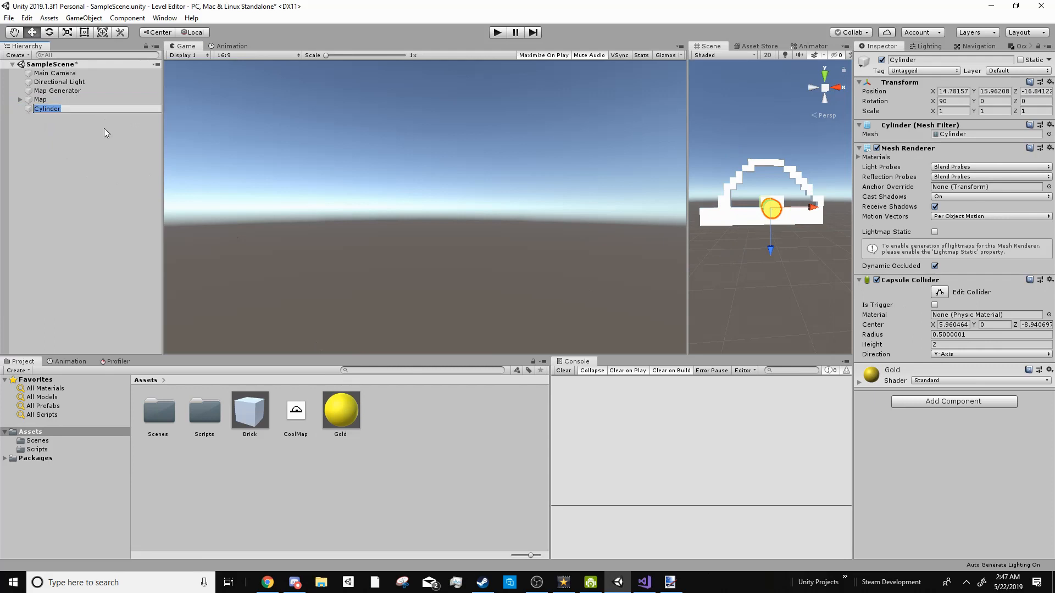
pyautogui.write('Coin')
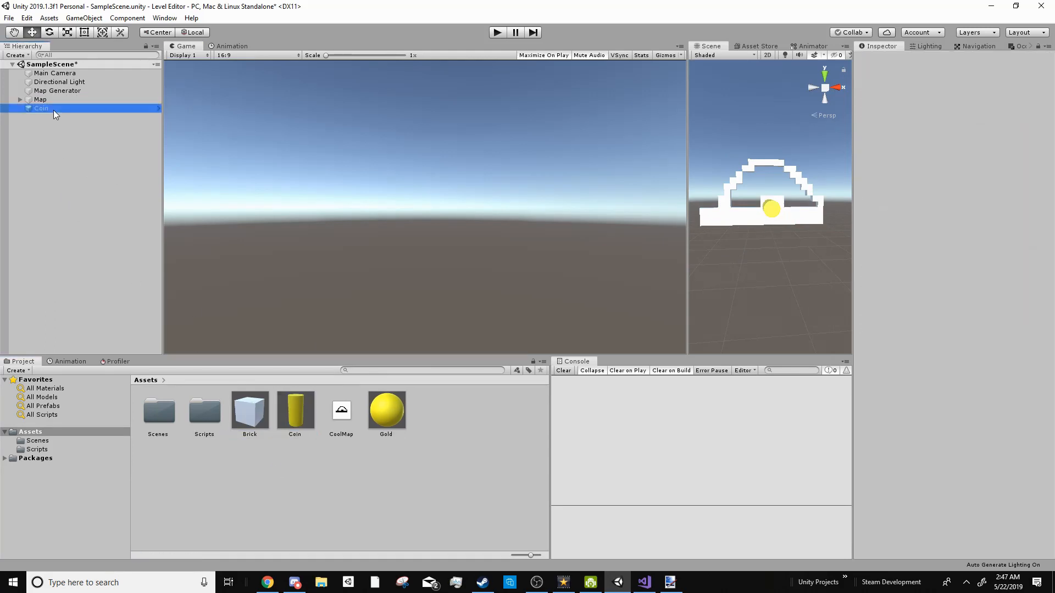
pyautogui.press('alt+tab')
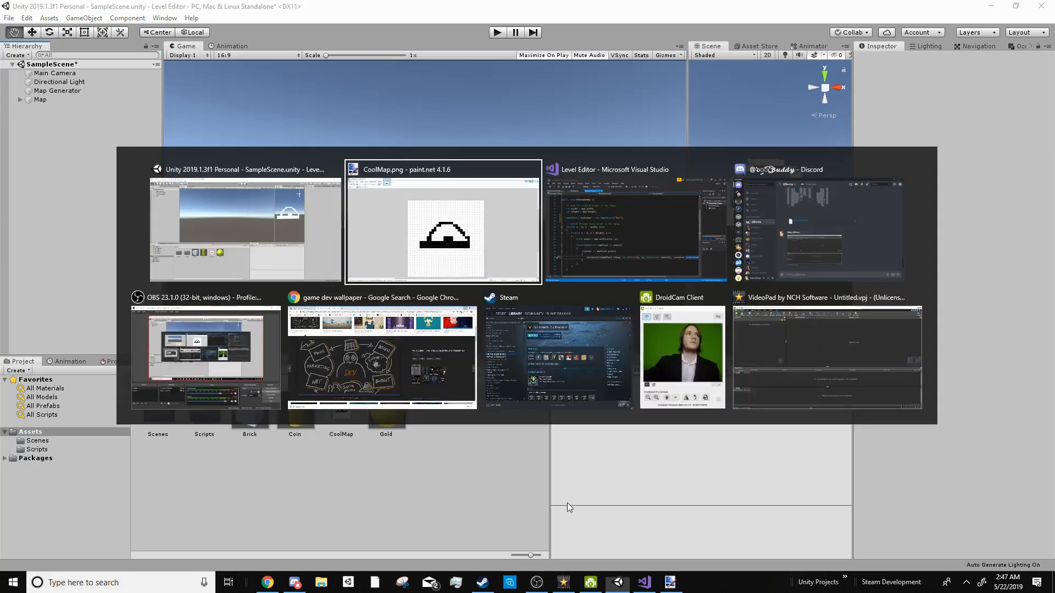
# - Draw three yellow coin pixels above the terrain in paint.net and return to Unity
pyautogui.click(443, 224)
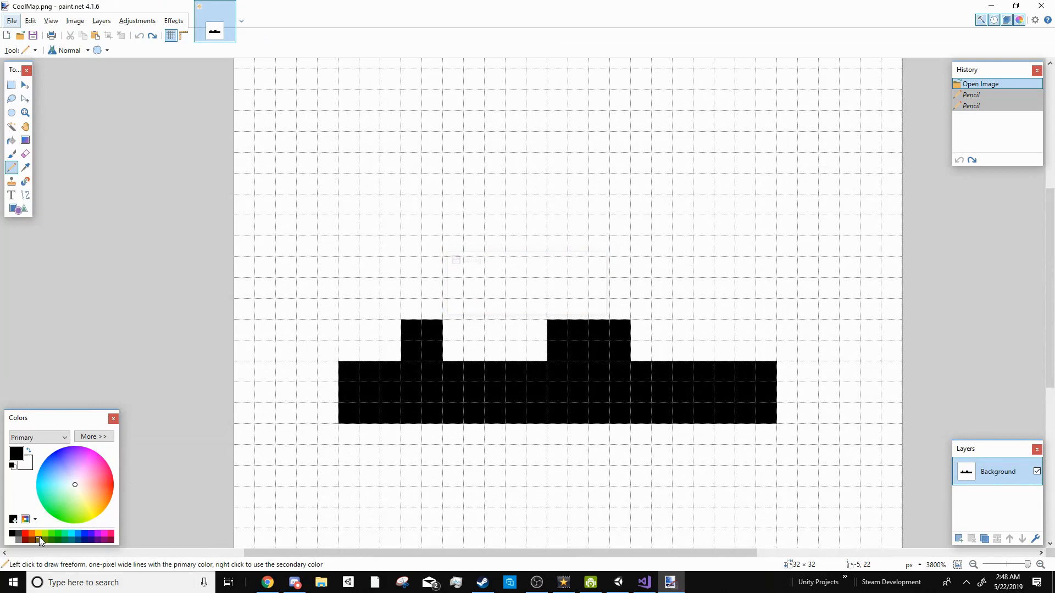
pyautogui.click(431, 288)
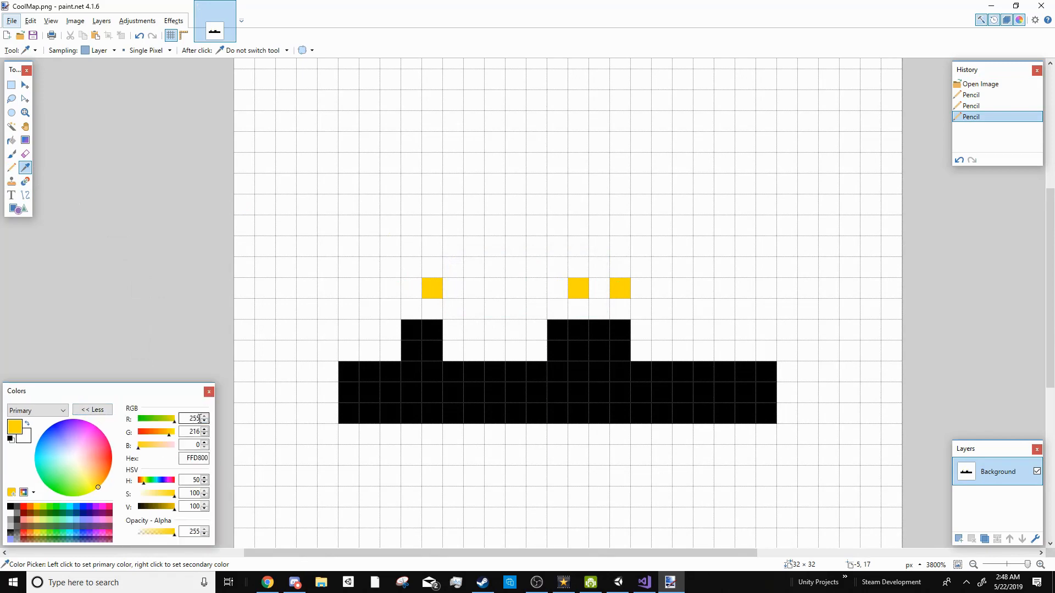
pyautogui.click(643, 582)
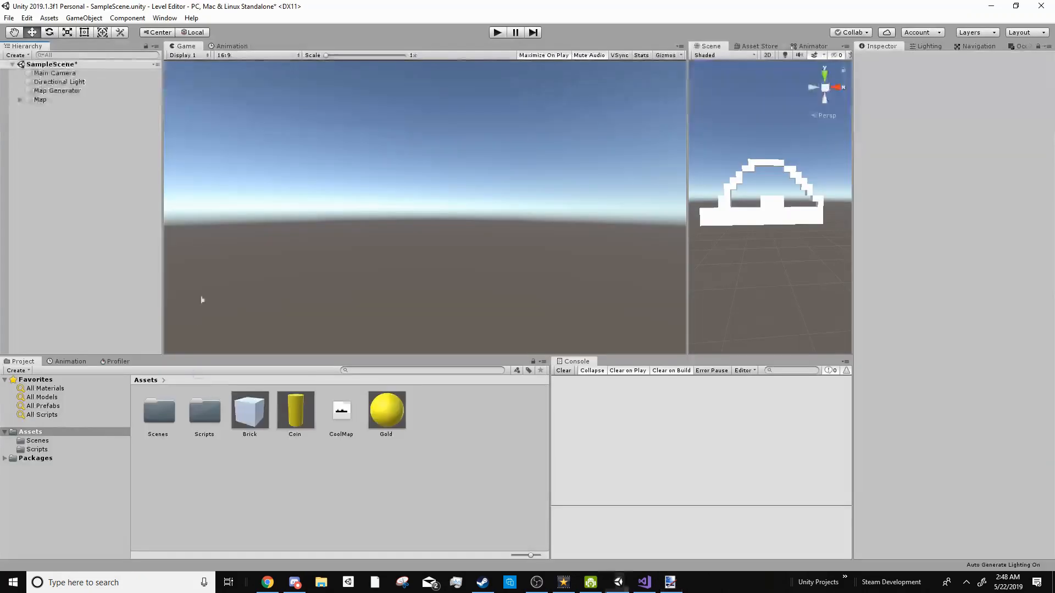
# - Add a second pixel mapping on Map Generator with its Pixel colour set to coin yellow
pyautogui.click(57, 90)
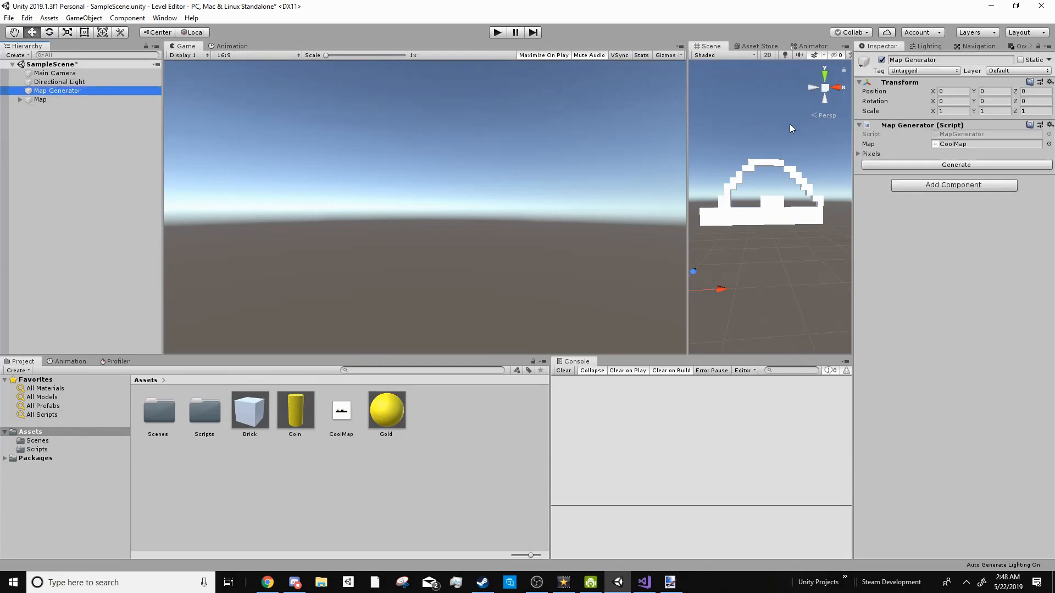
pyautogui.click(859, 154)
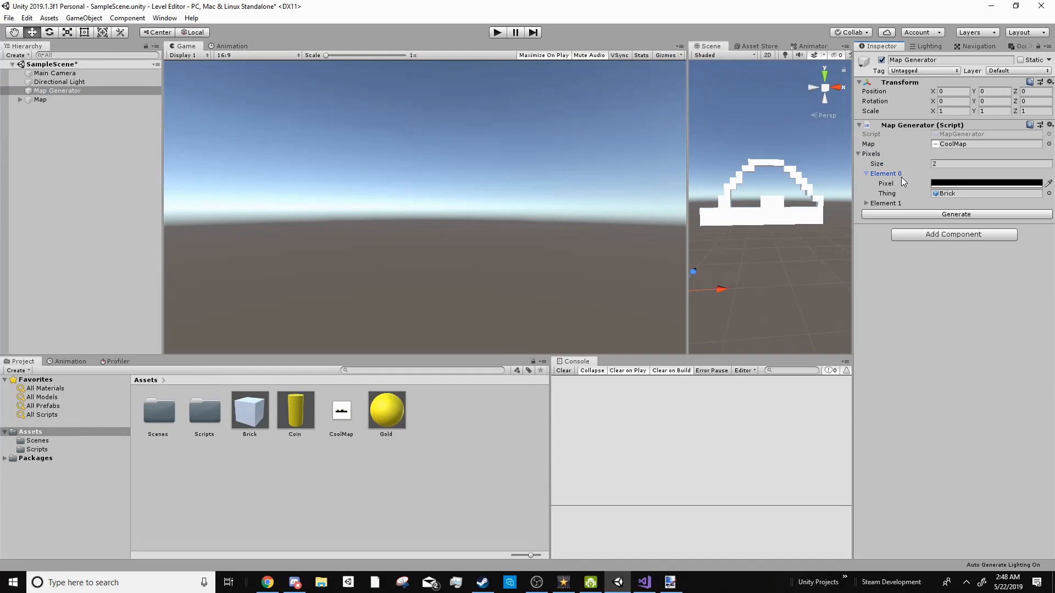
pyautogui.click(986, 183)
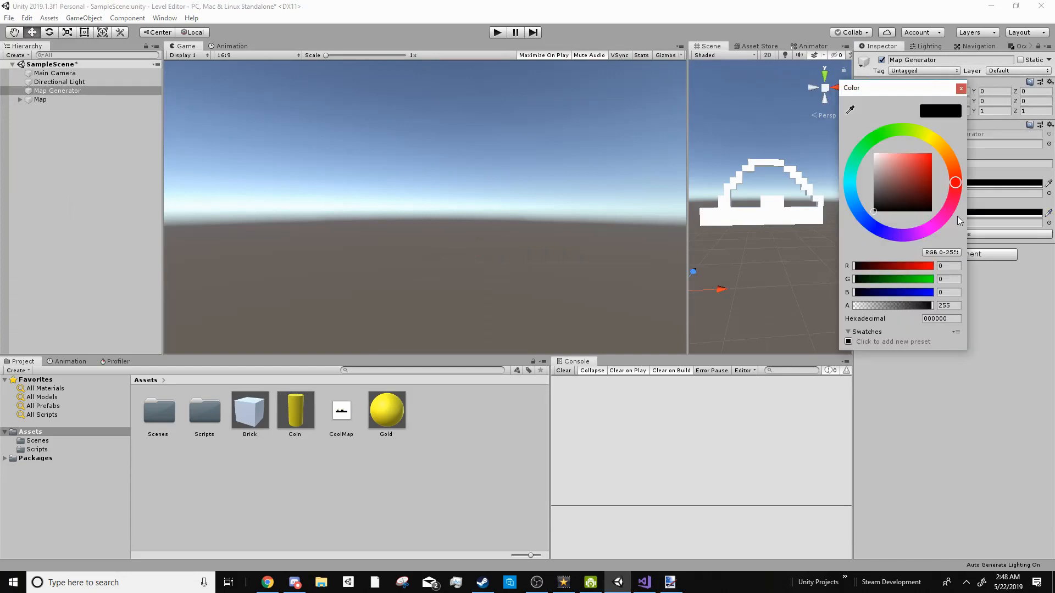
pyautogui.click(935, 141)
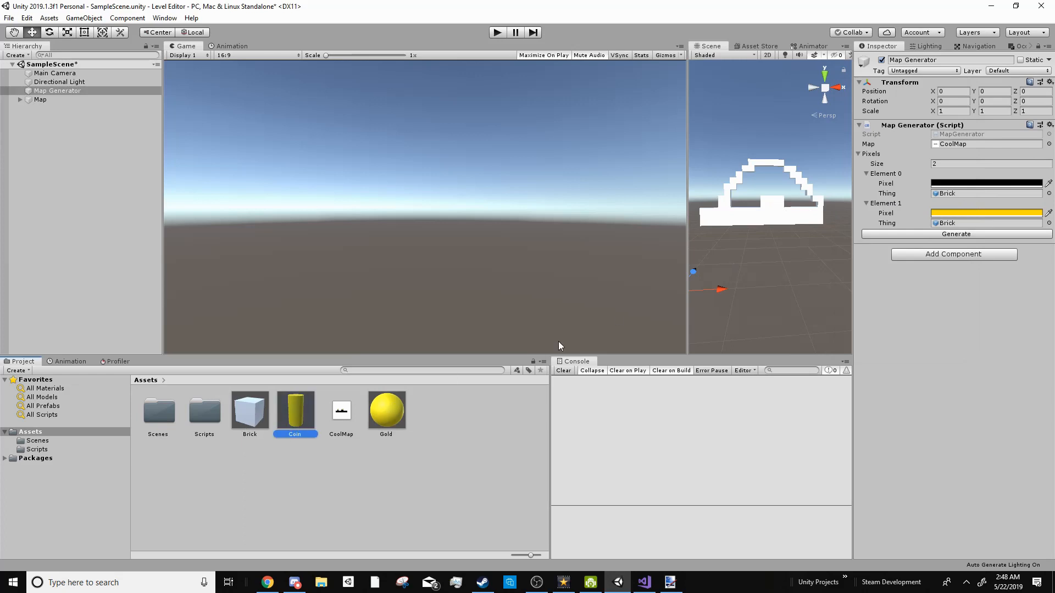
# - Assign the Coin prefab to the yellow mapping and regenerate the level with coins
pyautogui.click(986, 223)
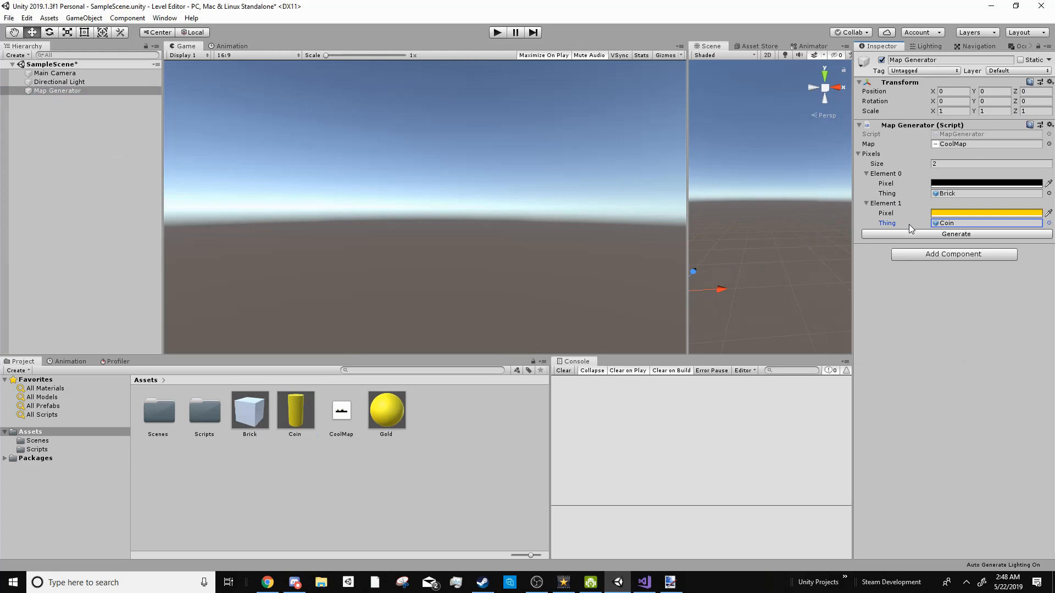
pyautogui.click(954, 233)
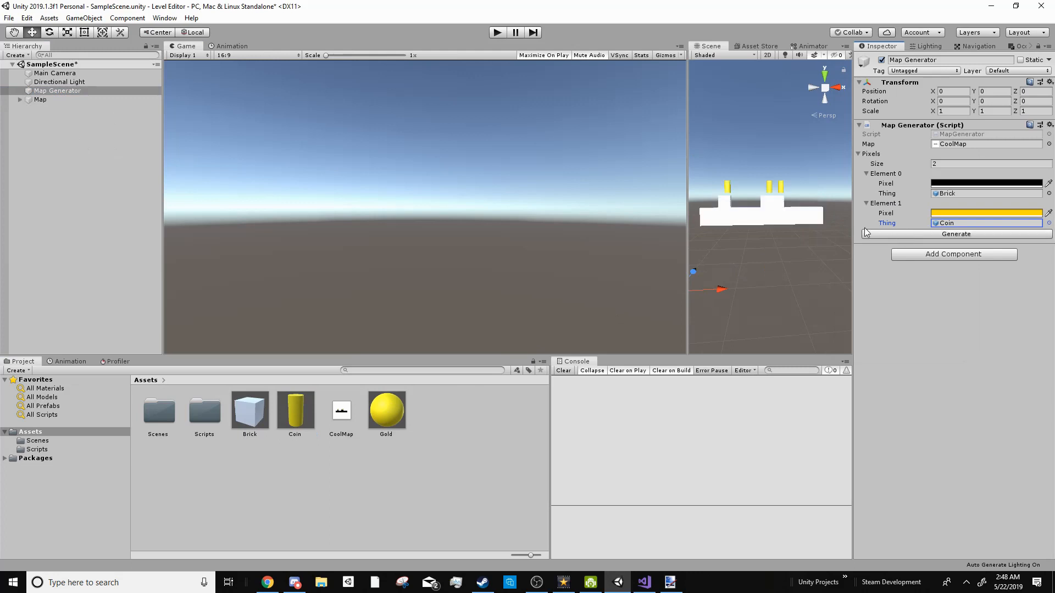